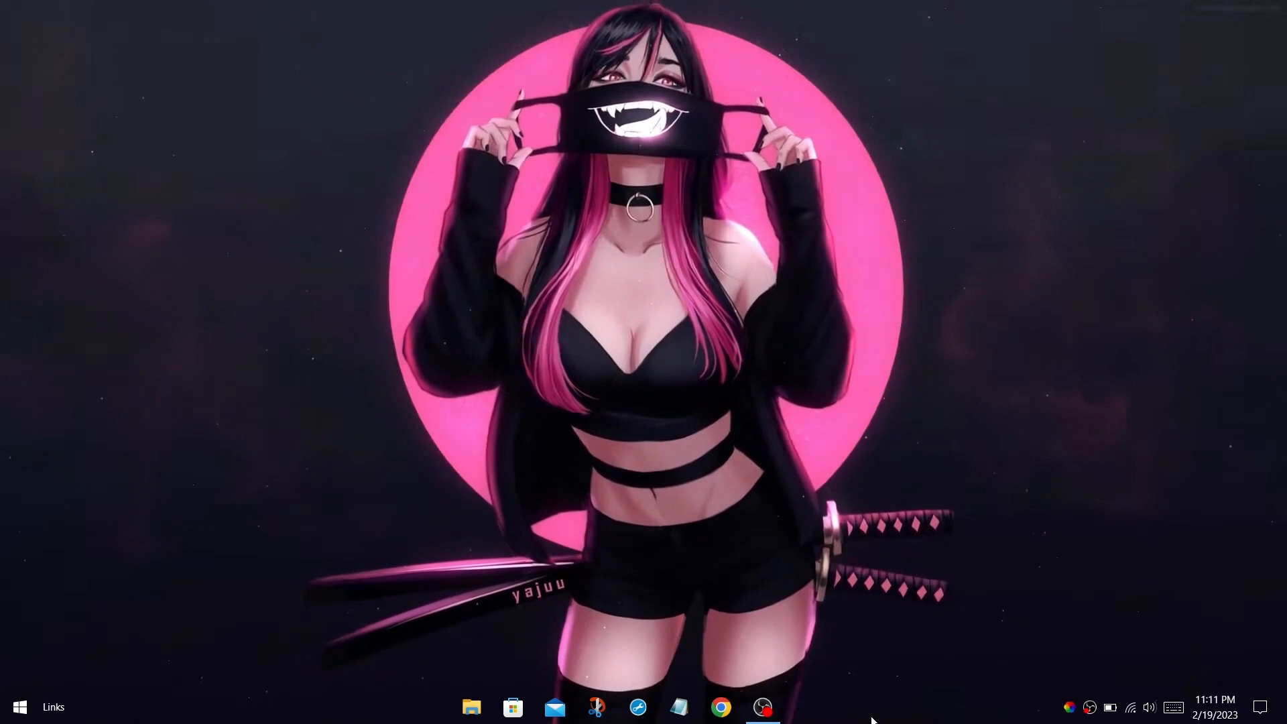
Launch Task Manager from the taskbar and show its dark-themed Performance view
right_click(873, 721)
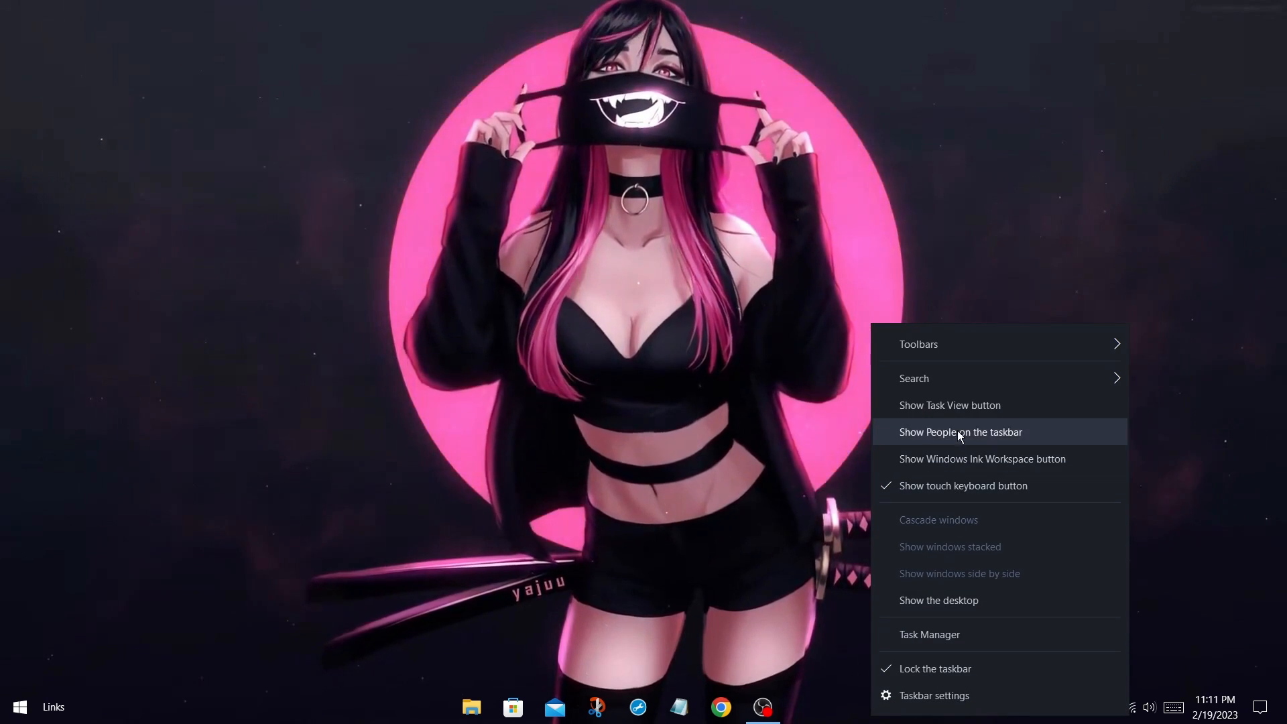
mouse_move(930, 634)
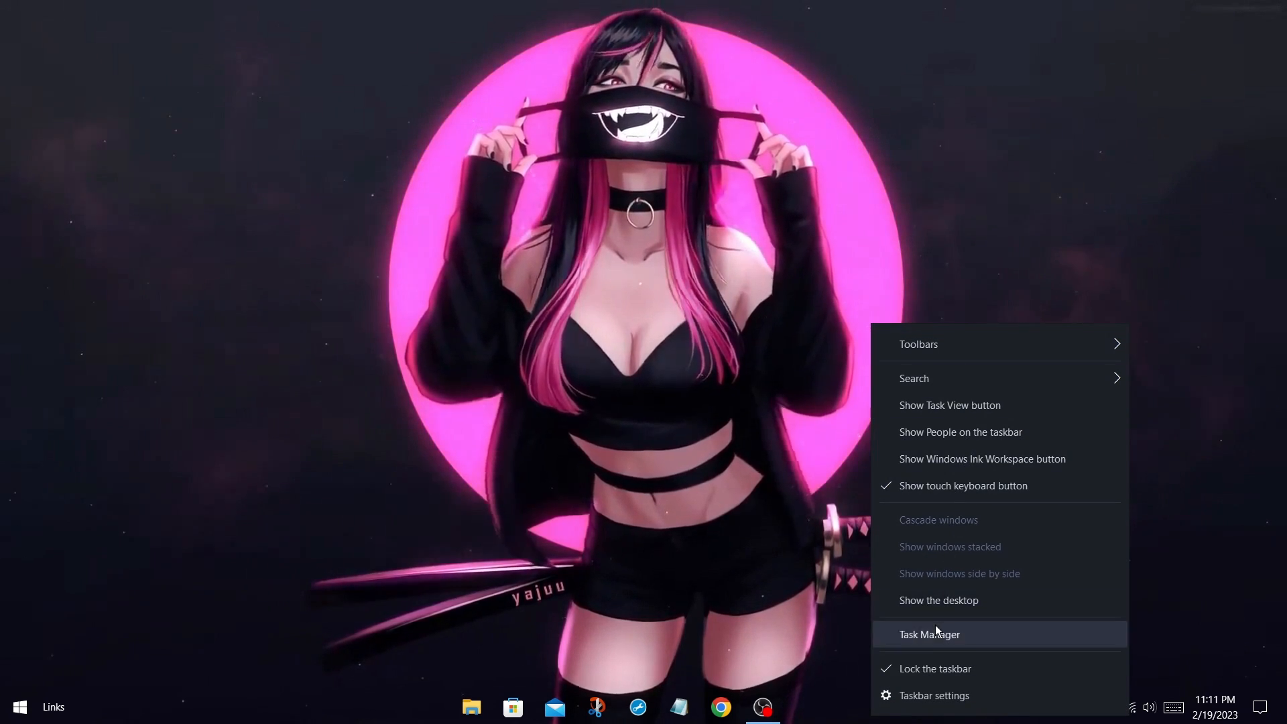
left_click(928, 634)
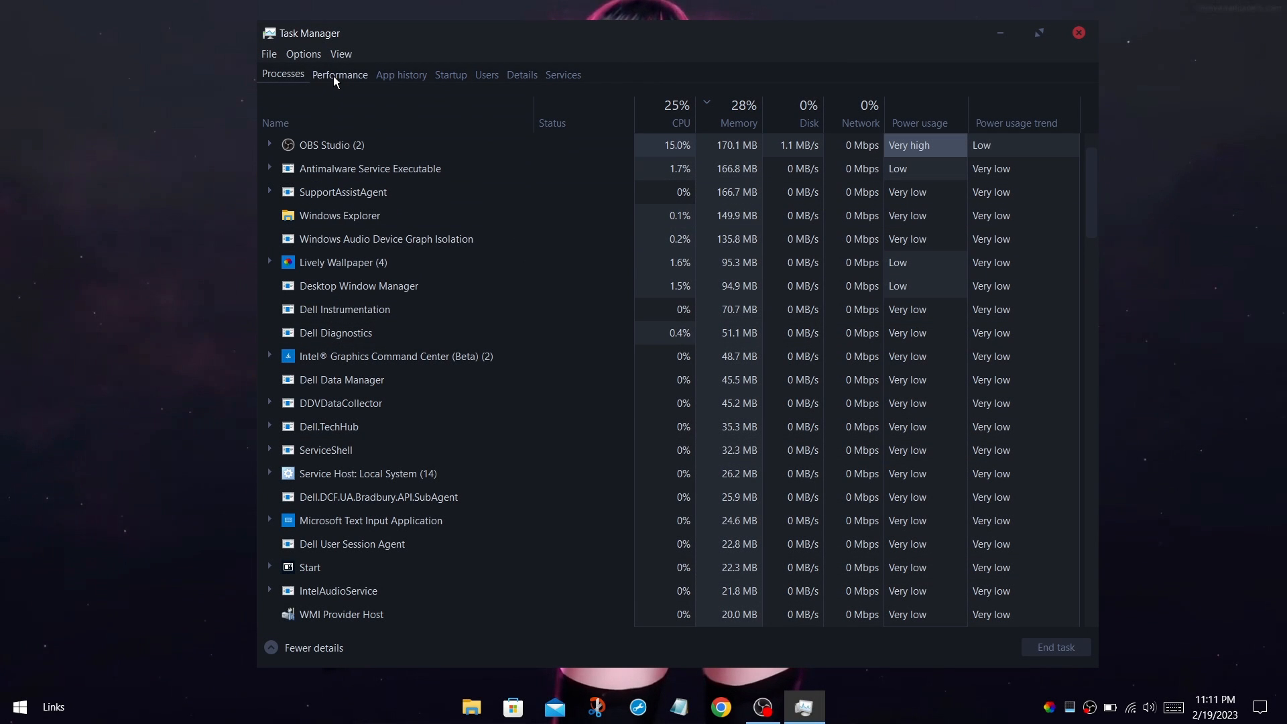
left_click(339, 76)
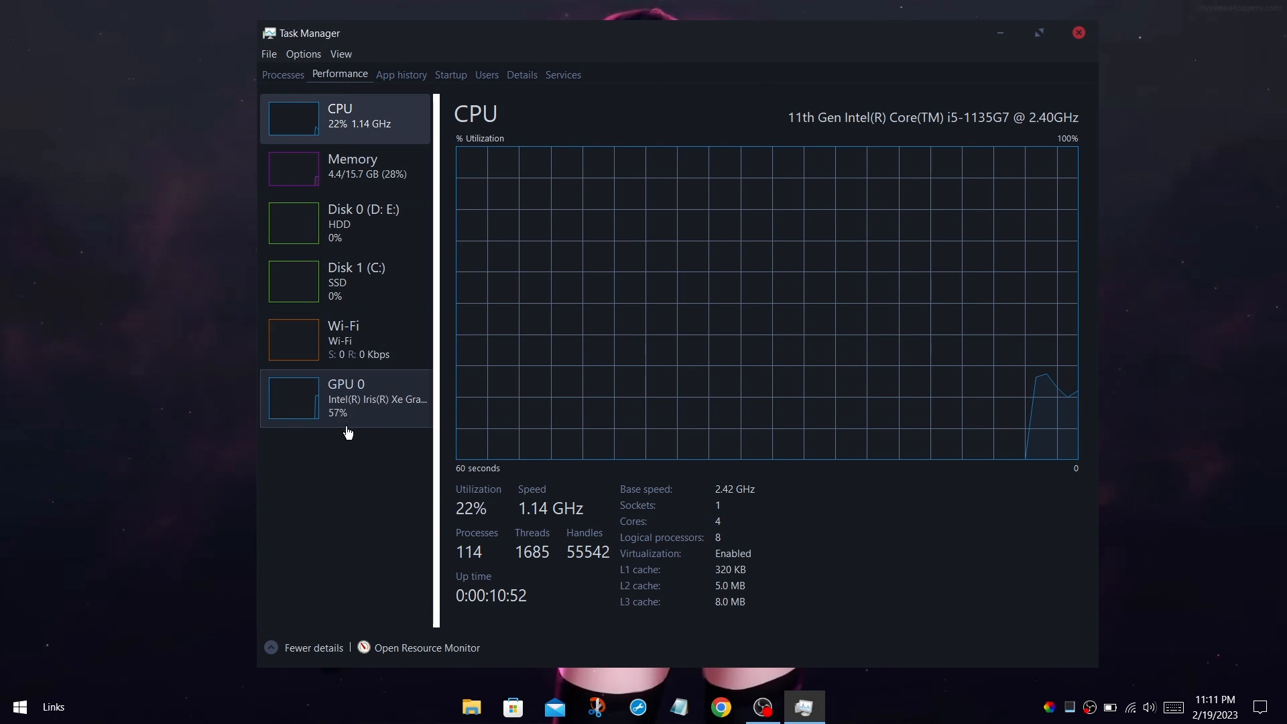
Show Notepad and Registry Editor also rendered in the dark theme
left_click(678, 706)
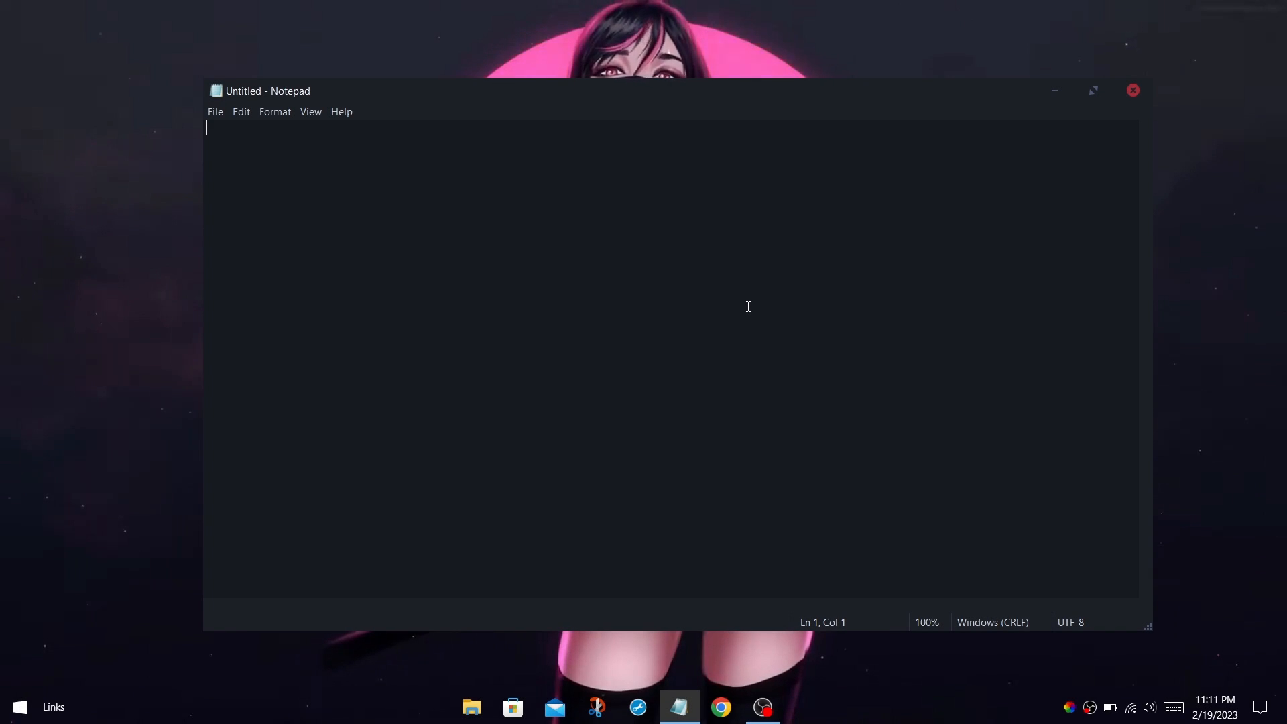
mouse_move(1098, 239)
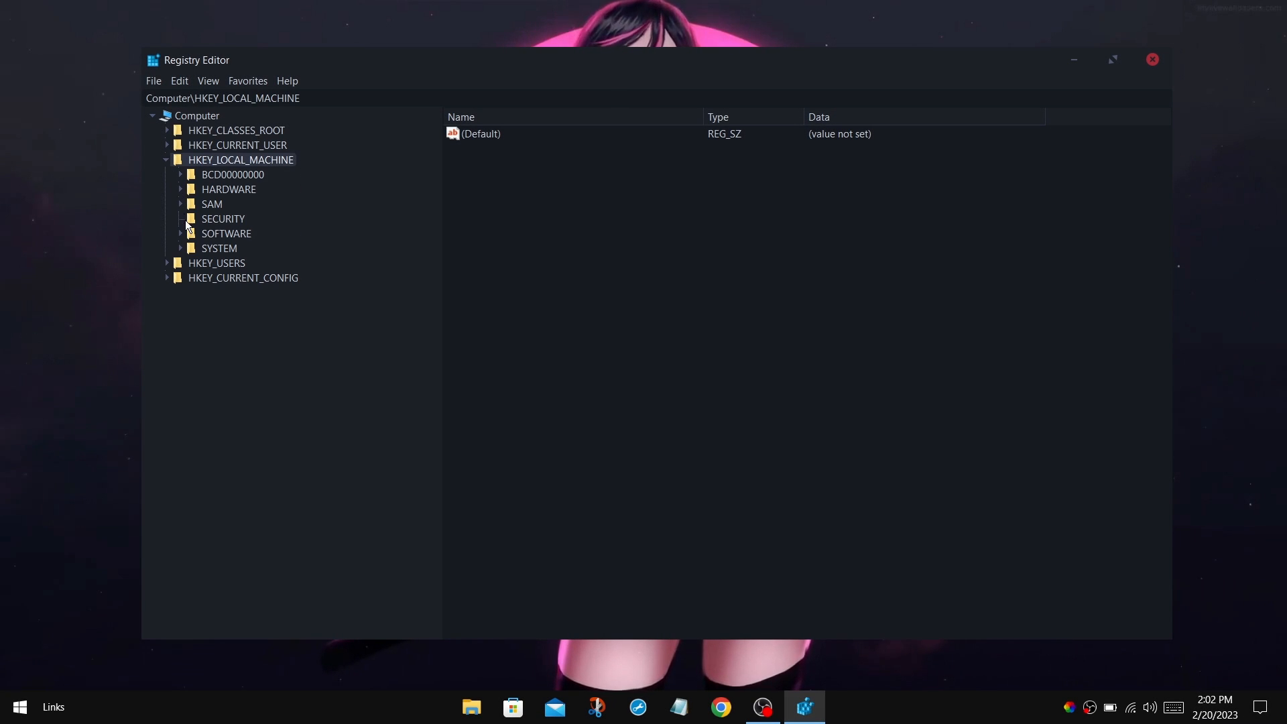
left_click(180, 233)
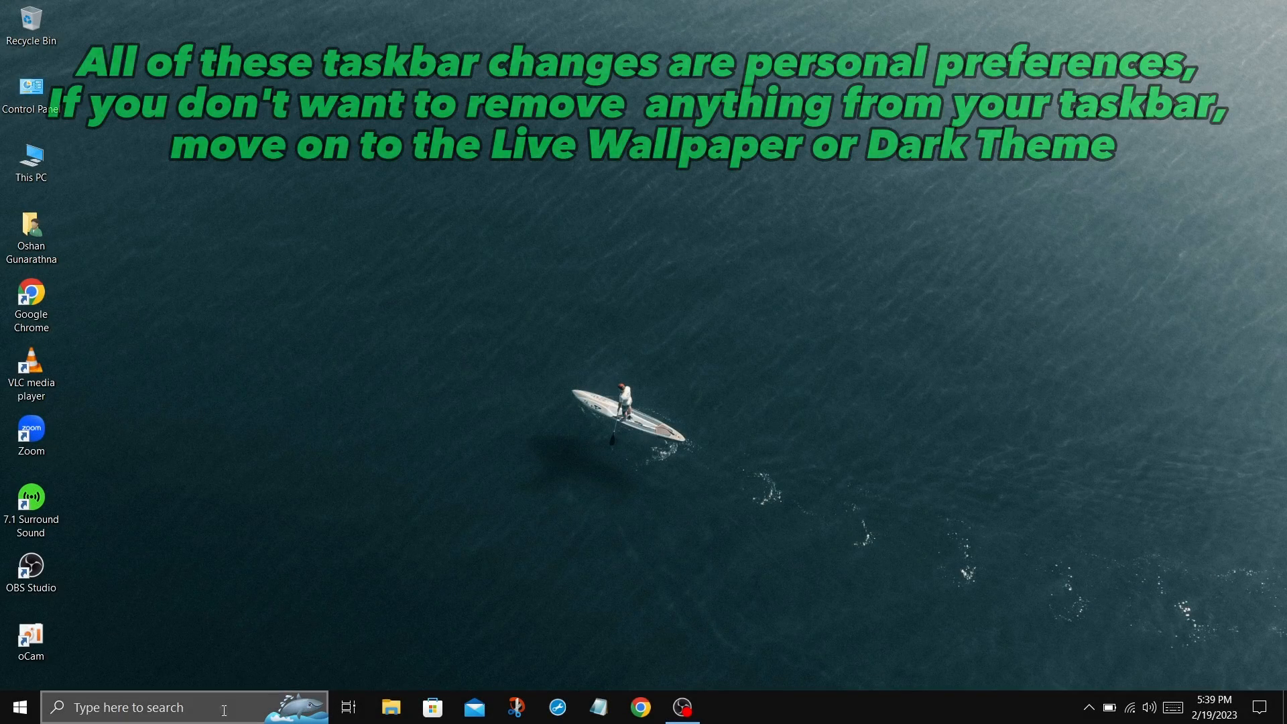
mouse_move(907, 492)
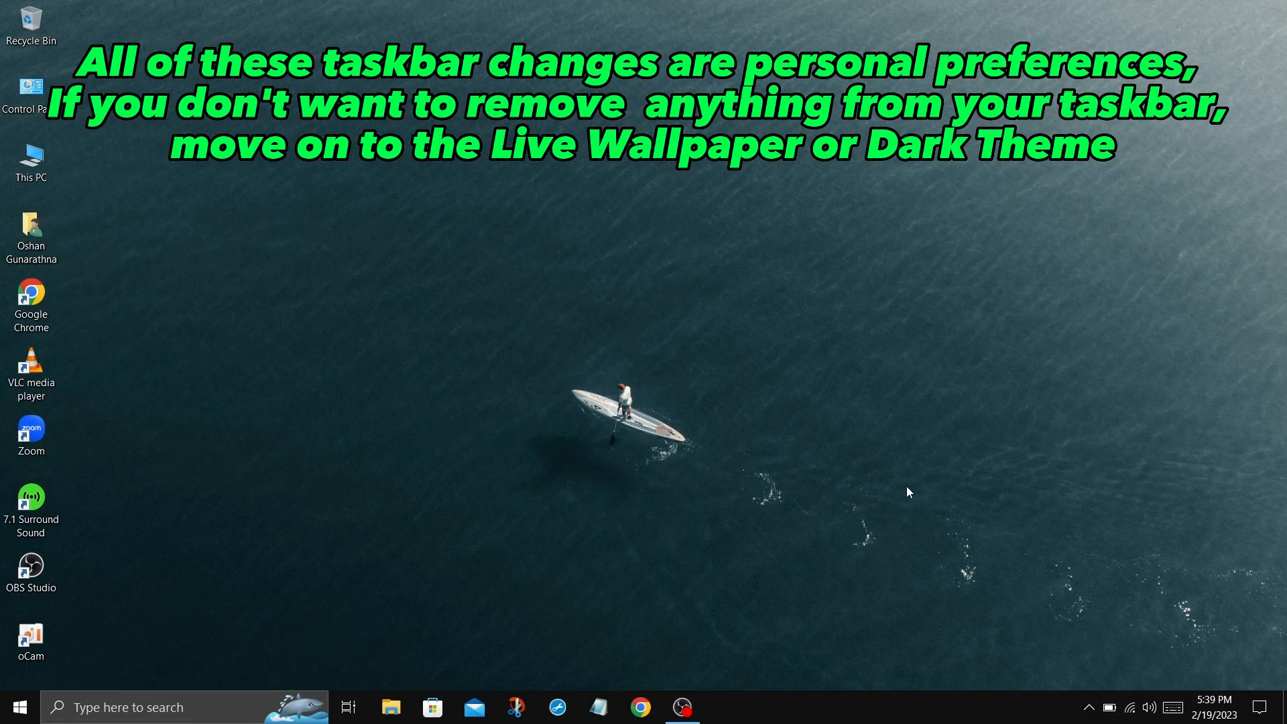
mouse_move(885, 491)
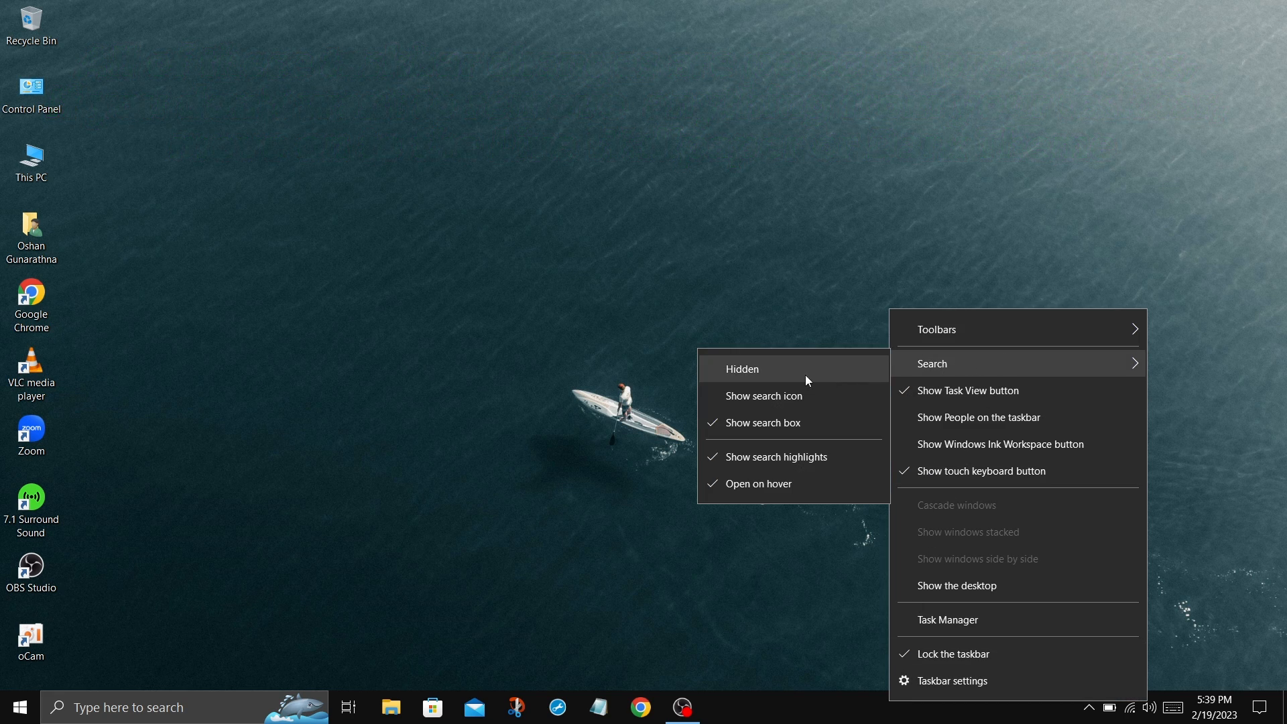
Hide the taskbar search box and remove the Task View button
left_click(741, 367)
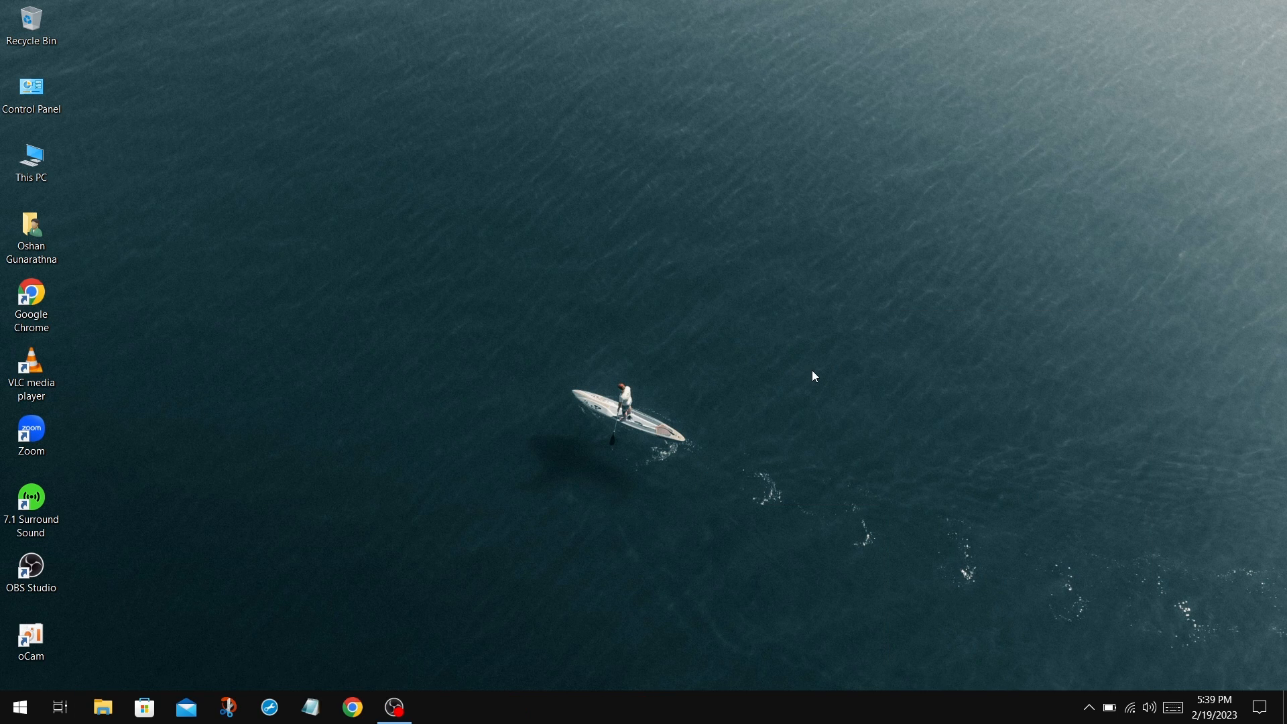
mouse_move(112, 646)
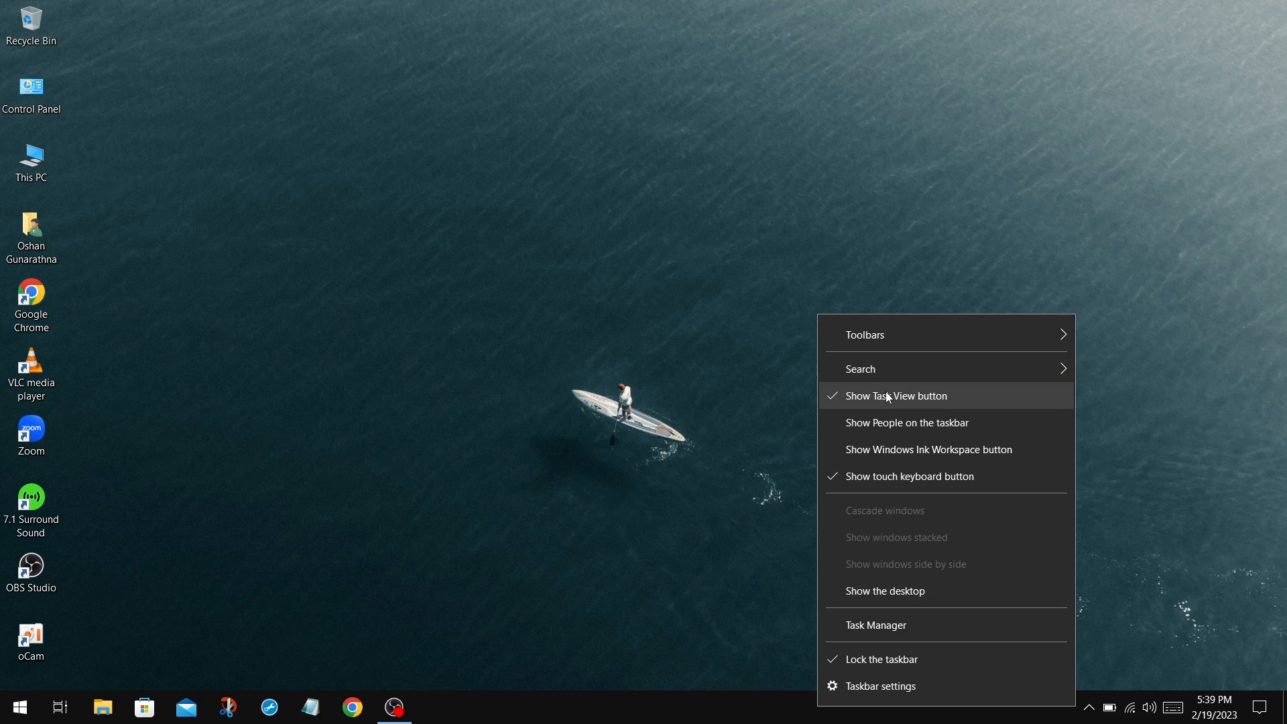
left_click(900, 396)
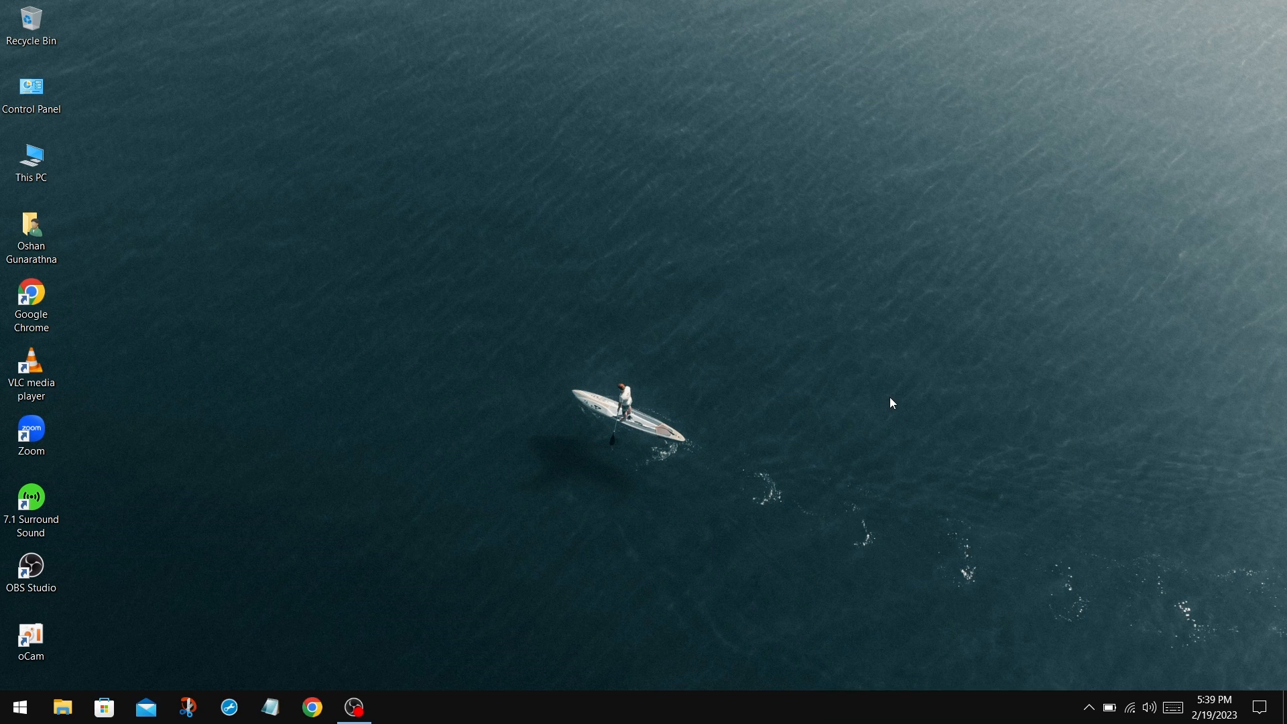
Review which icons appear in the notification area via Taskbar settings, then leave Settings
right_click(878, 708)
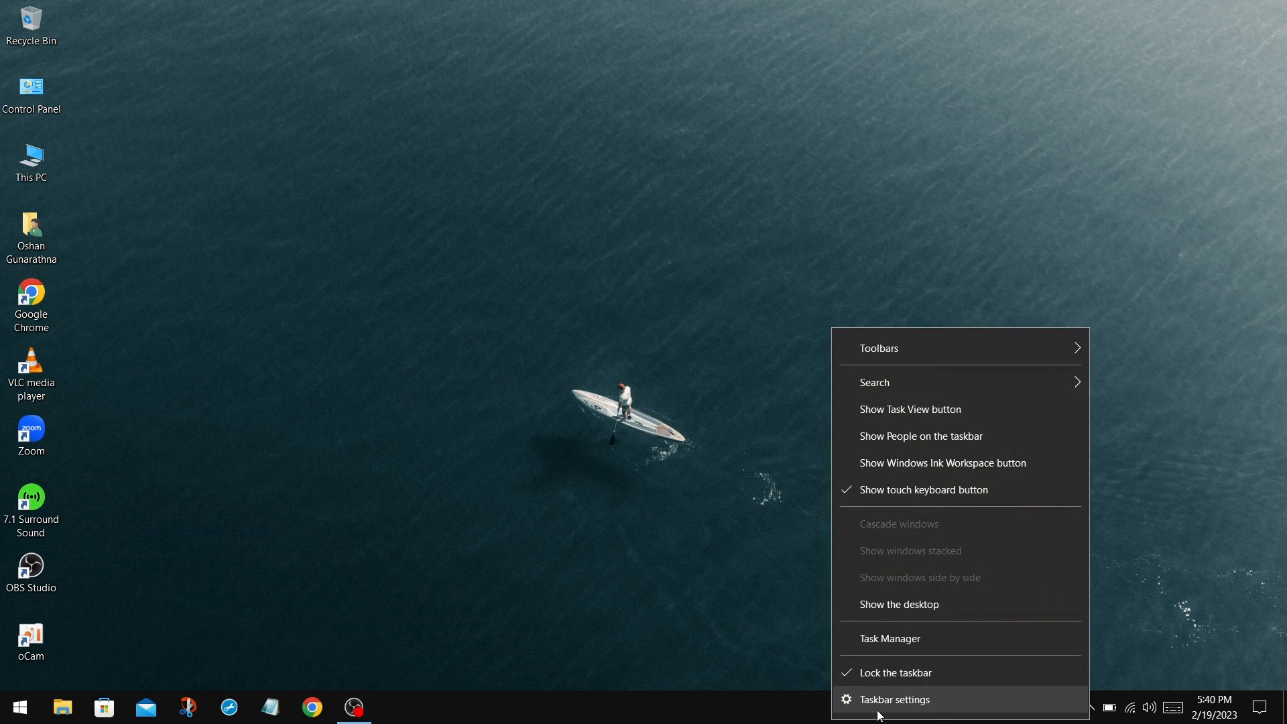
left_click(894, 700)
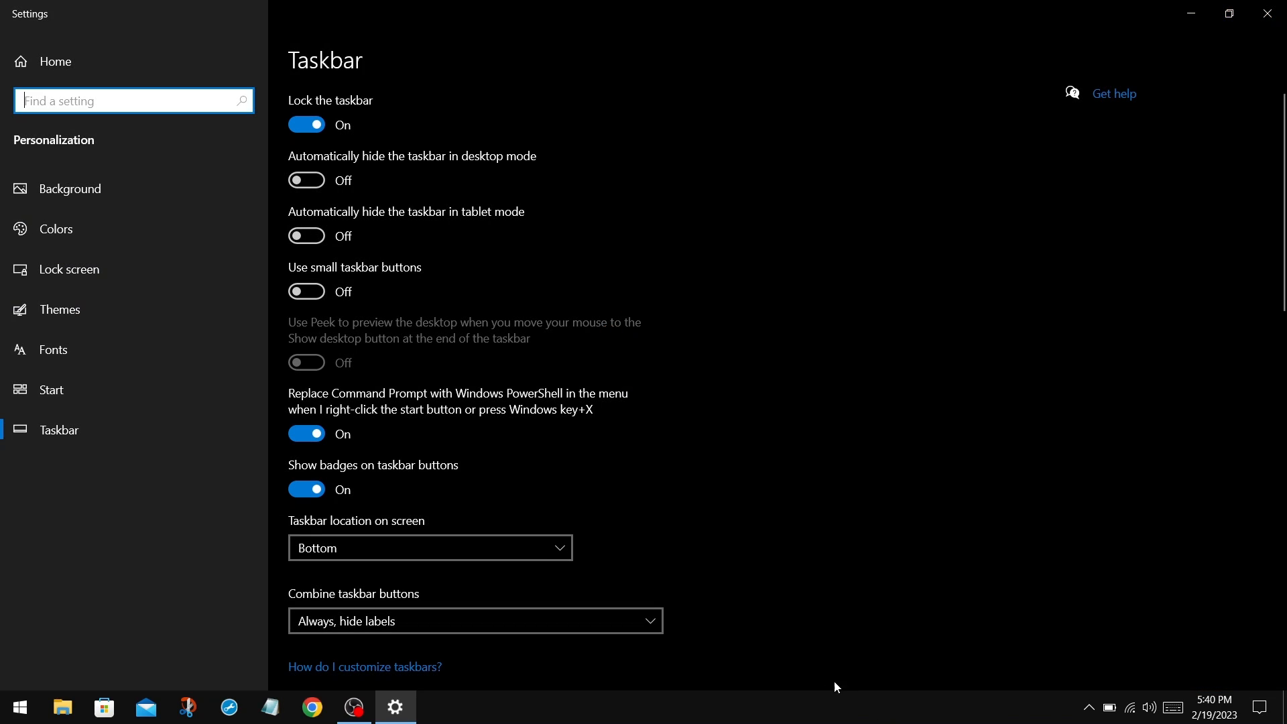
scroll("down", 3)
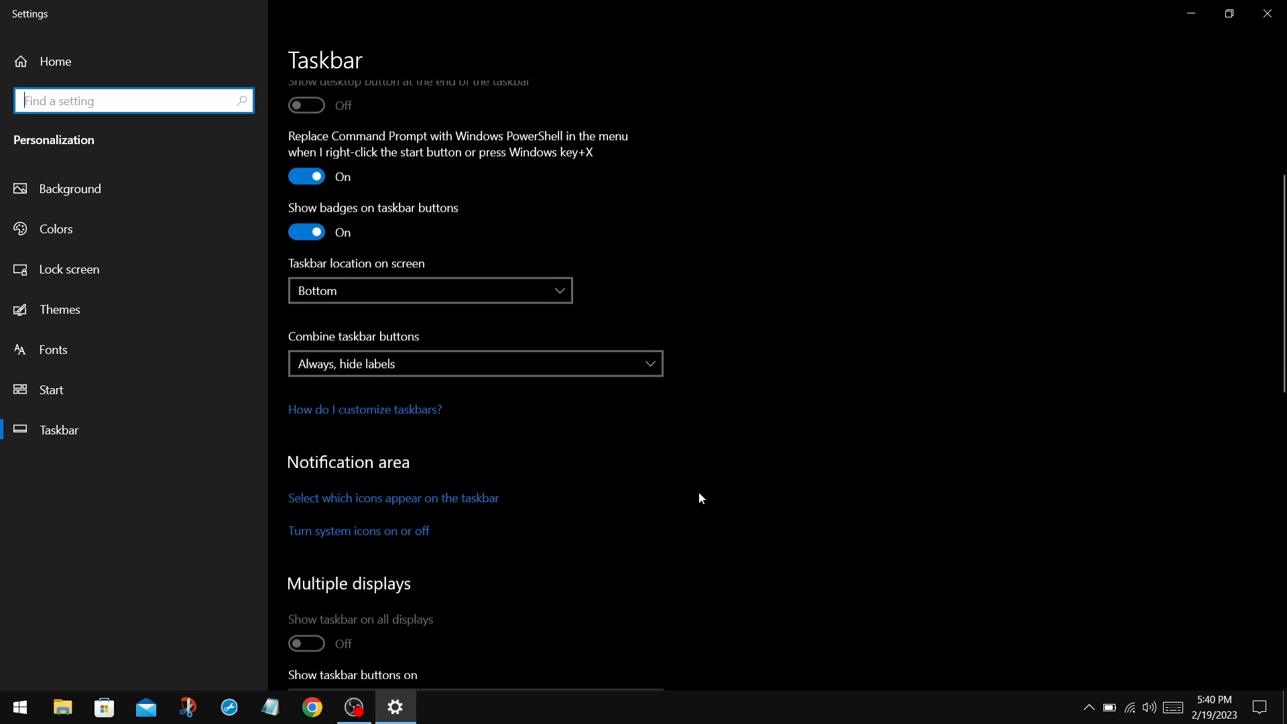
scroll("down", 3)
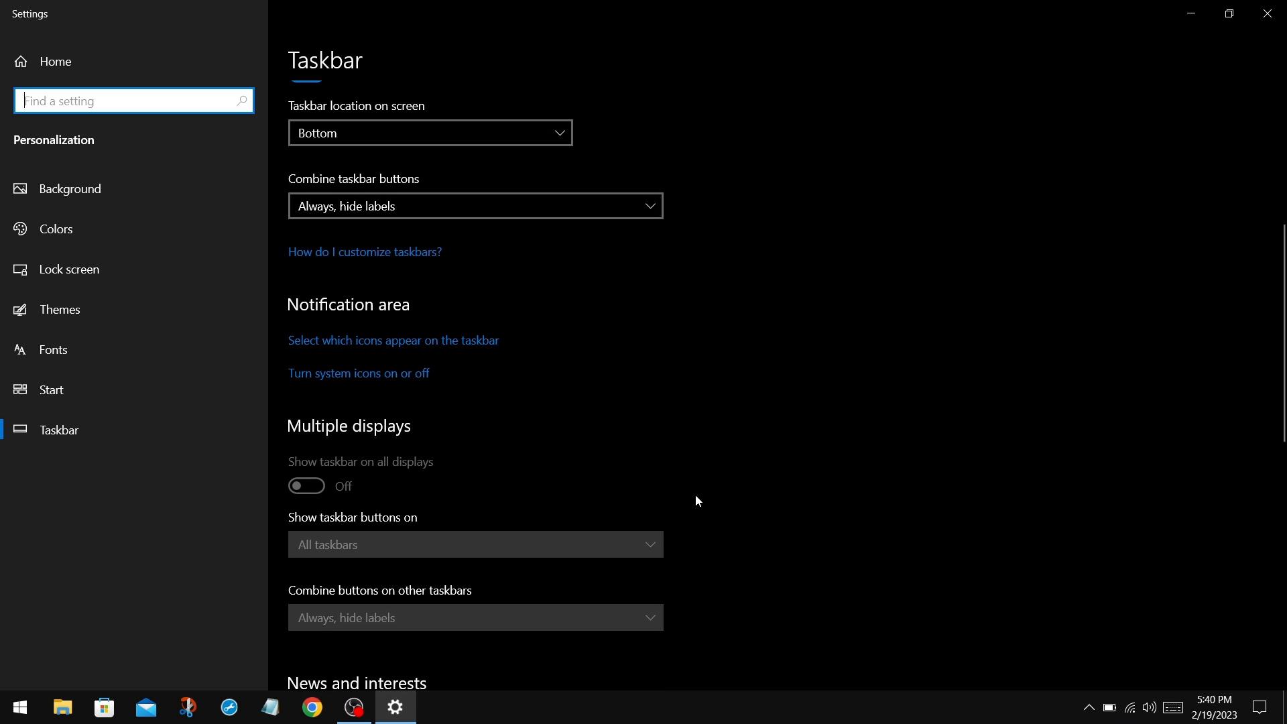
left_click(392, 339)
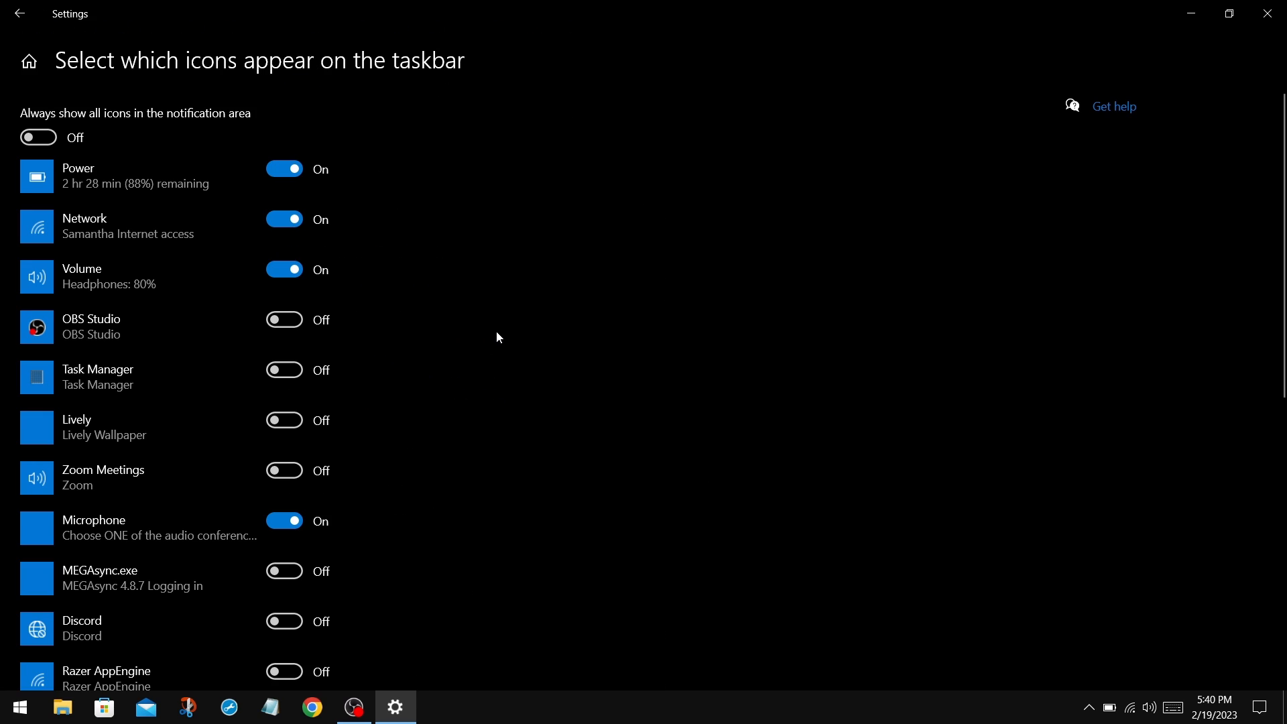
mouse_move(1088, 706)
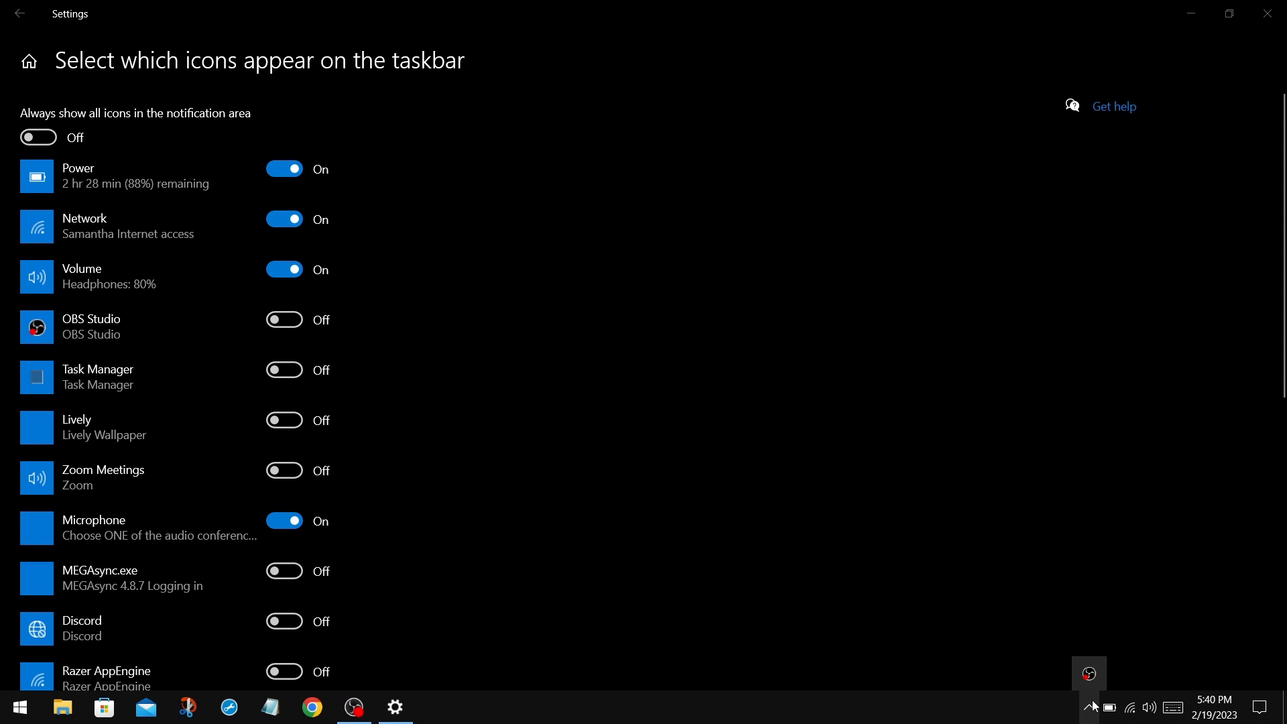
left_click(38, 137)
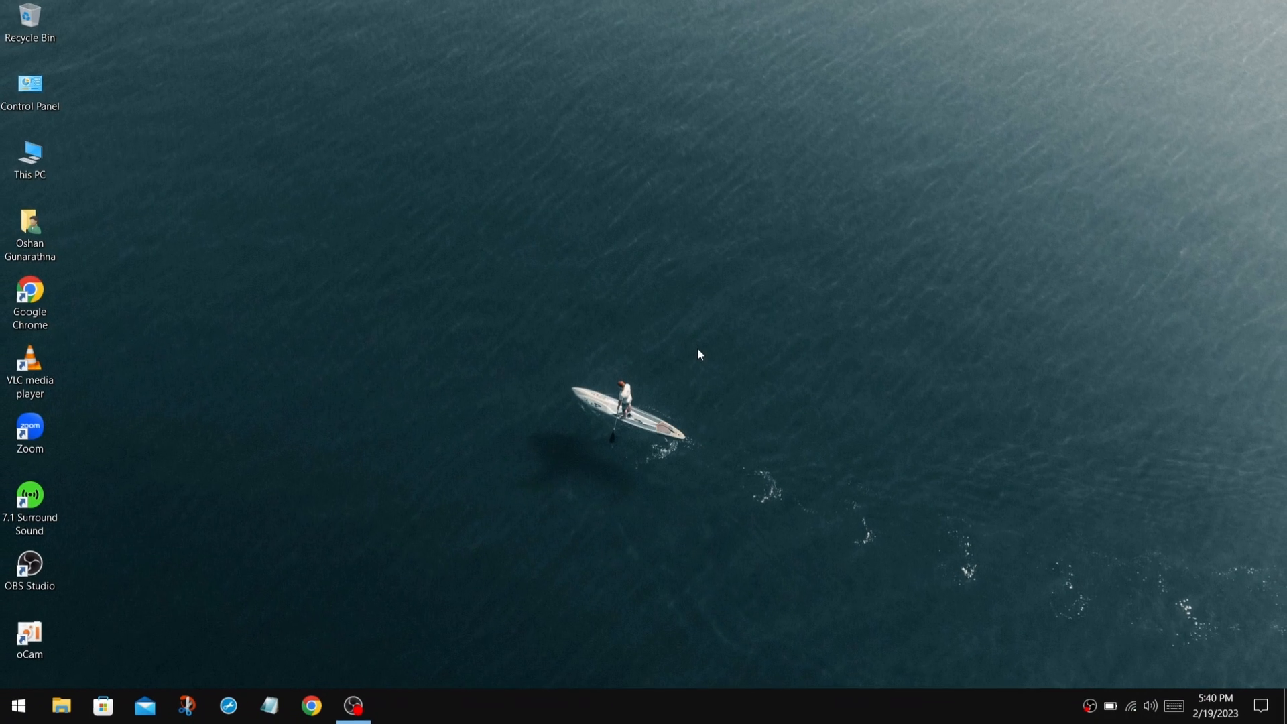
left_click(18, 705)
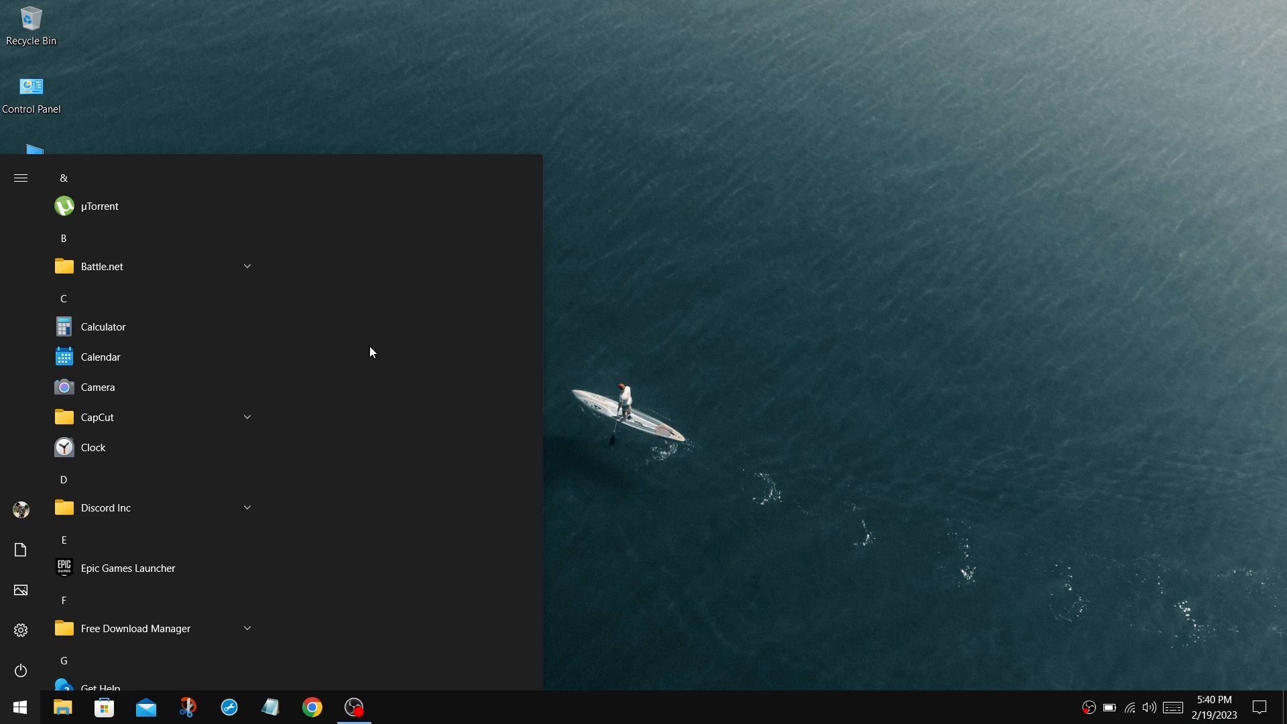
mouse_move(182, 356)
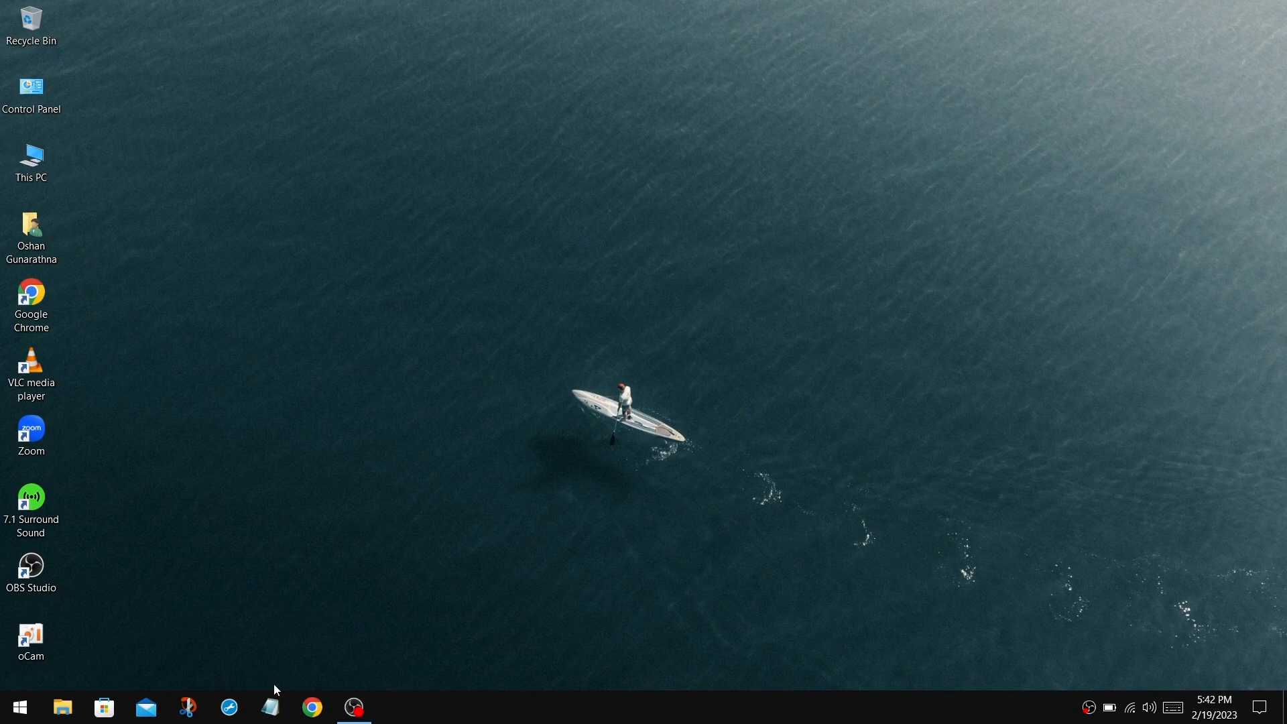
mouse_move(760, 619)
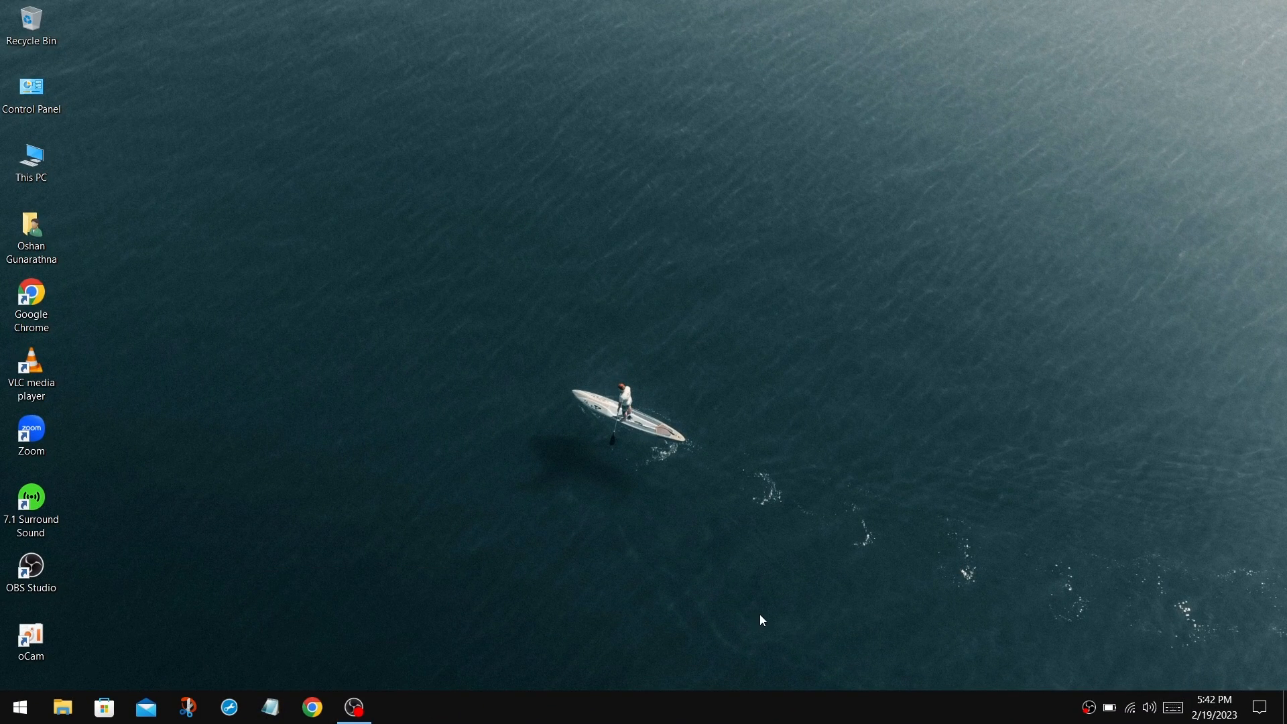
mouse_move(805, 711)
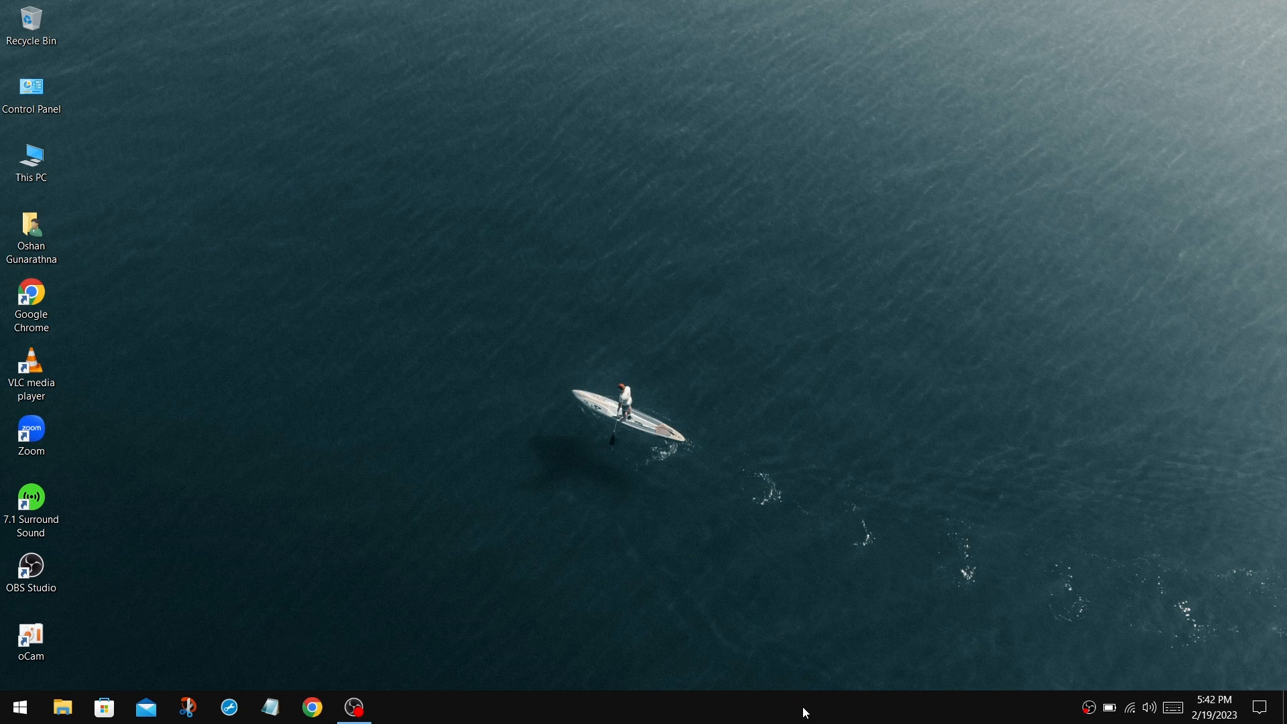
Unlock the taskbar and add the Links toolbar to centre the app icons
right_click(803, 712)
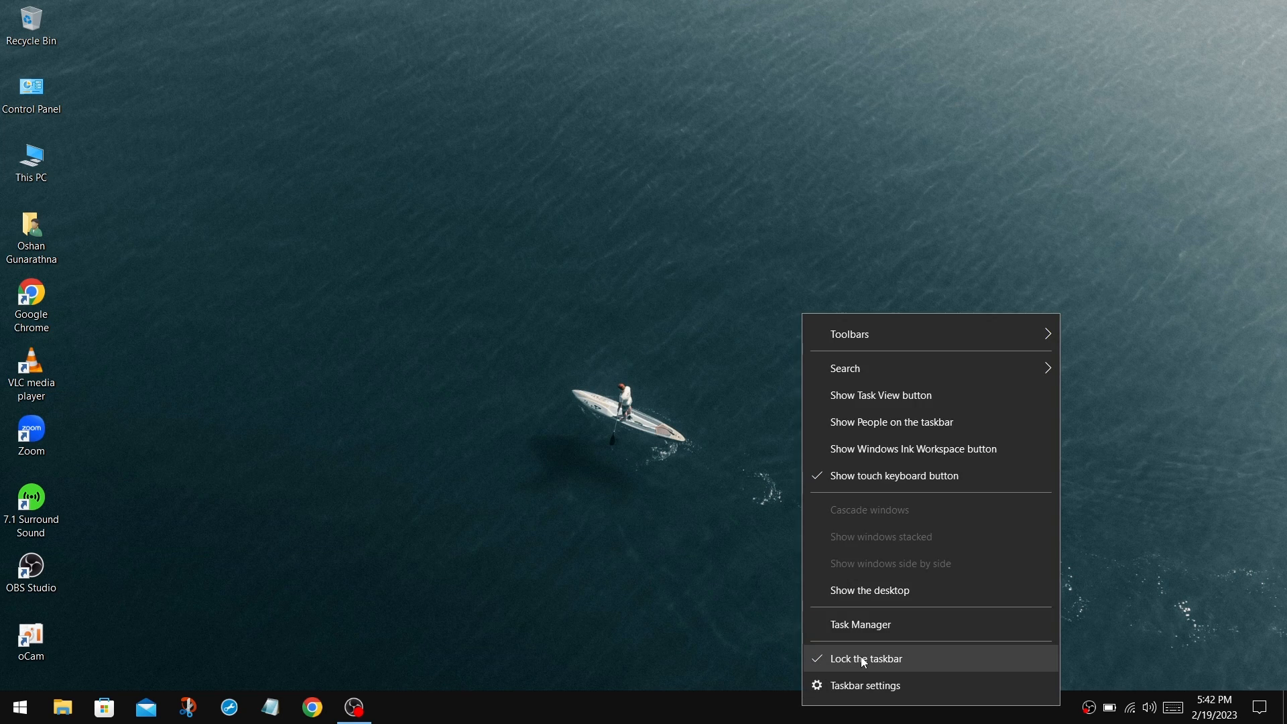
left_click(865, 658)
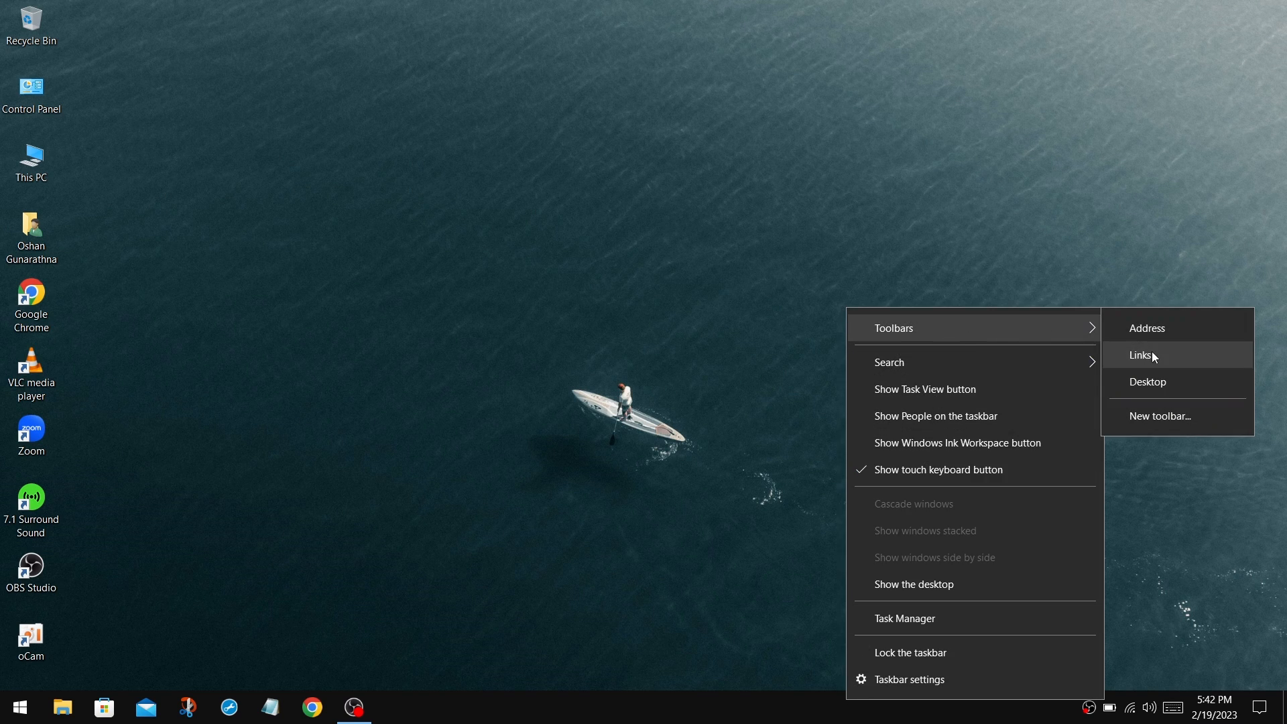
left_click(1139, 354)
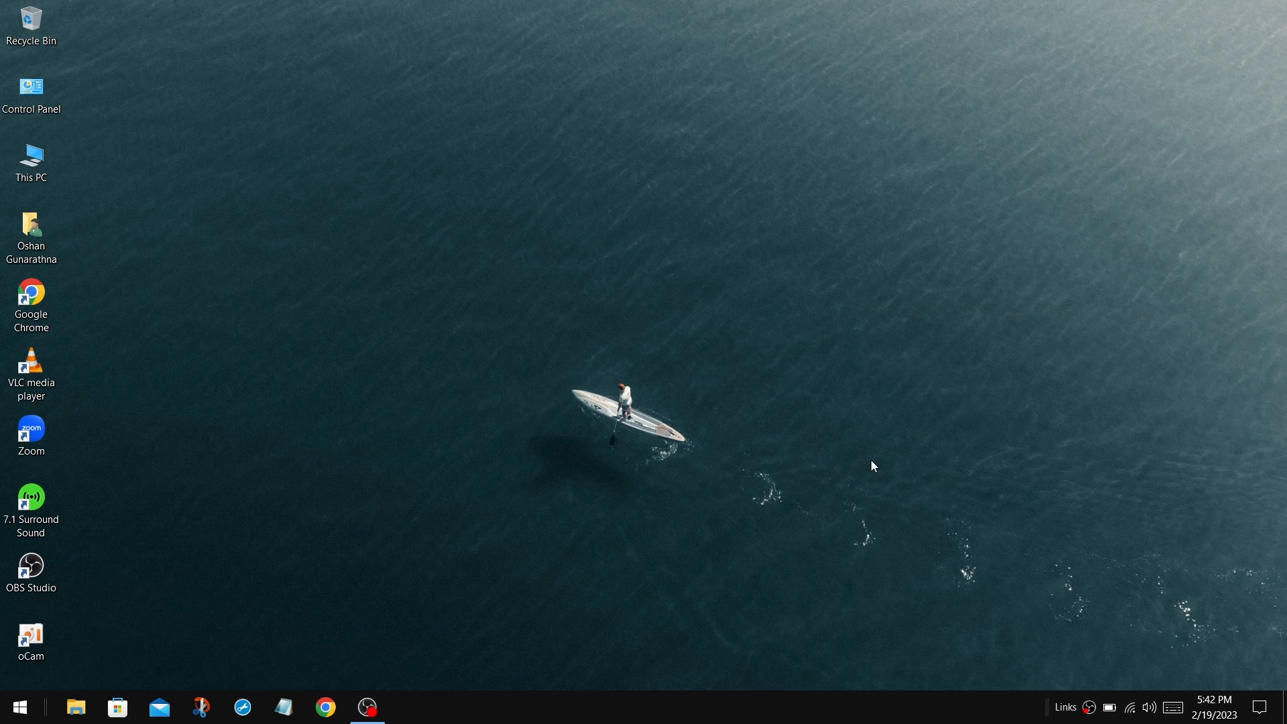
mouse_move(1048, 709)
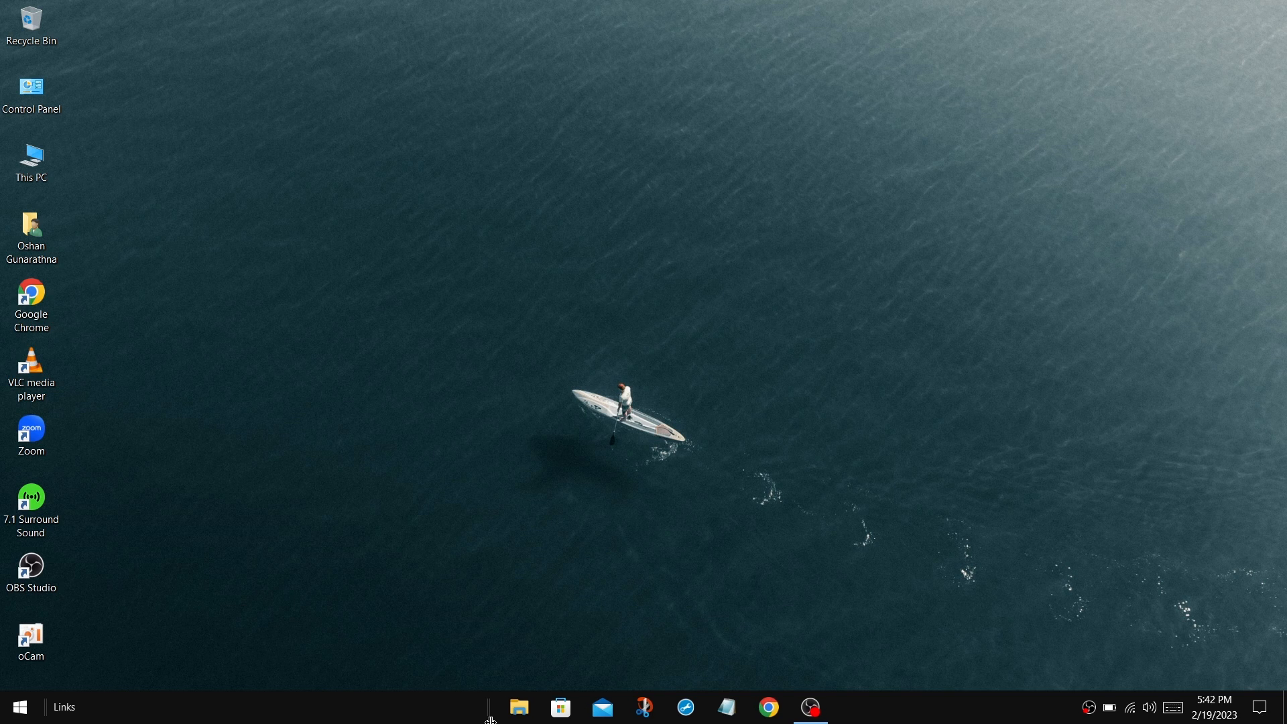
mouse_move(928, 641)
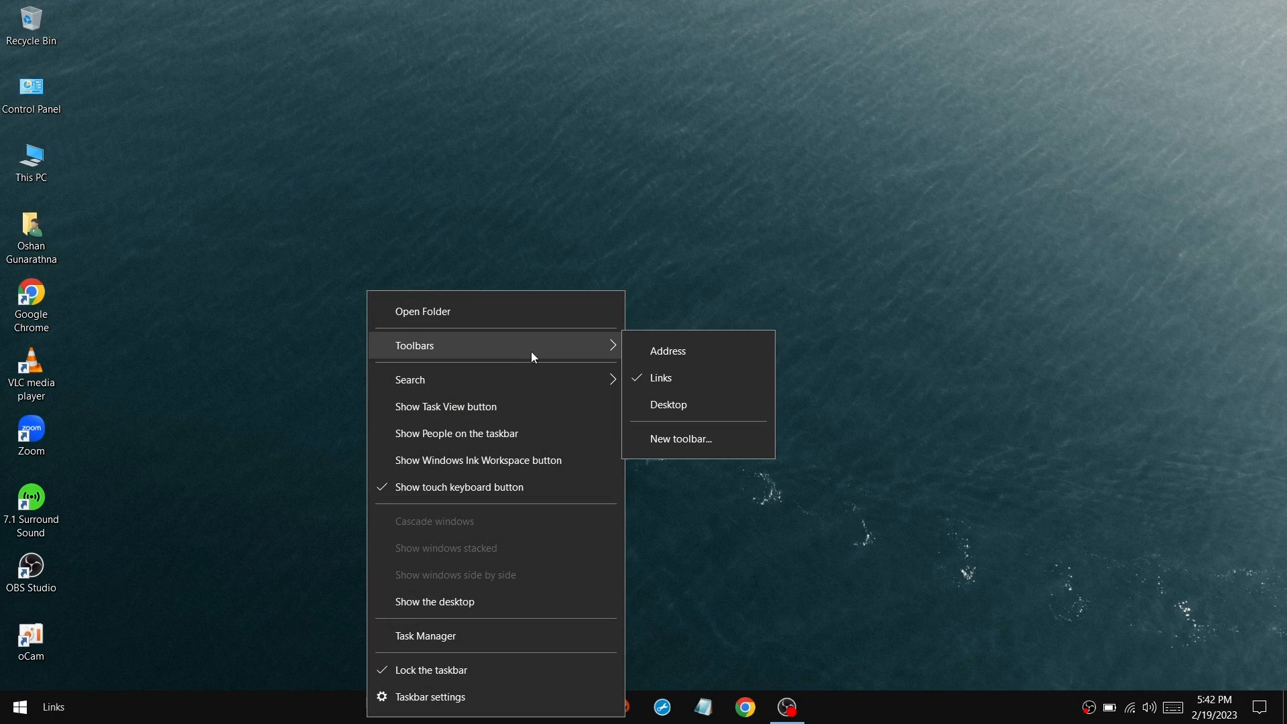
mouse_move(695, 378)
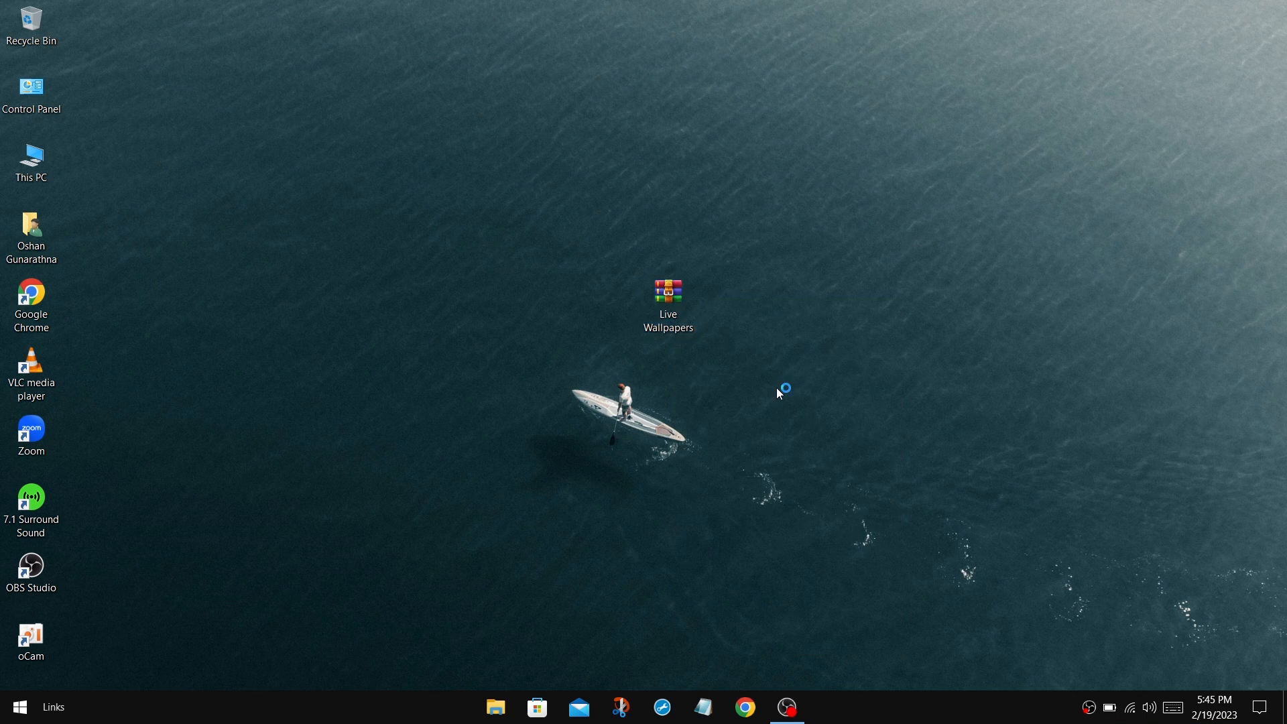
mouse_move(671, 531)
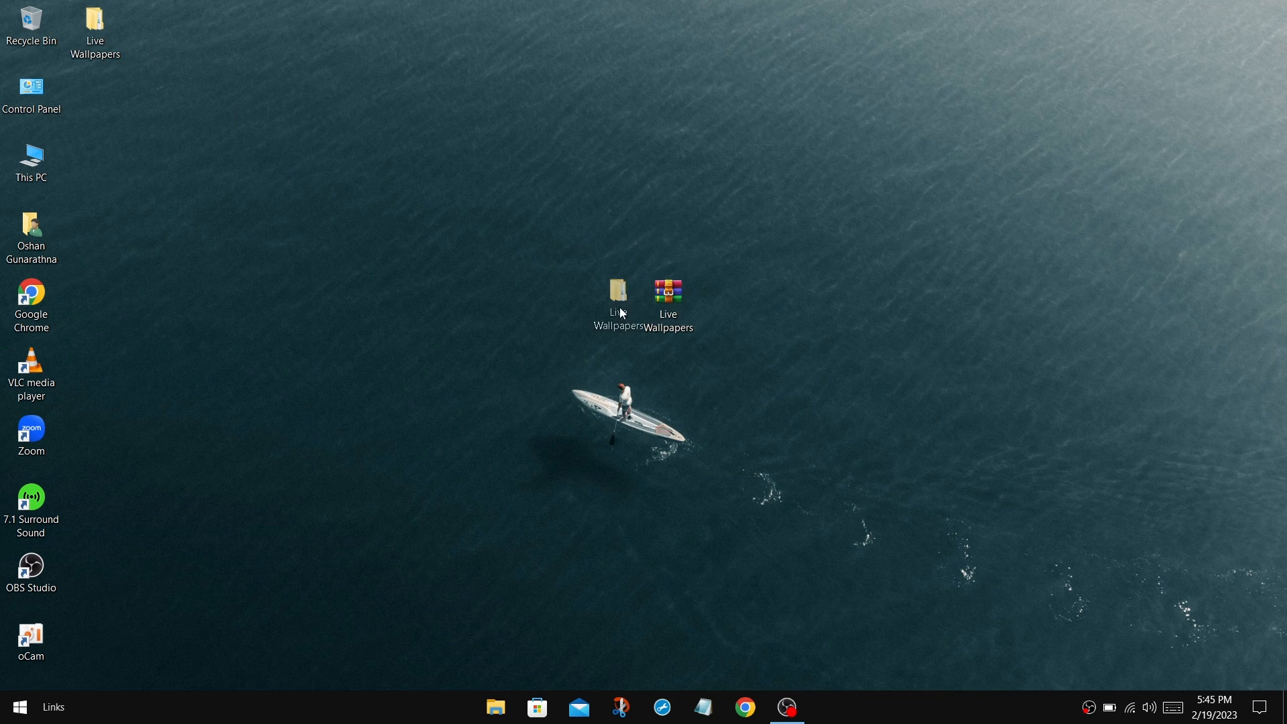
Browse into the extracted Live Wallpapers folder and its inner folder of wallpaper videos
double_click(616, 297)
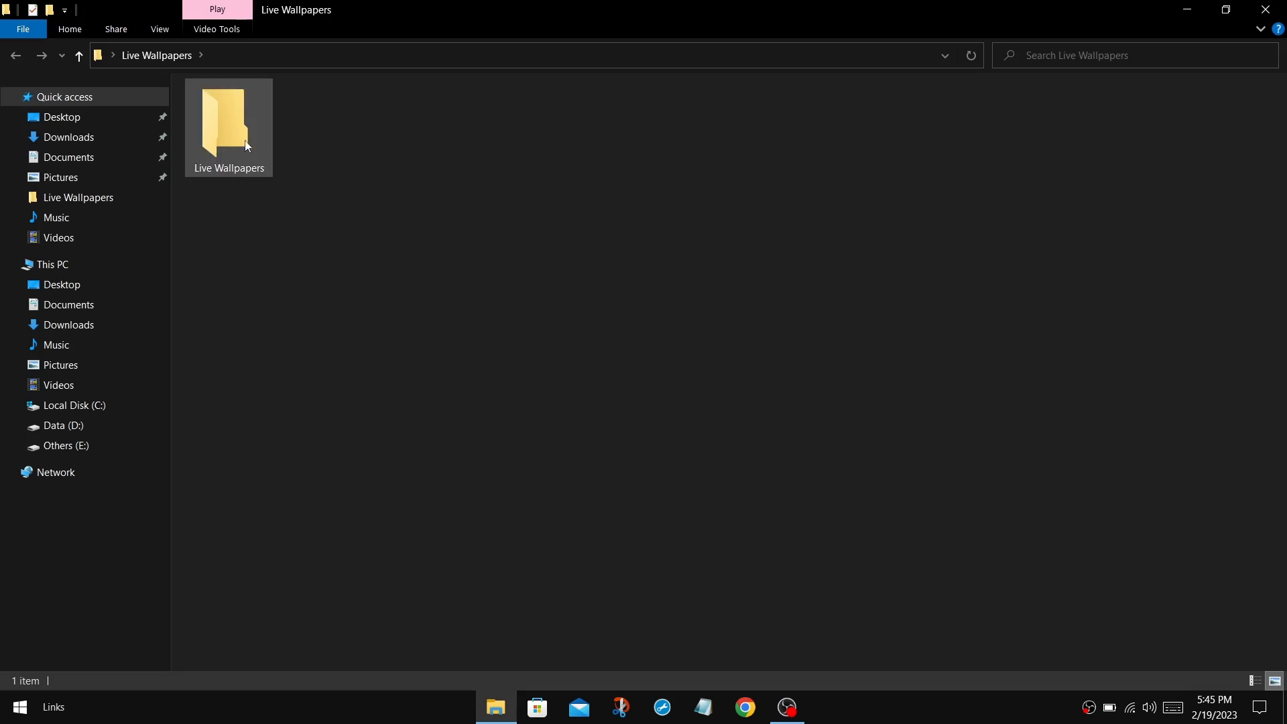
double_click(228, 123)
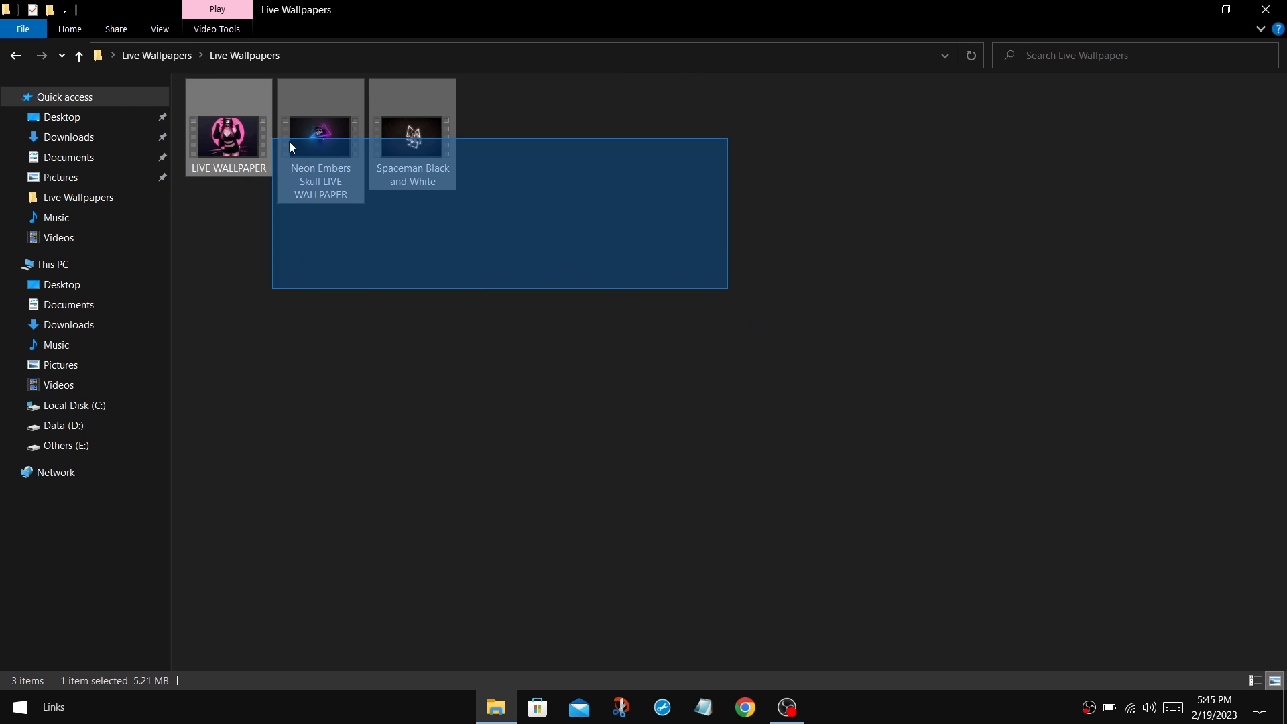
left_click(536, 712)
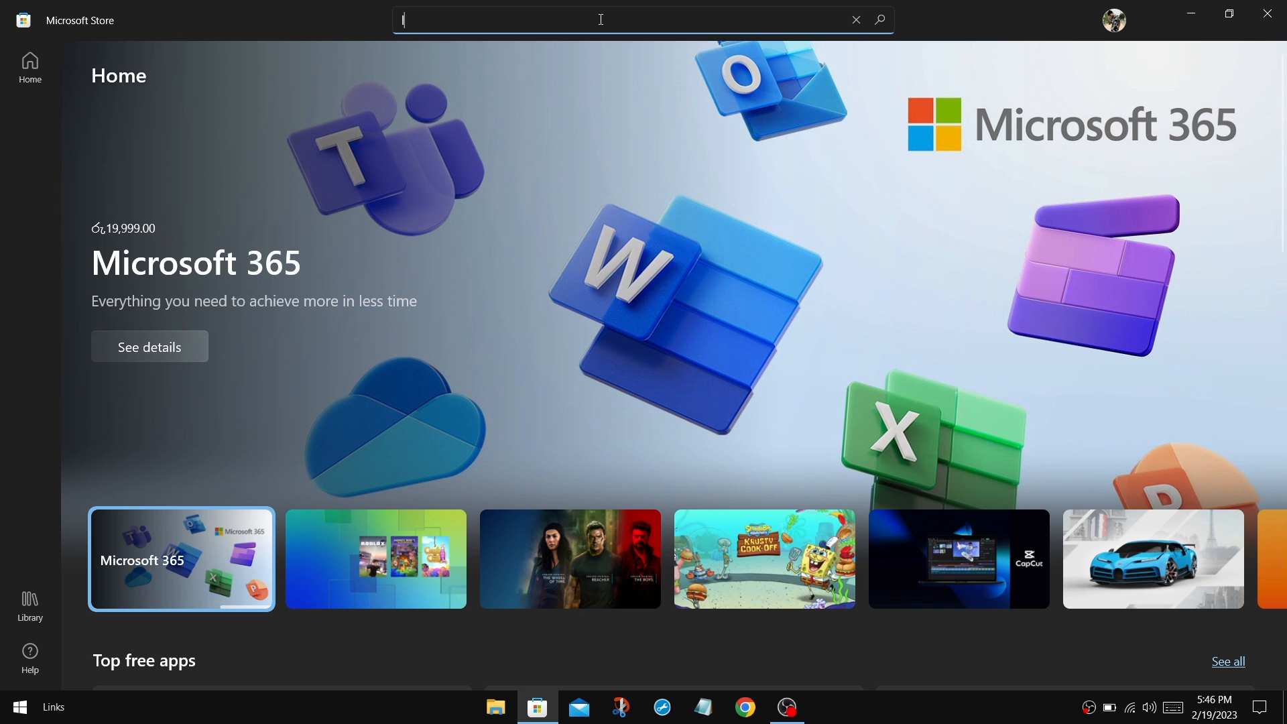
Search the Store for 'lively wallpaper' and launch the Lively Wallpaper app
type("lively wall")
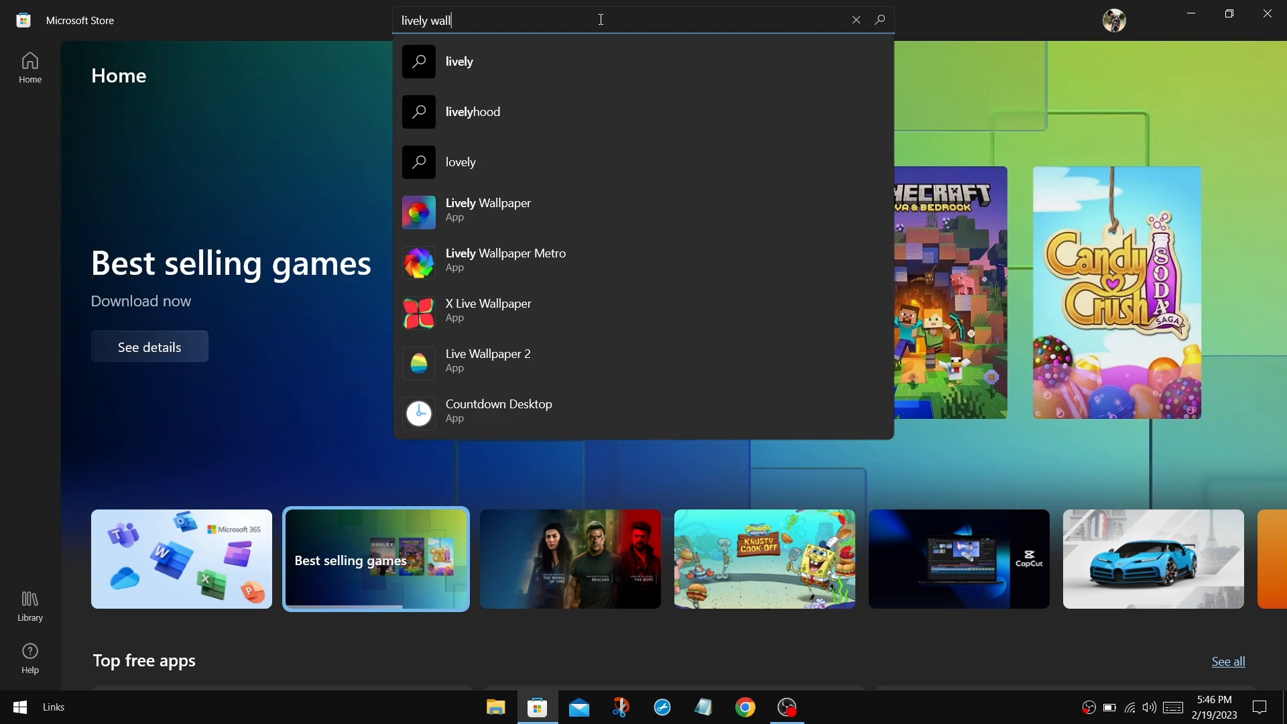
type("paper")
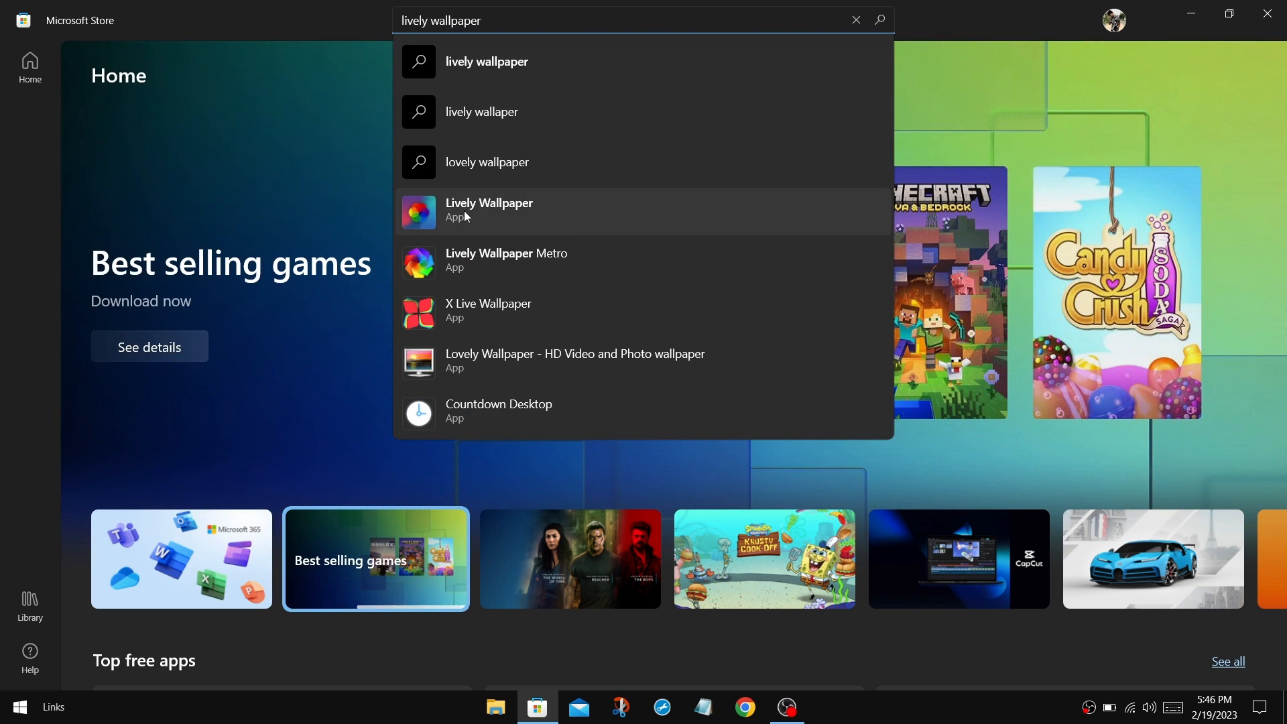
left_click(489, 209)
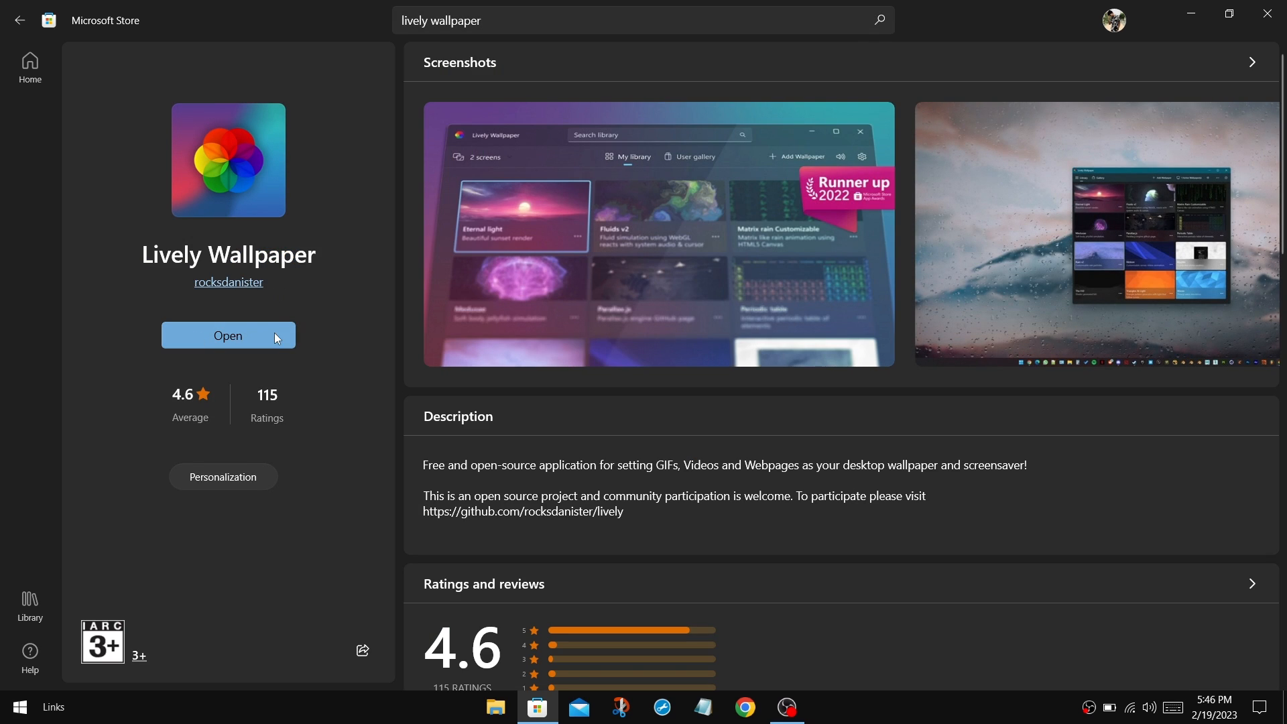
mouse_move(228, 335)
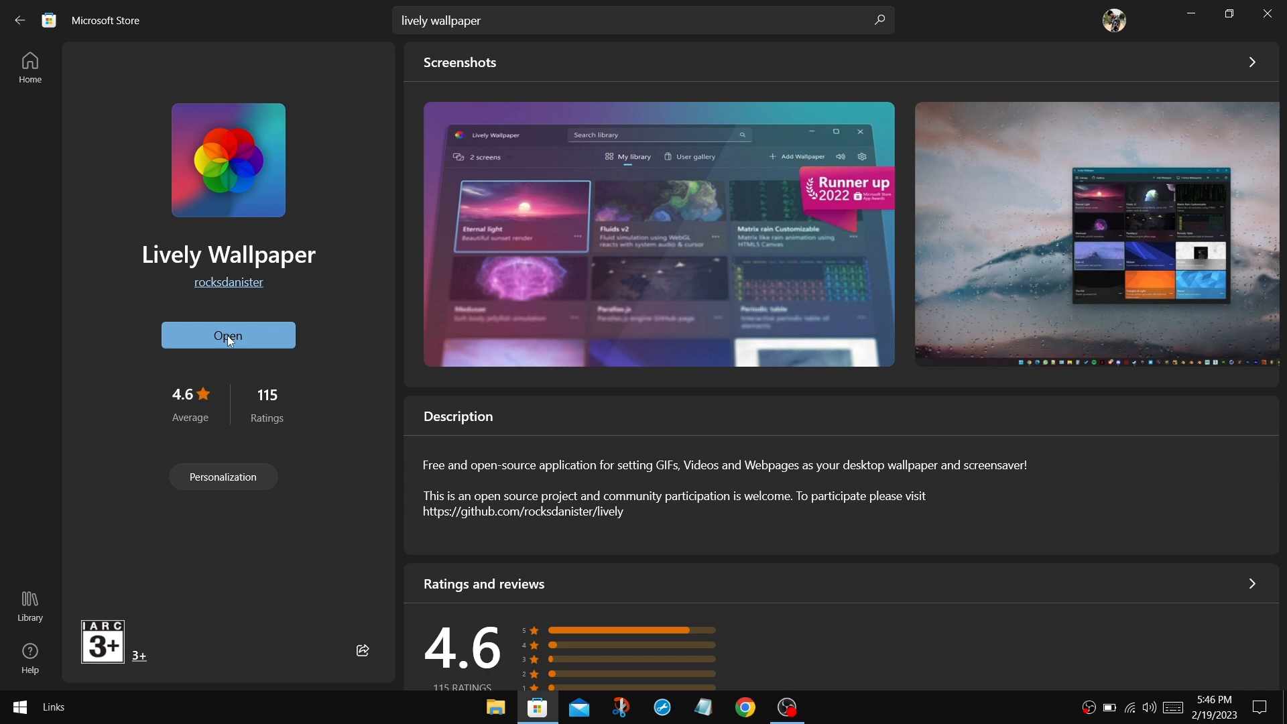
left_click(228, 337)
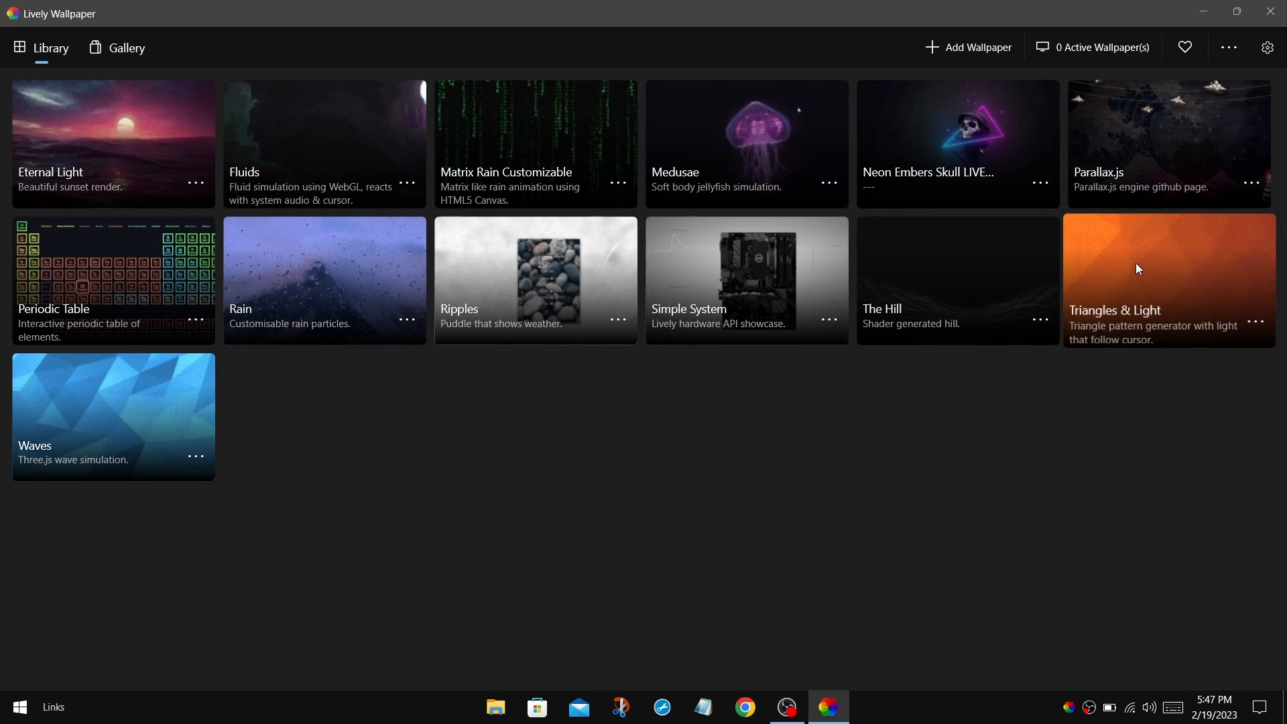
mouse_move(1062, 460)
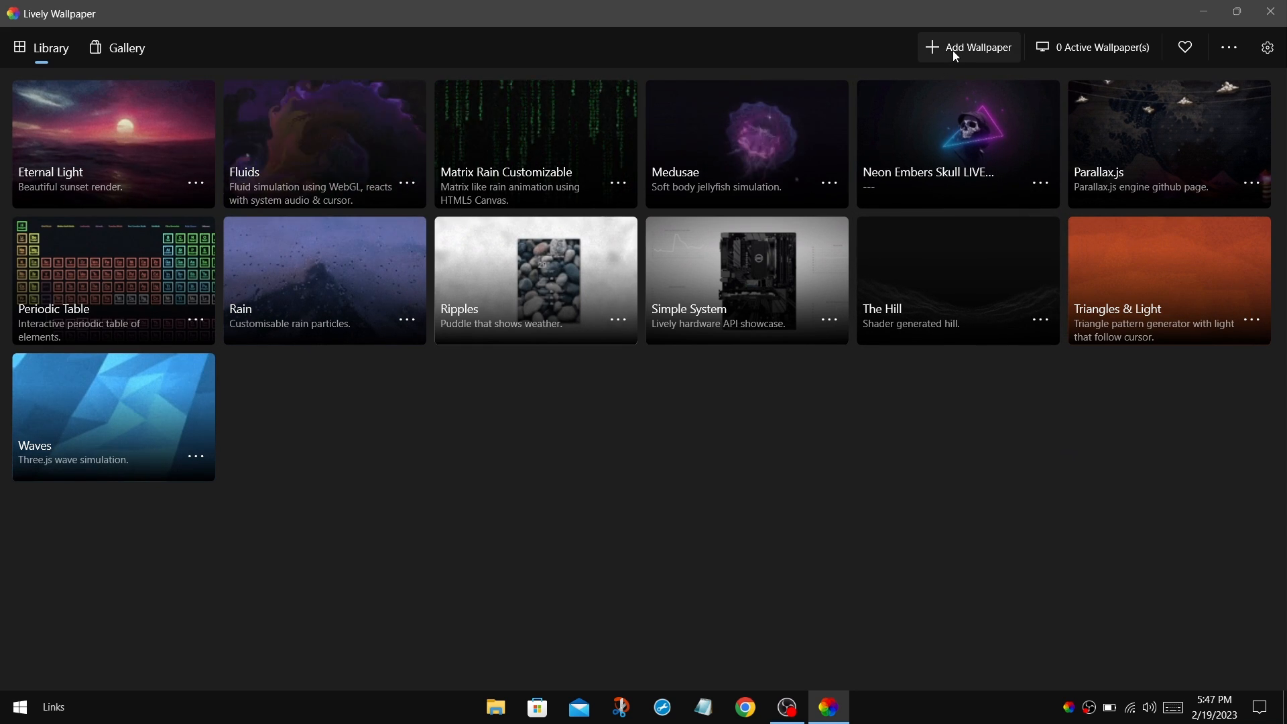
Add the LIVE WALLPAPER video from Desktop\Live Wallpapers\Live Wallpapers and accept its details as the active wallpaper
left_click(976, 47)
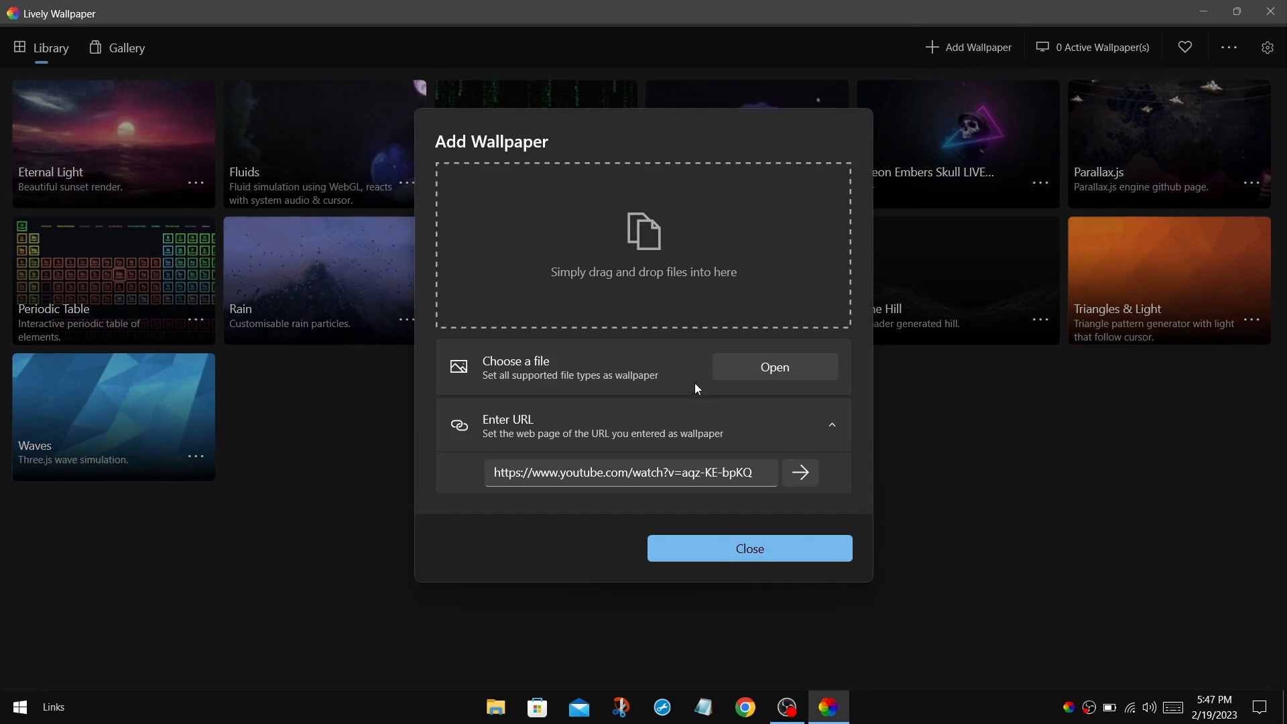
left_click(772, 366)
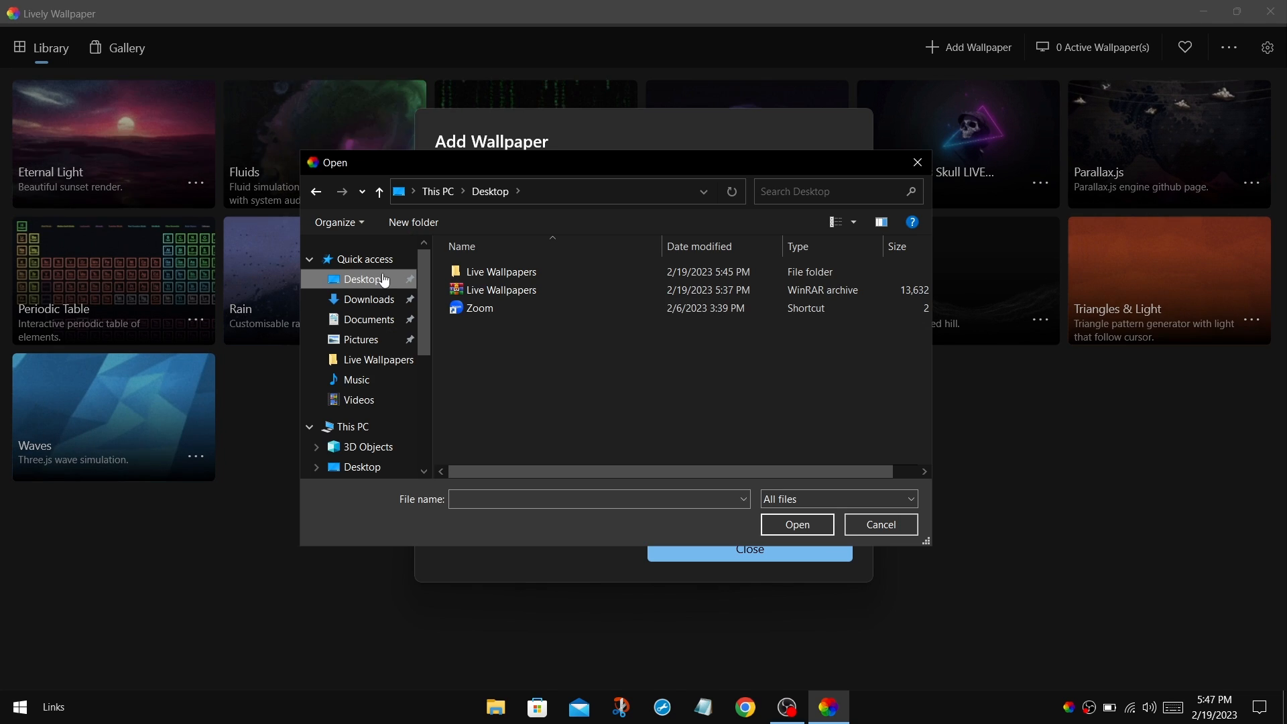
double_click(503, 272)
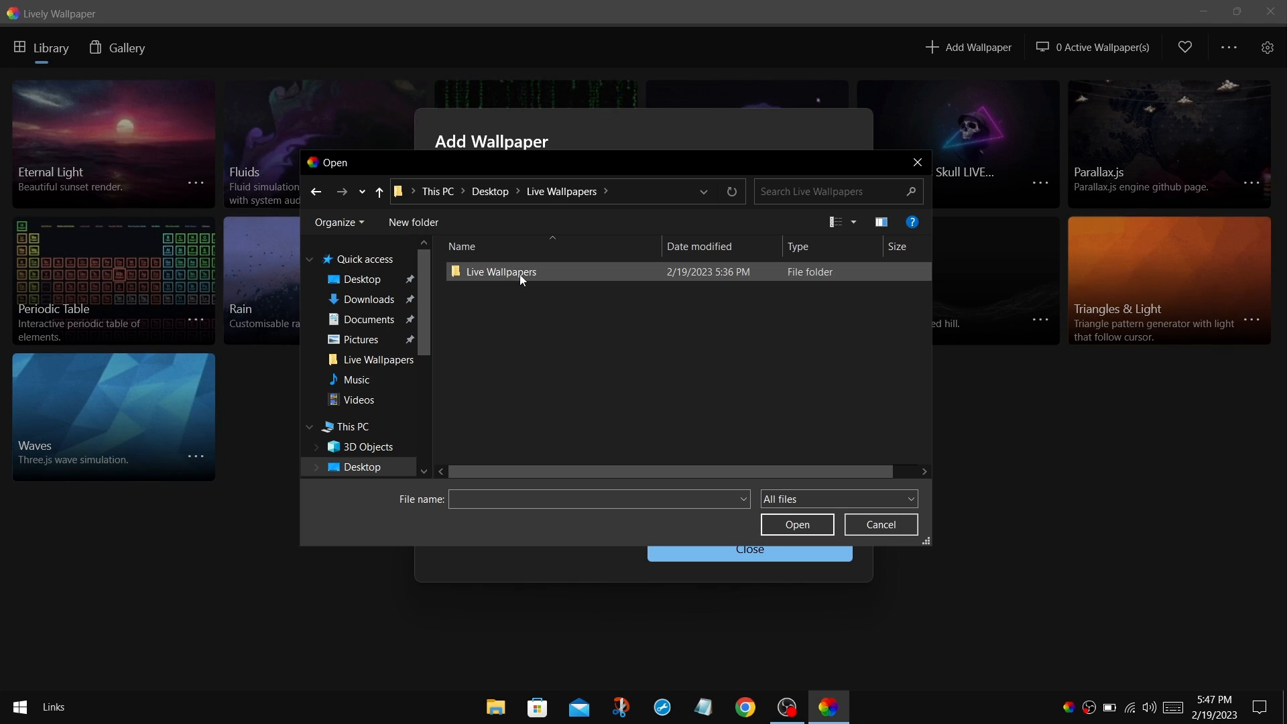
double_click(500, 272)
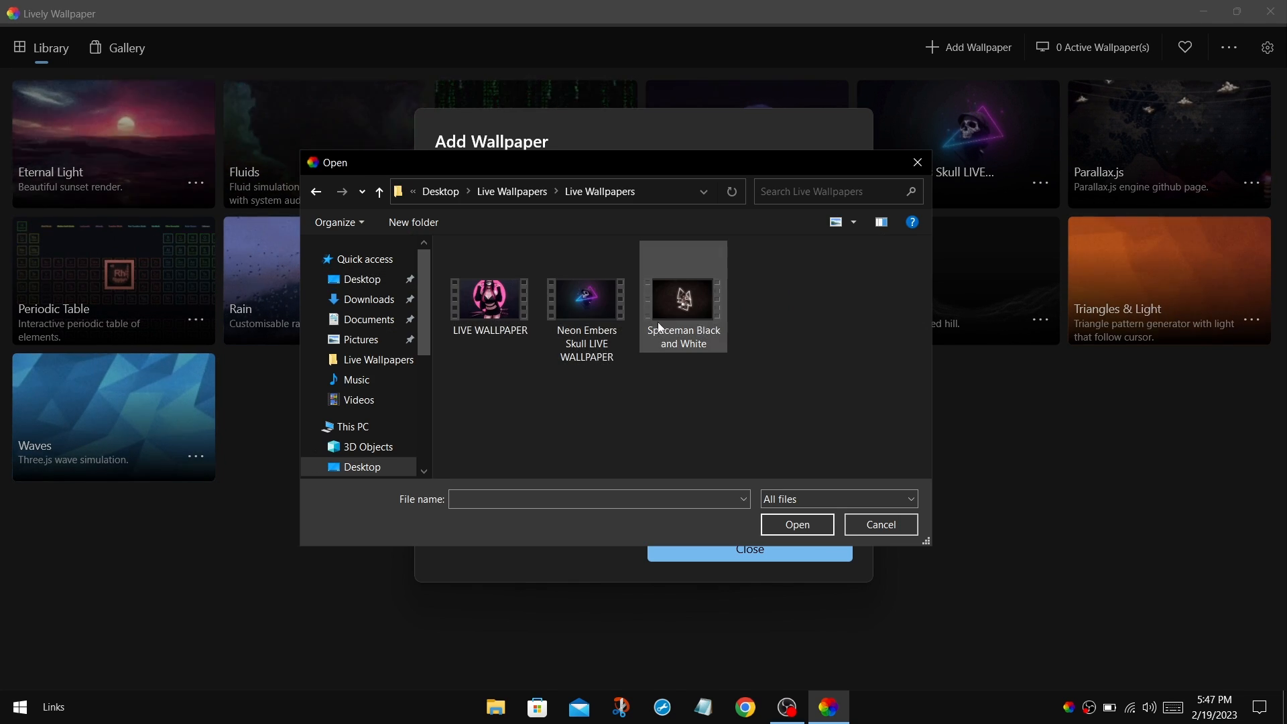
left_click(490, 298)
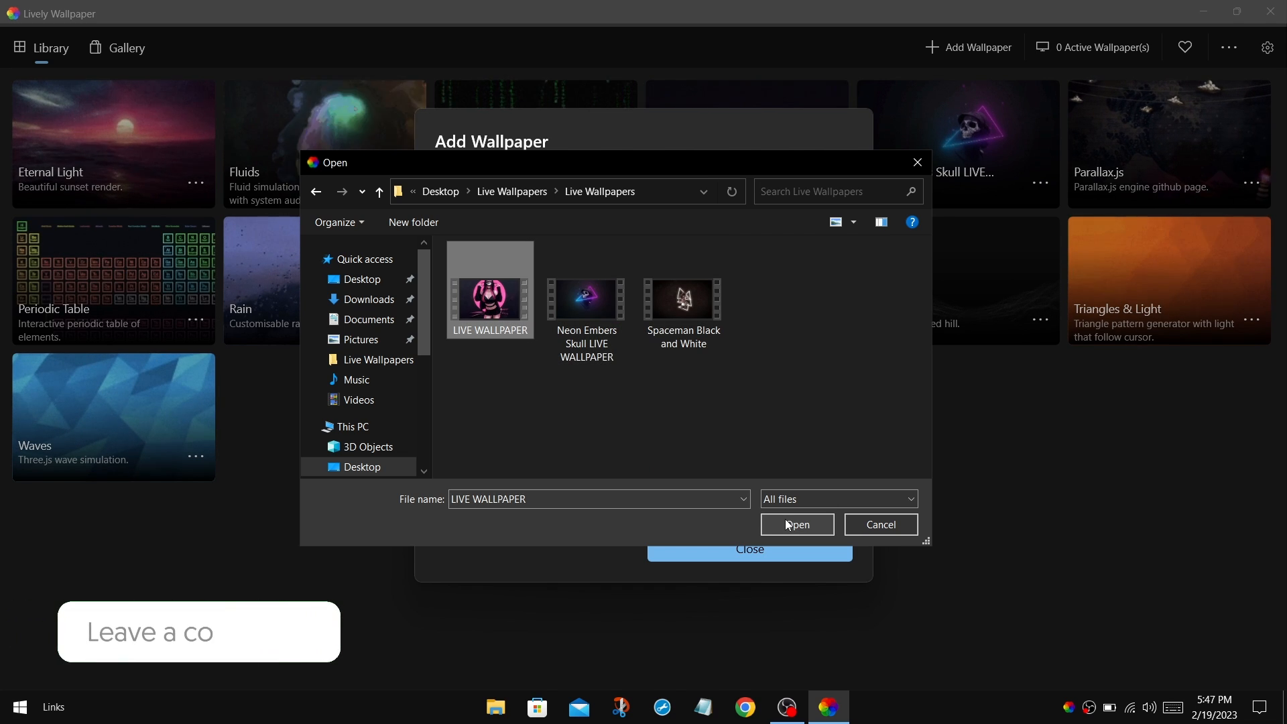
left_click(795, 524)
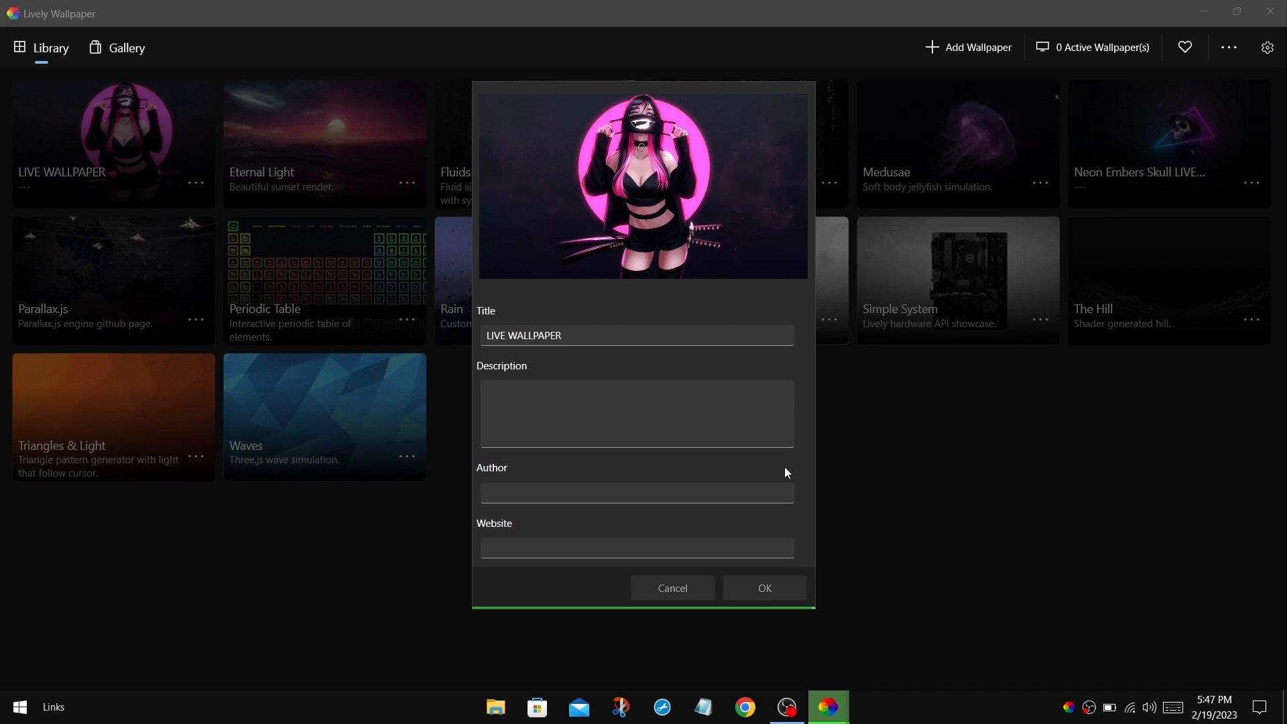
left_click(763, 587)
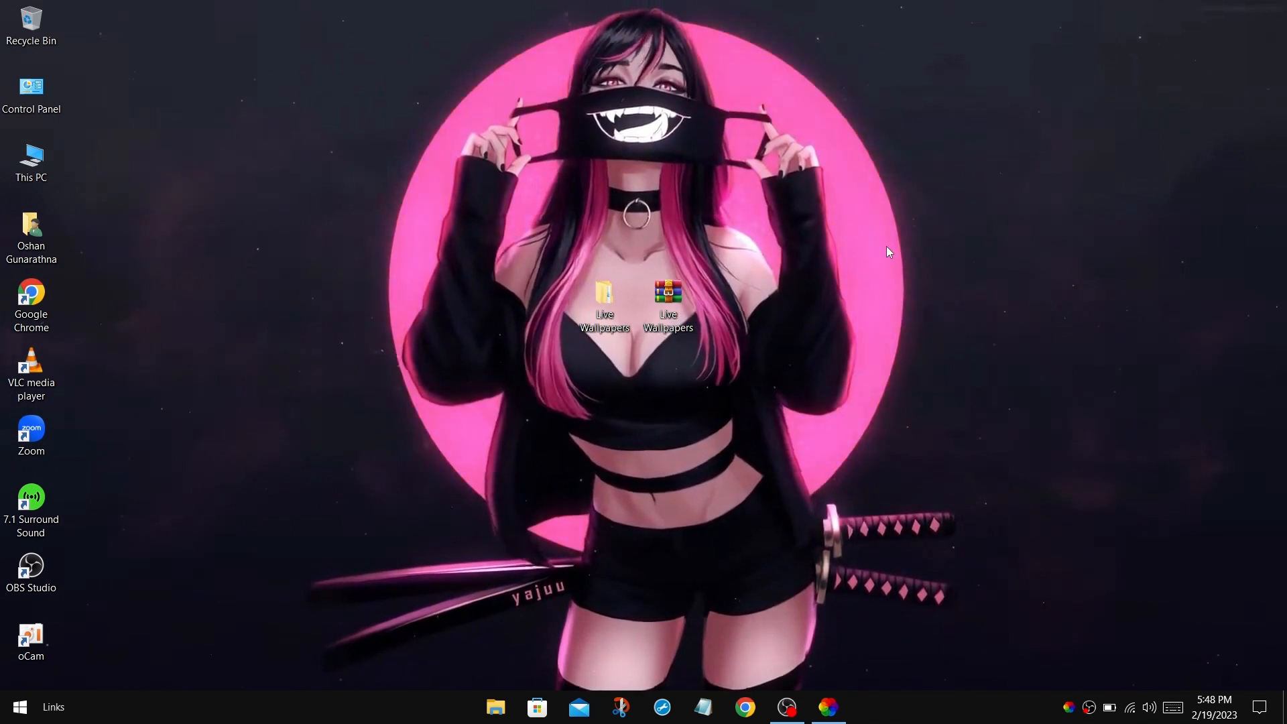
mouse_move(831, 630)
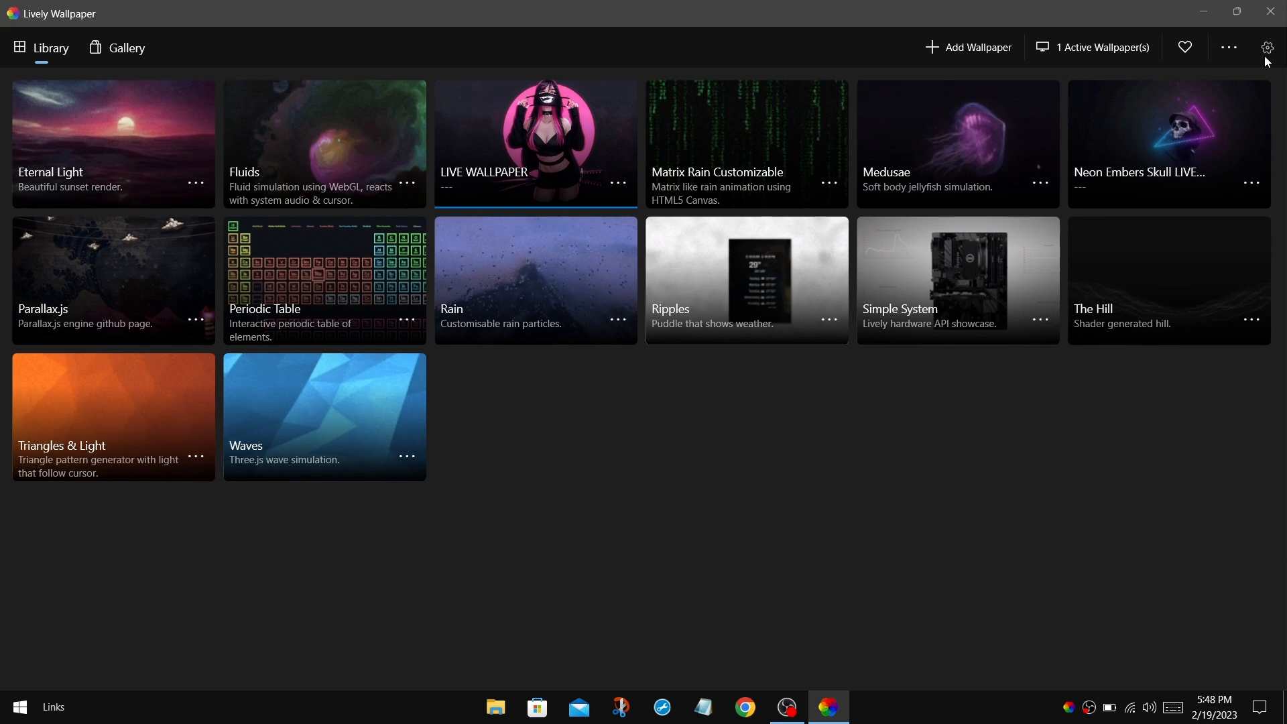
Show Lively Wallpaper's General settings page
left_click(1266, 47)
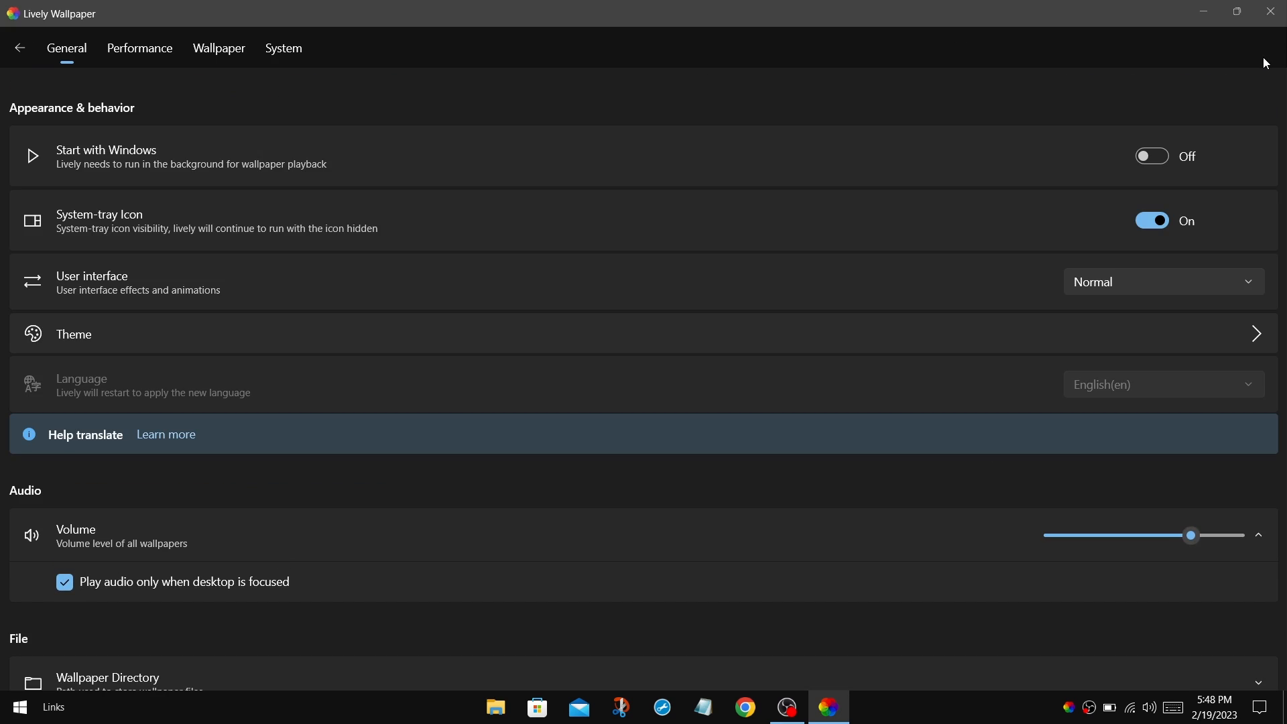
mouse_move(566, 173)
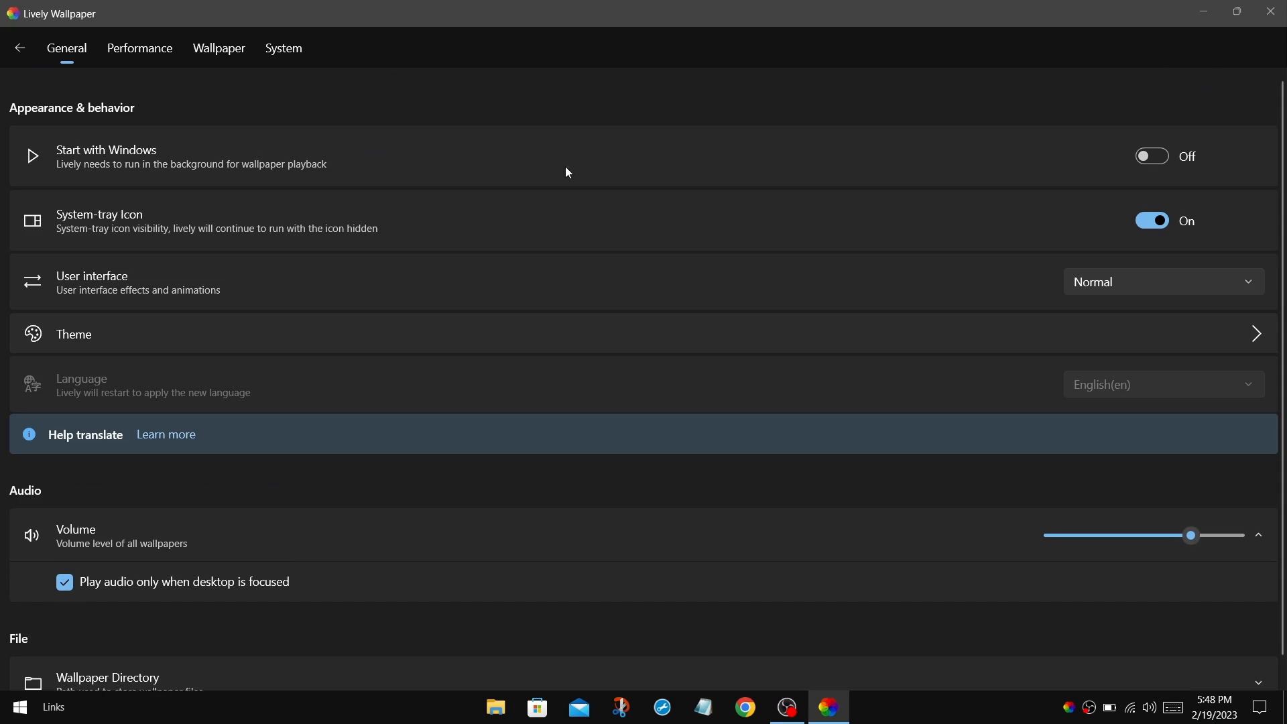
mouse_move(1153, 155)
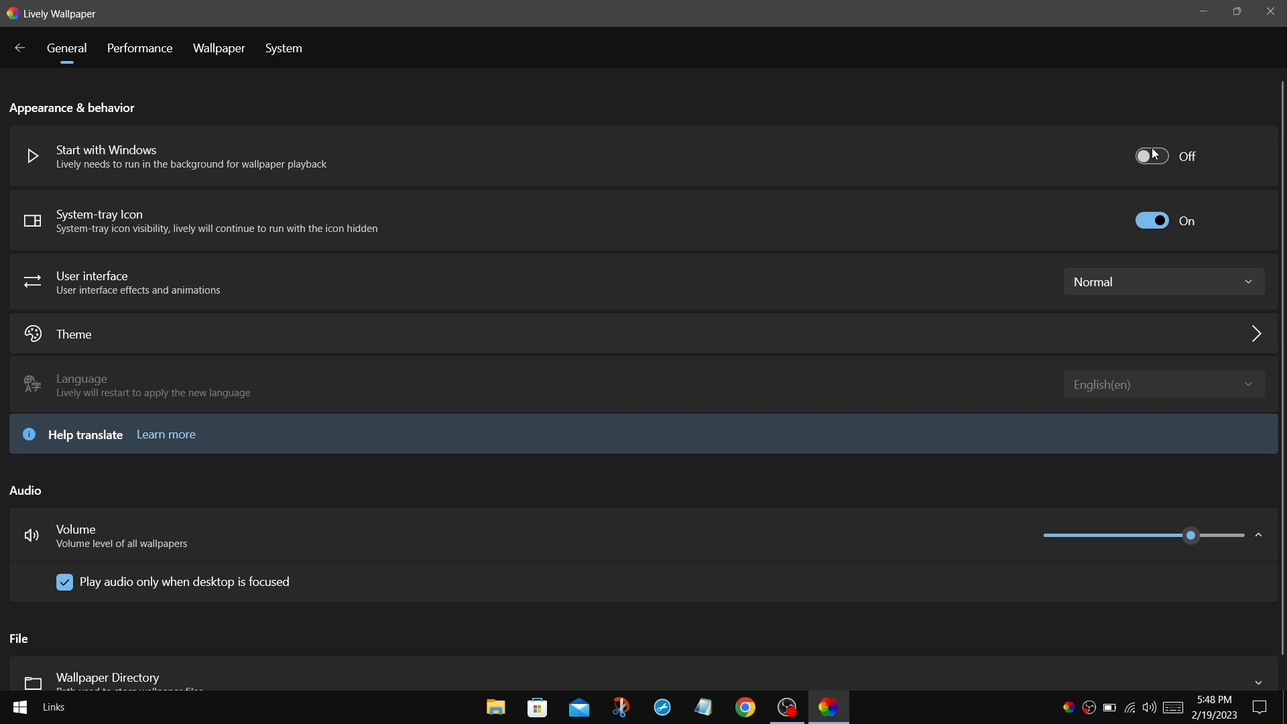
mouse_move(1154, 163)
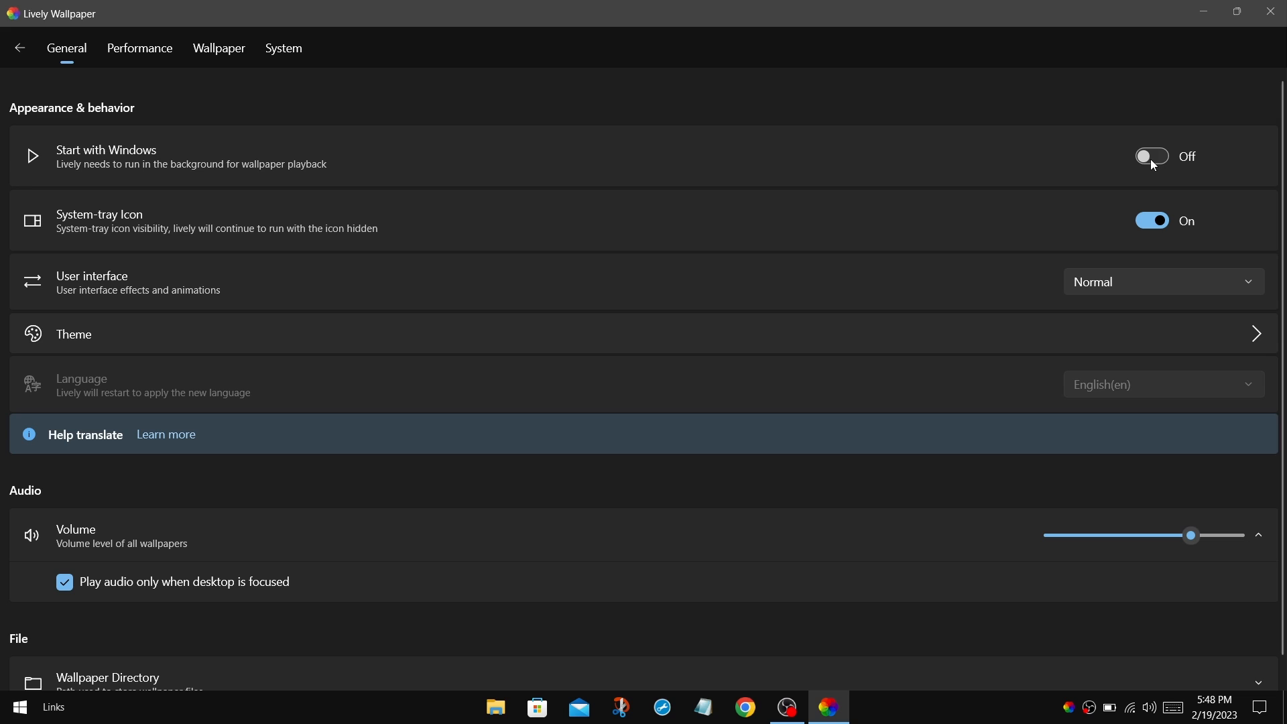
mouse_move(1108, 178)
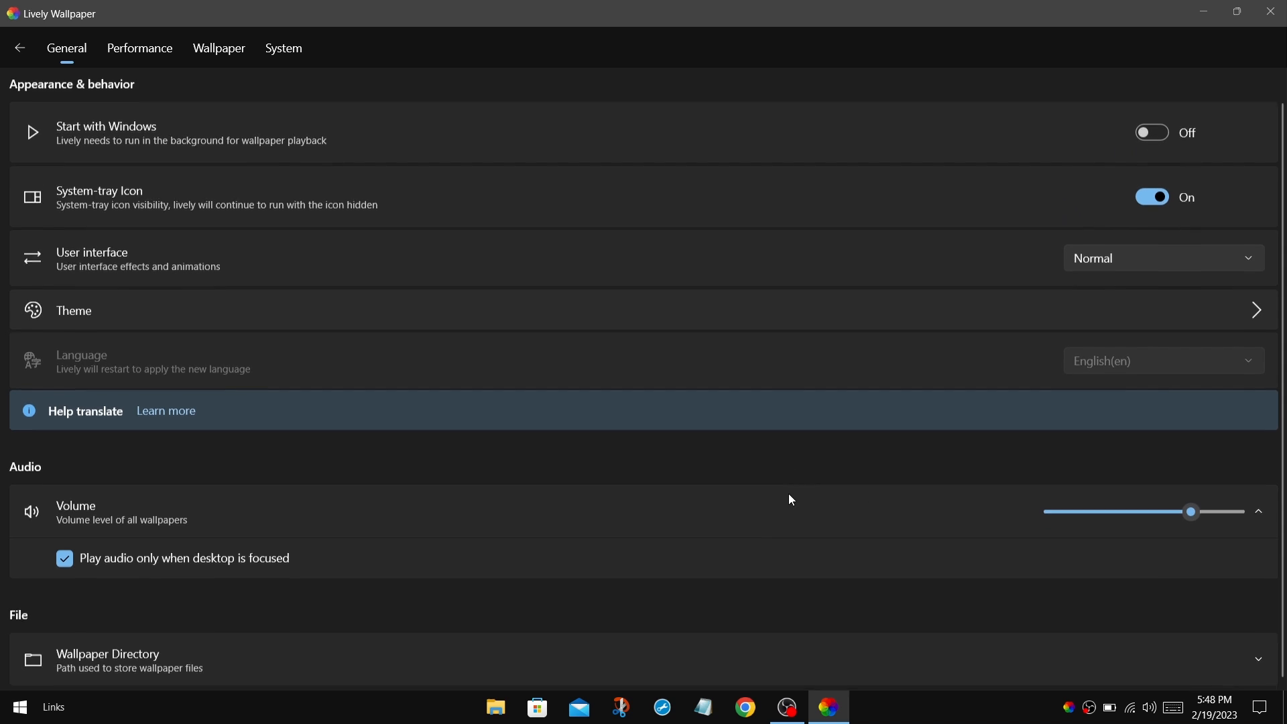
mouse_move(1176, 525)
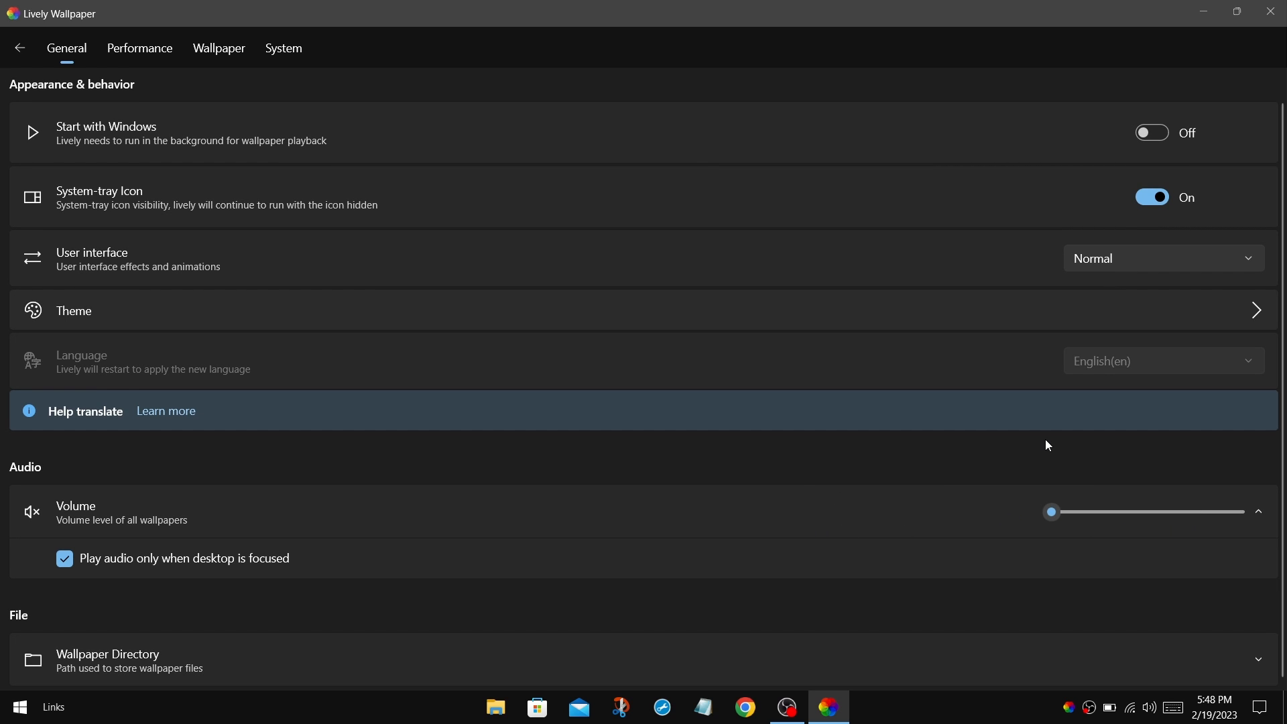
mouse_move(1004, 463)
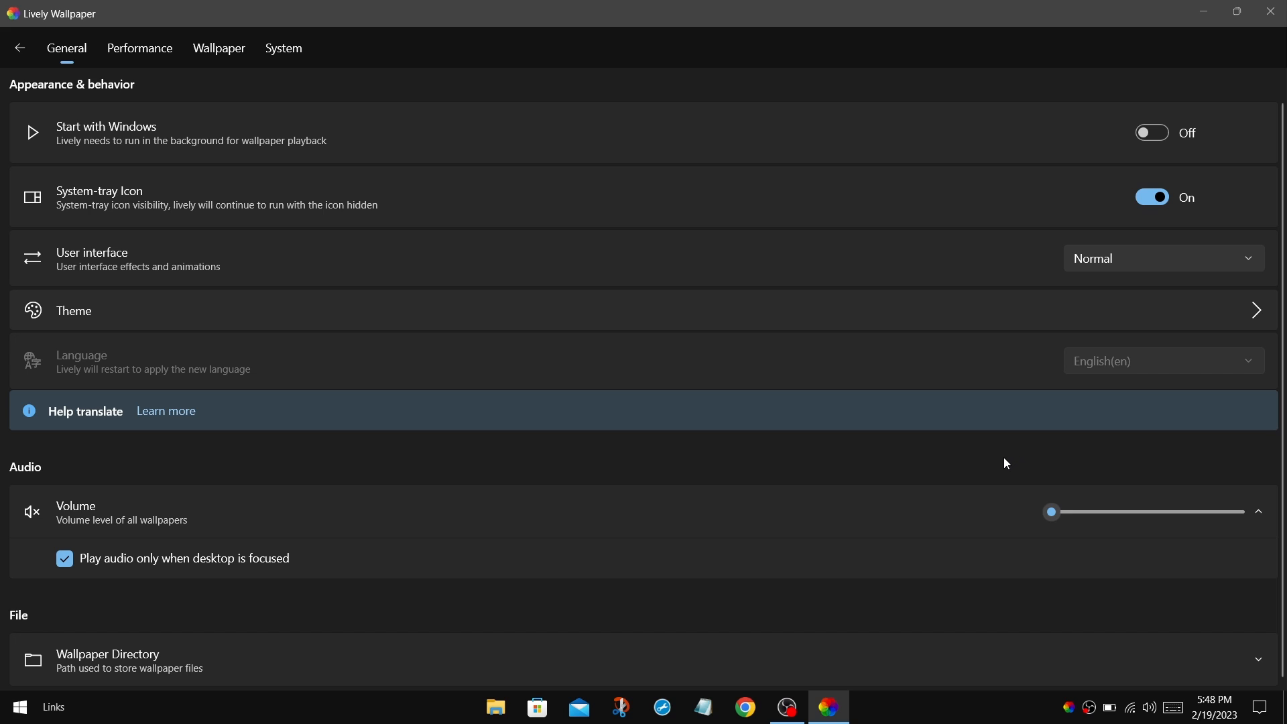
View the System tab's Taskbar Theme choices and pick one
left_click(283, 48)
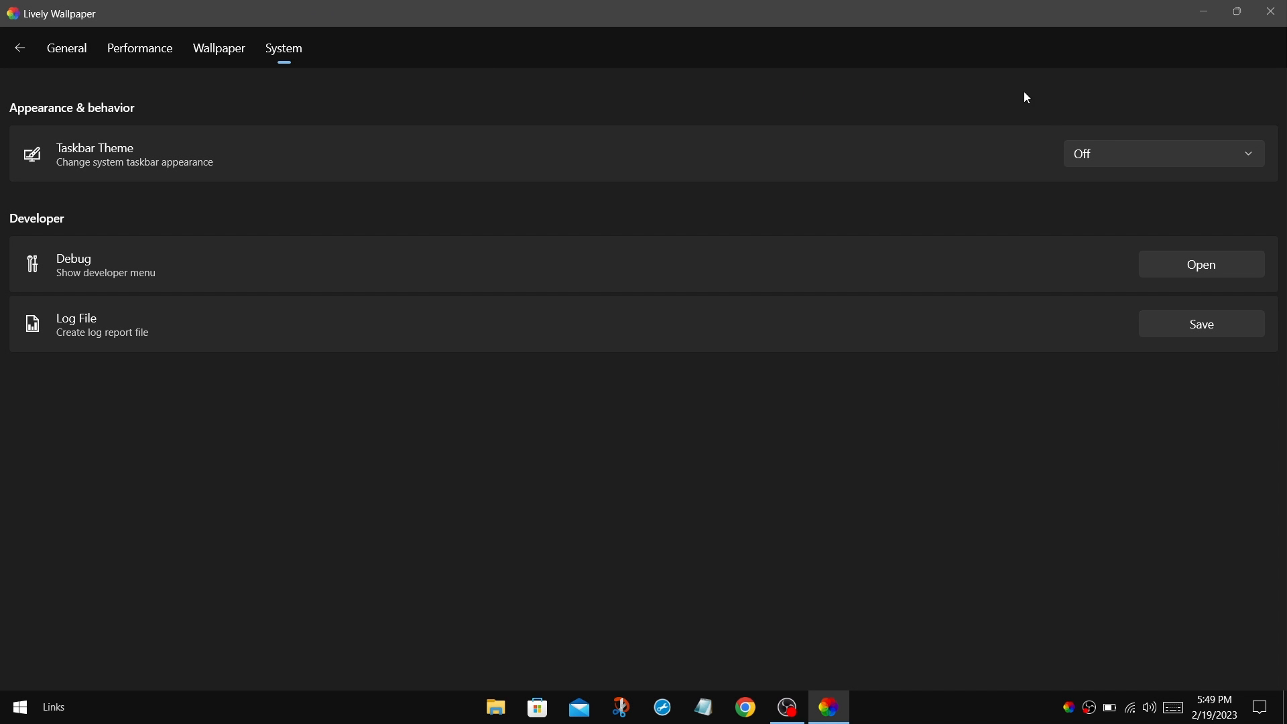
mouse_move(916, 172)
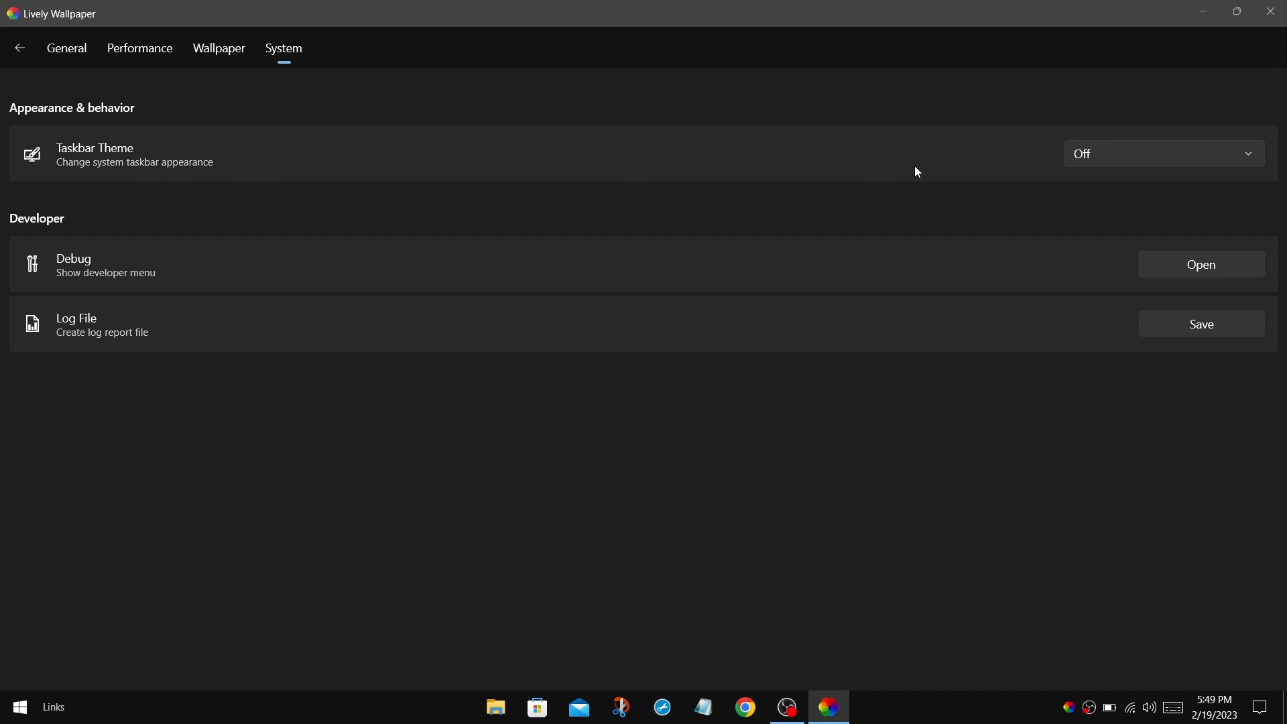
left_click(1161, 153)
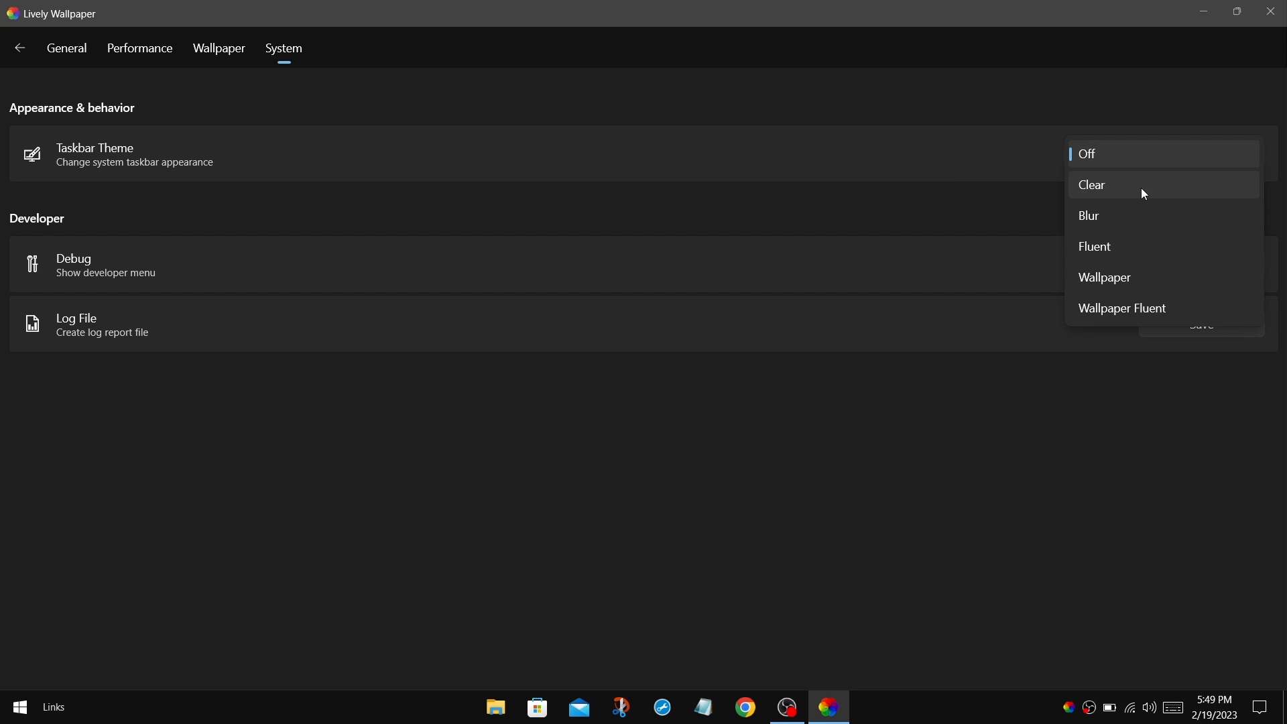
left_click(1091, 185)
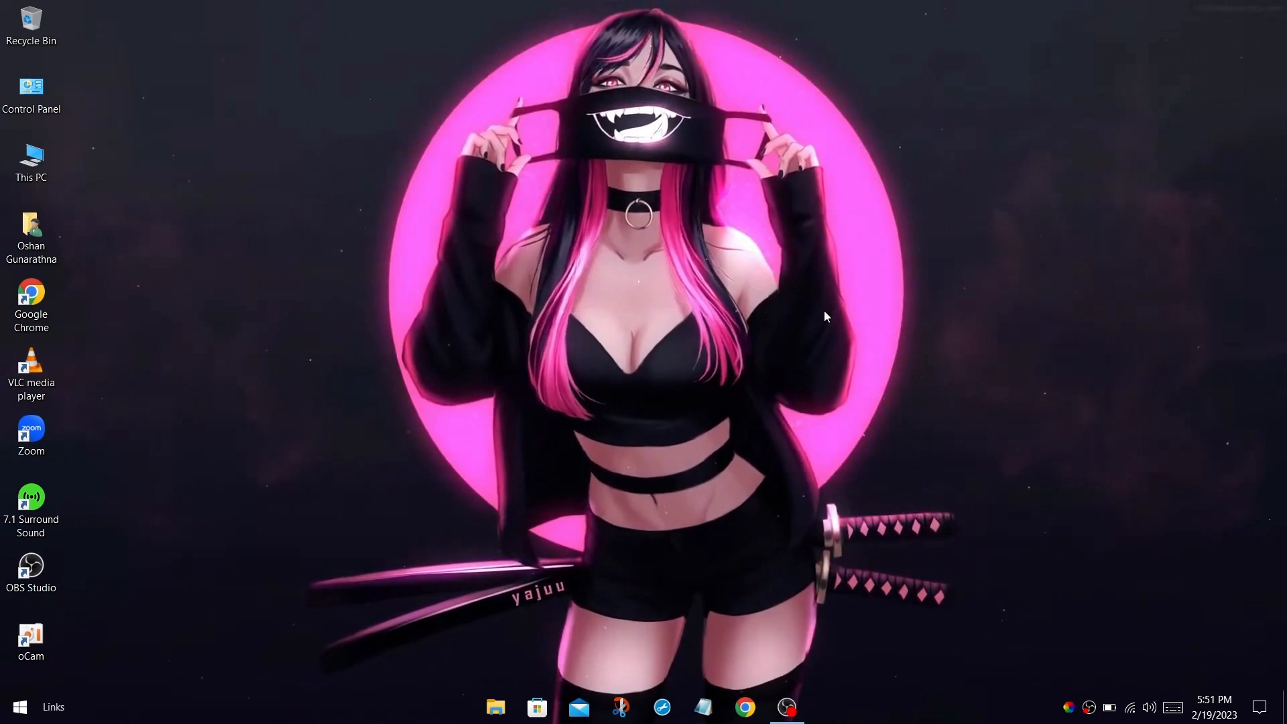
mouse_move(882, 521)
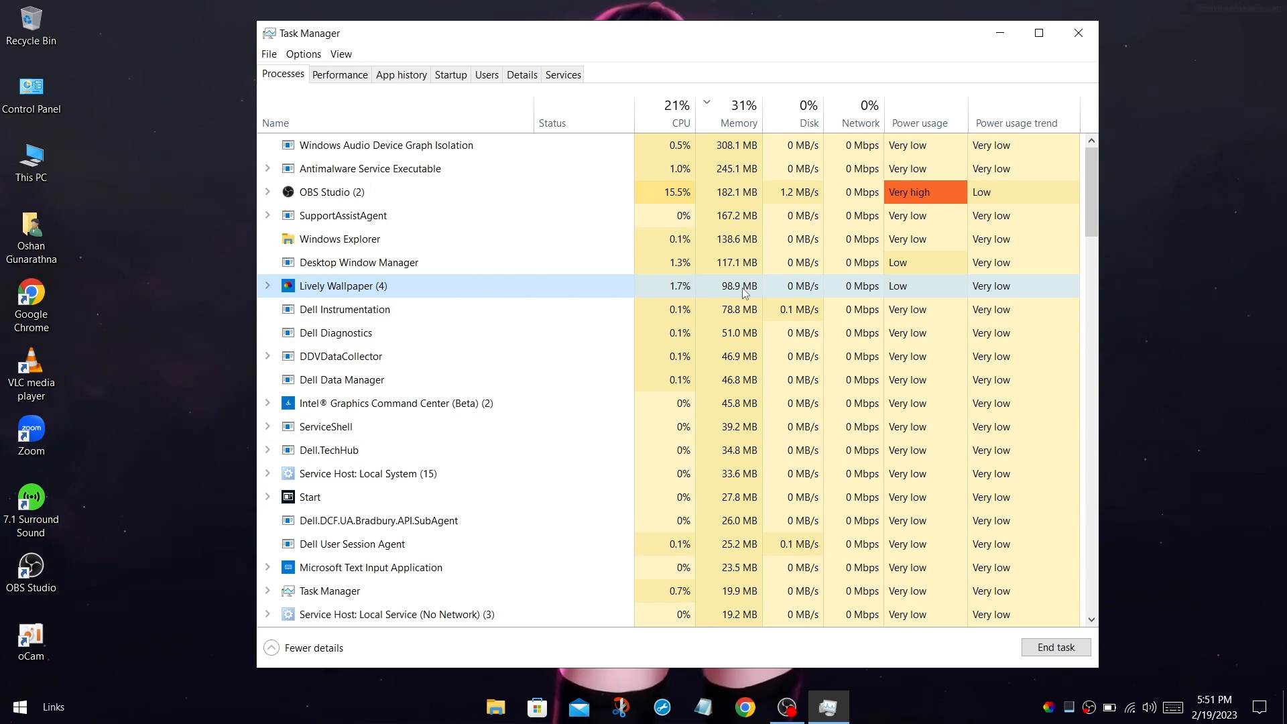
left_click(267, 285)
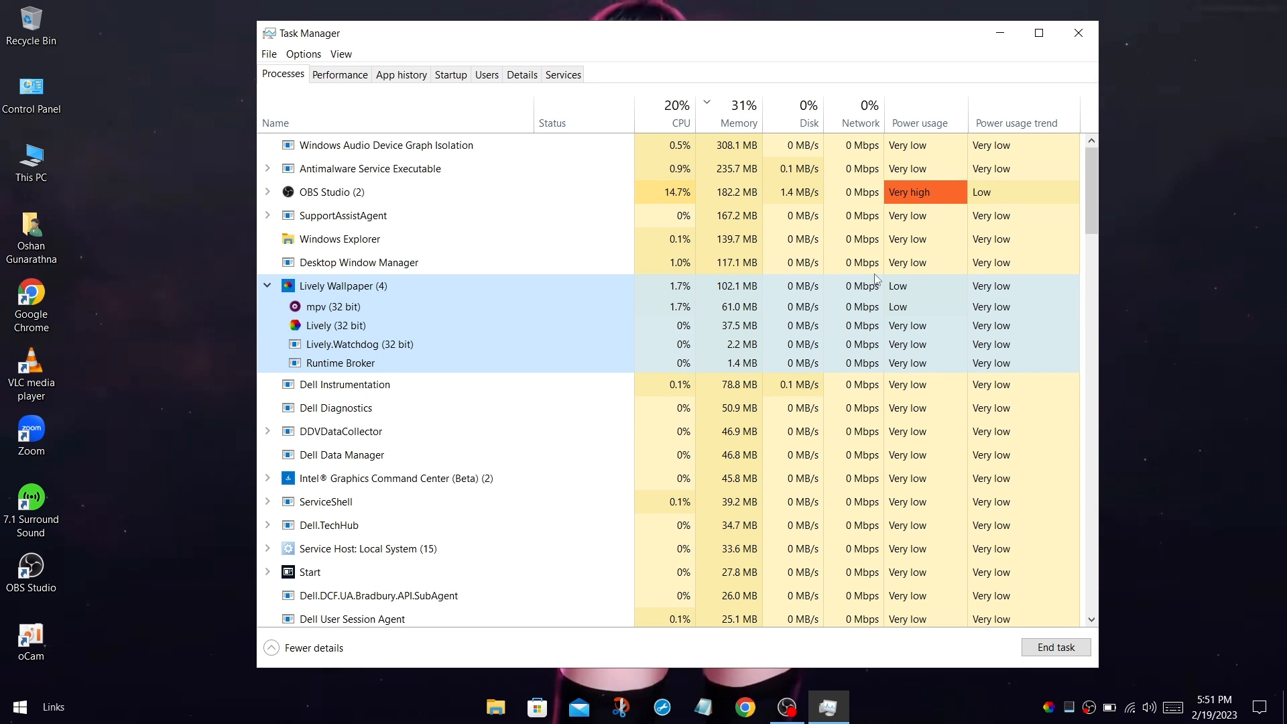
mouse_move(1078, 32)
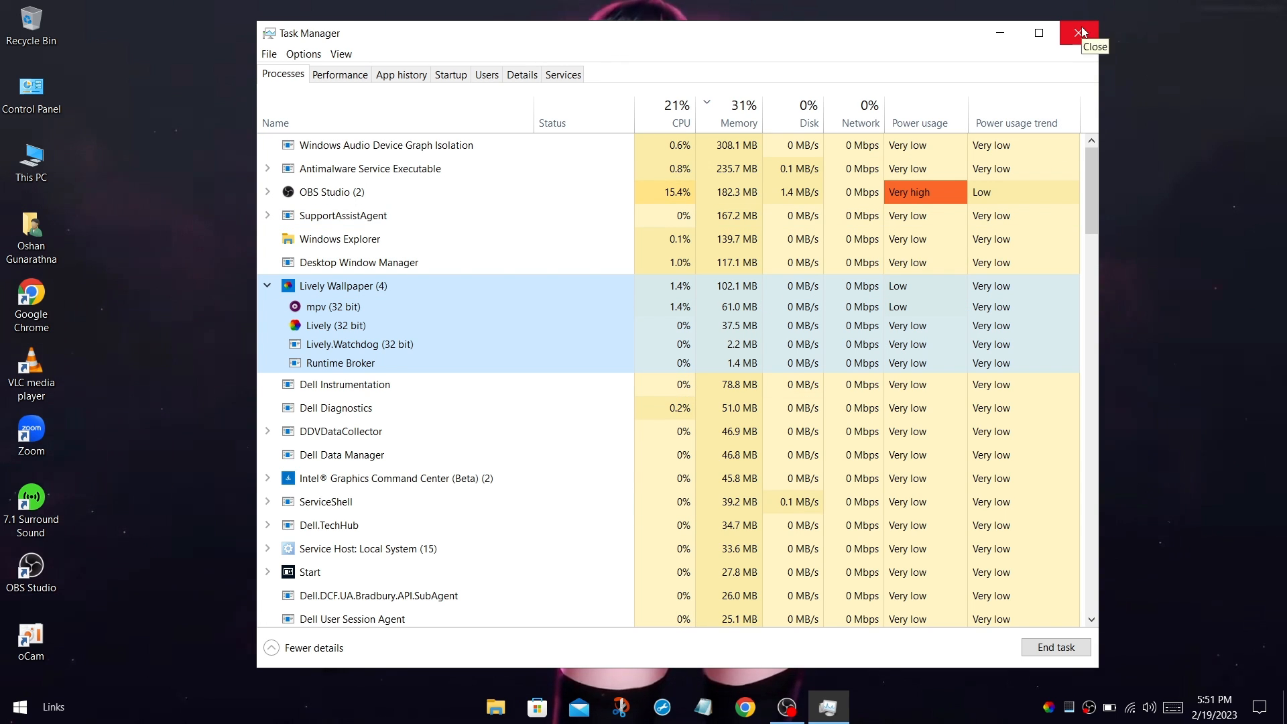
left_click(1079, 32)
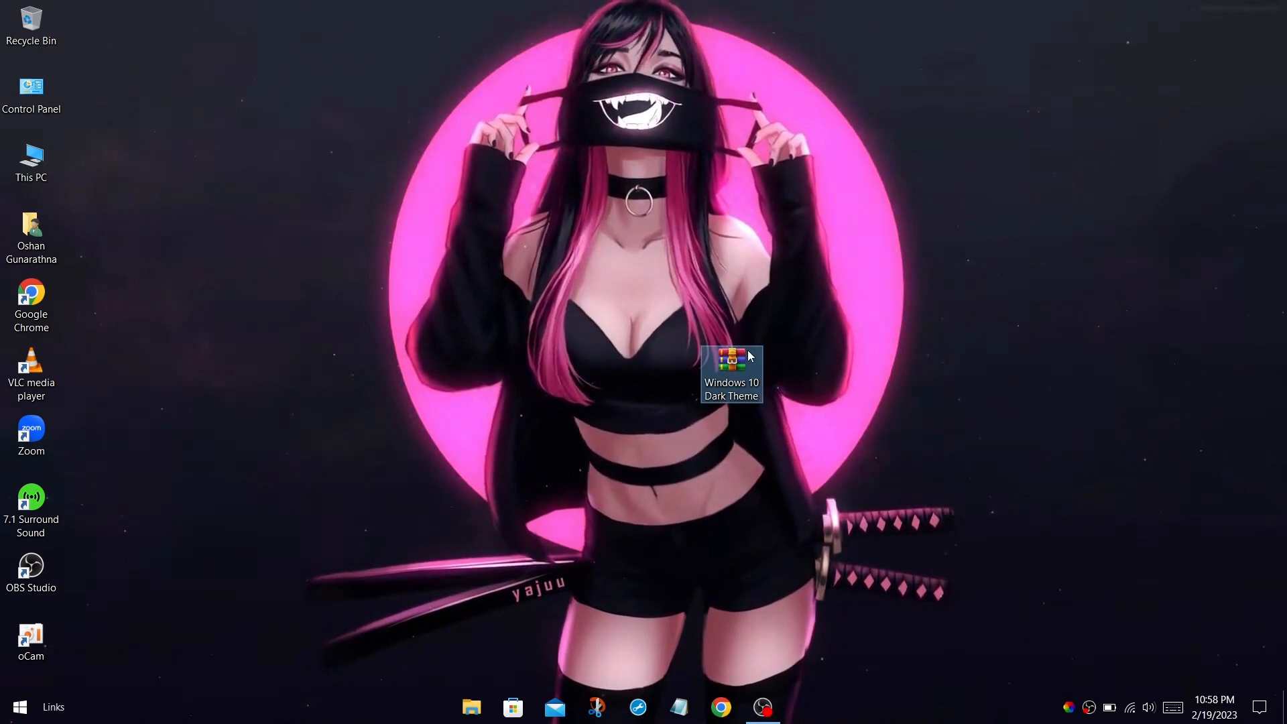
Extract the Windows 10 Dark Theme archive to the desktop and browse into its 1 Theme Patcher folder
right_click(732, 361)
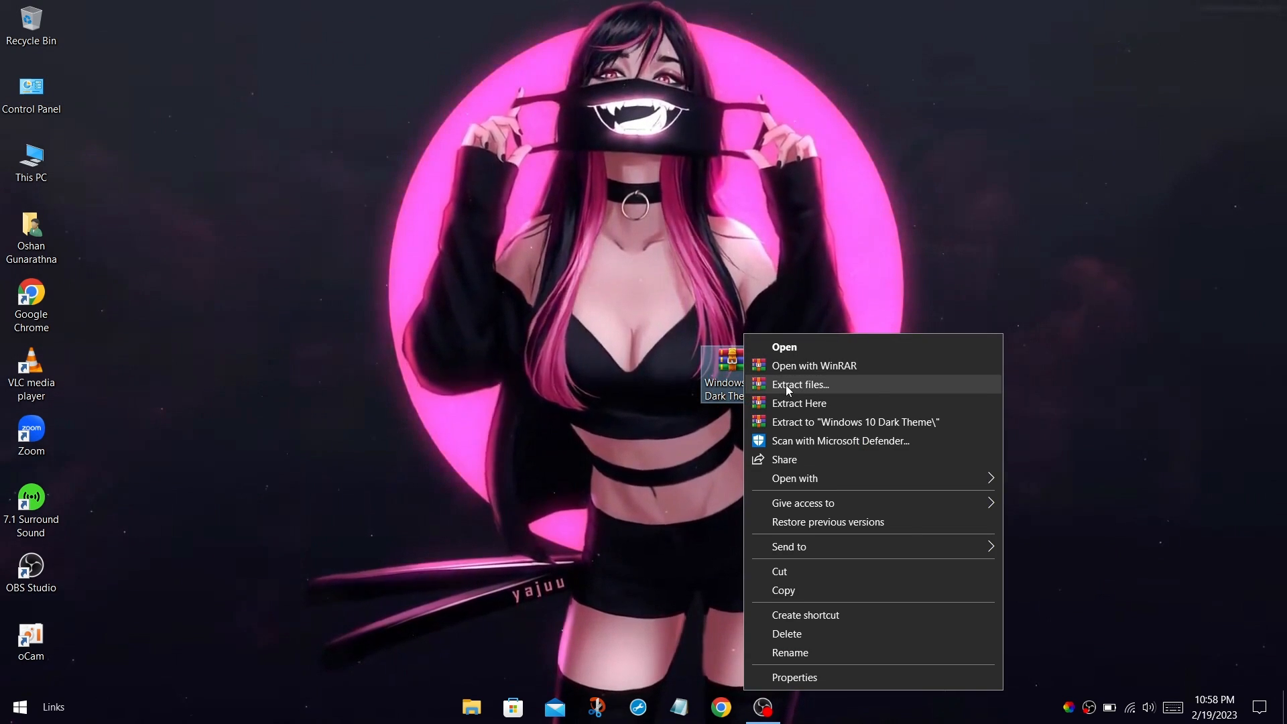
left_click(797, 403)
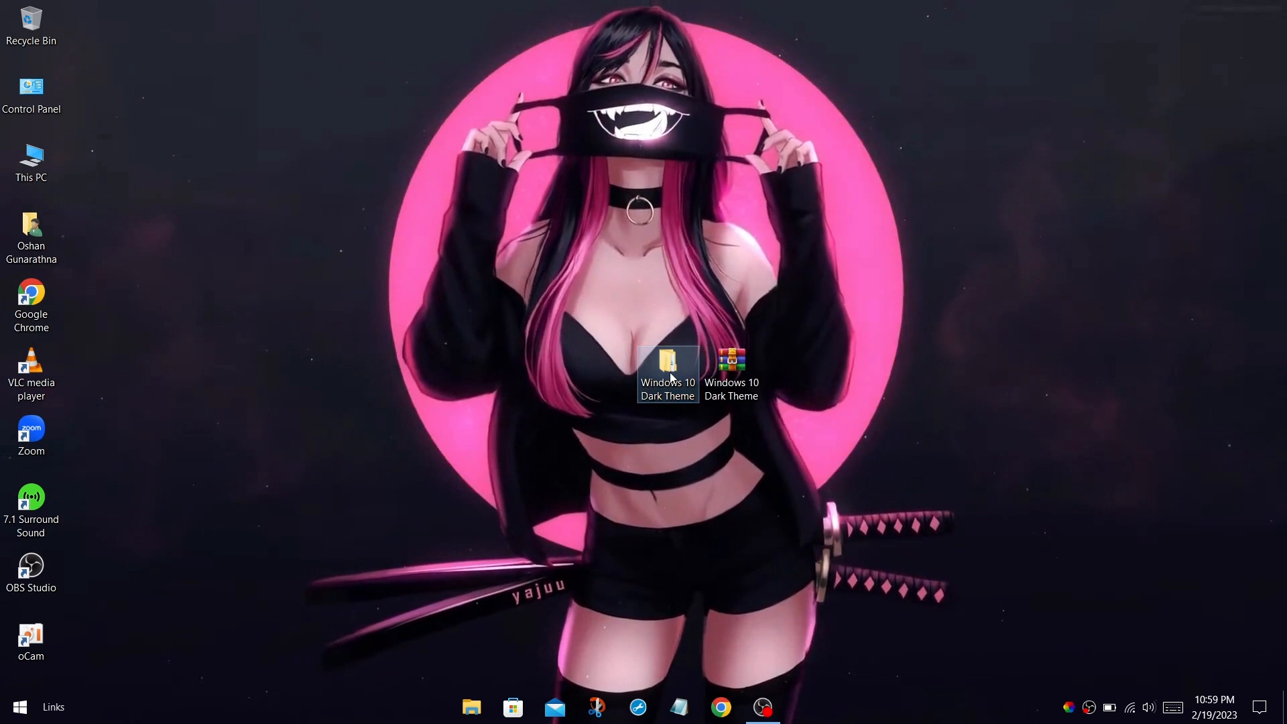
double_click(668, 367)
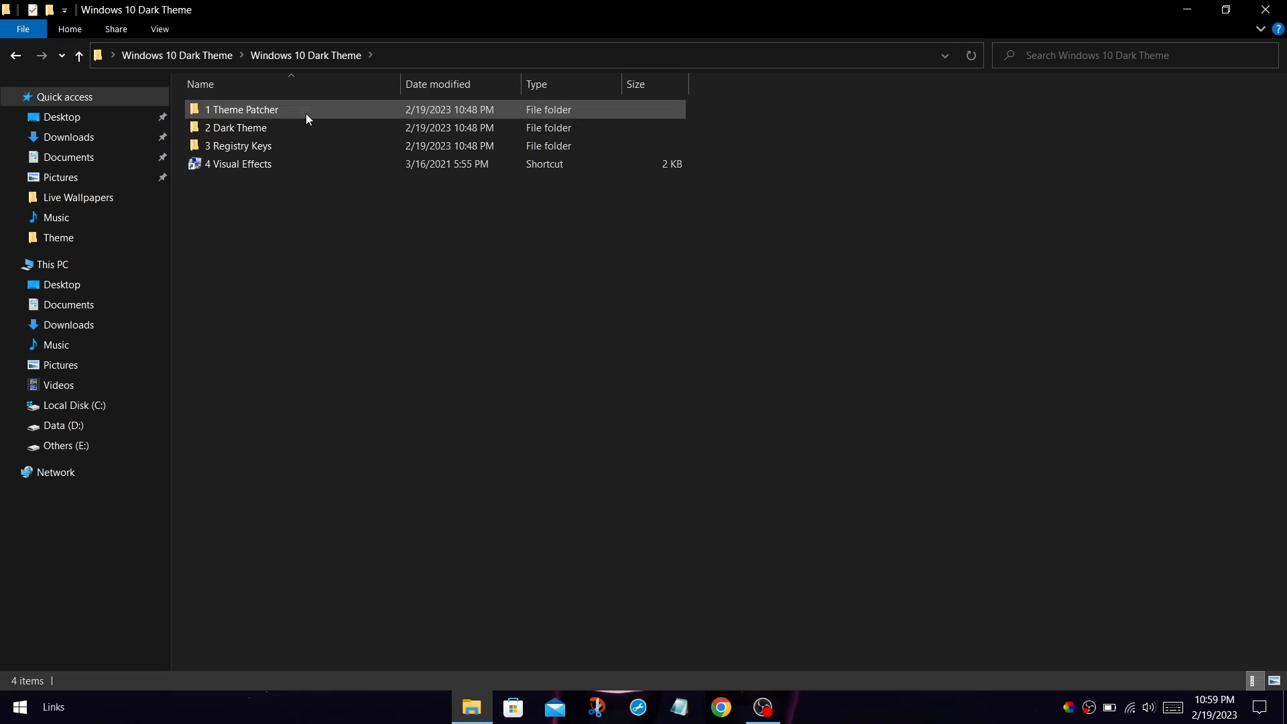
double_click(243, 108)
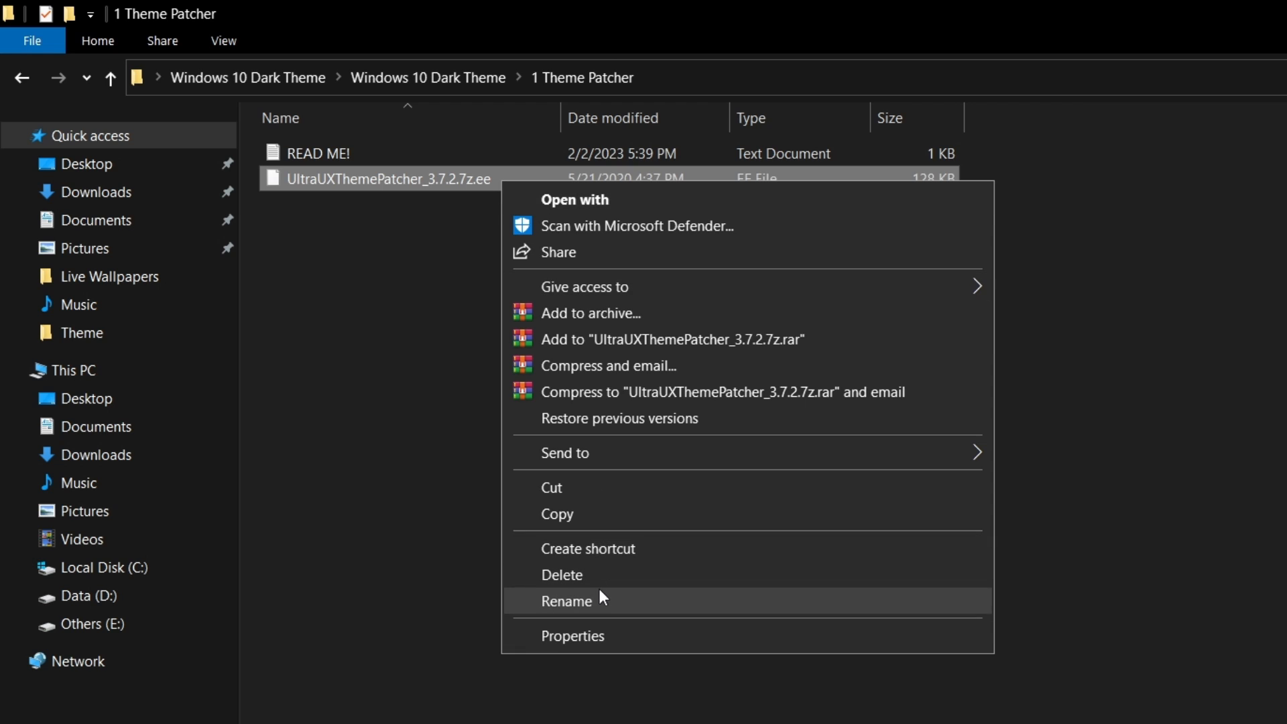
Rename the UltraUXThemePatcher file to drop the extra .ee and extract the archive in place
left_click(566, 601)
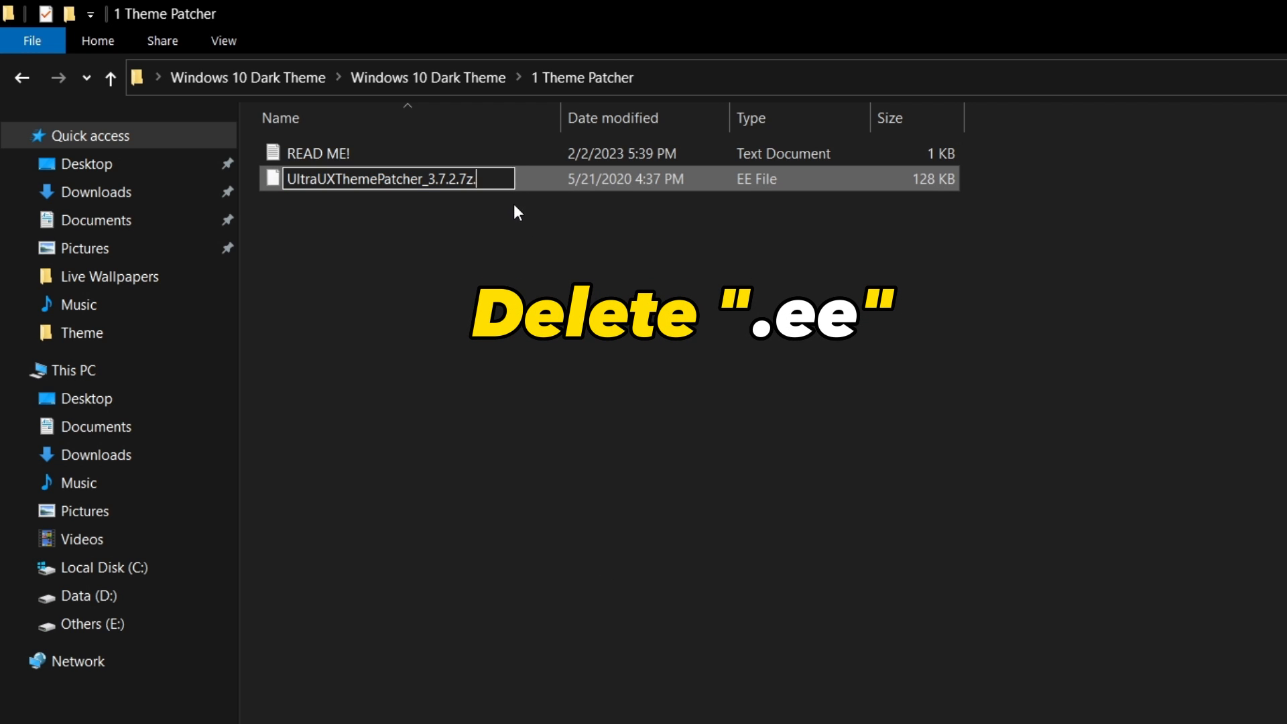
key("Backspace")
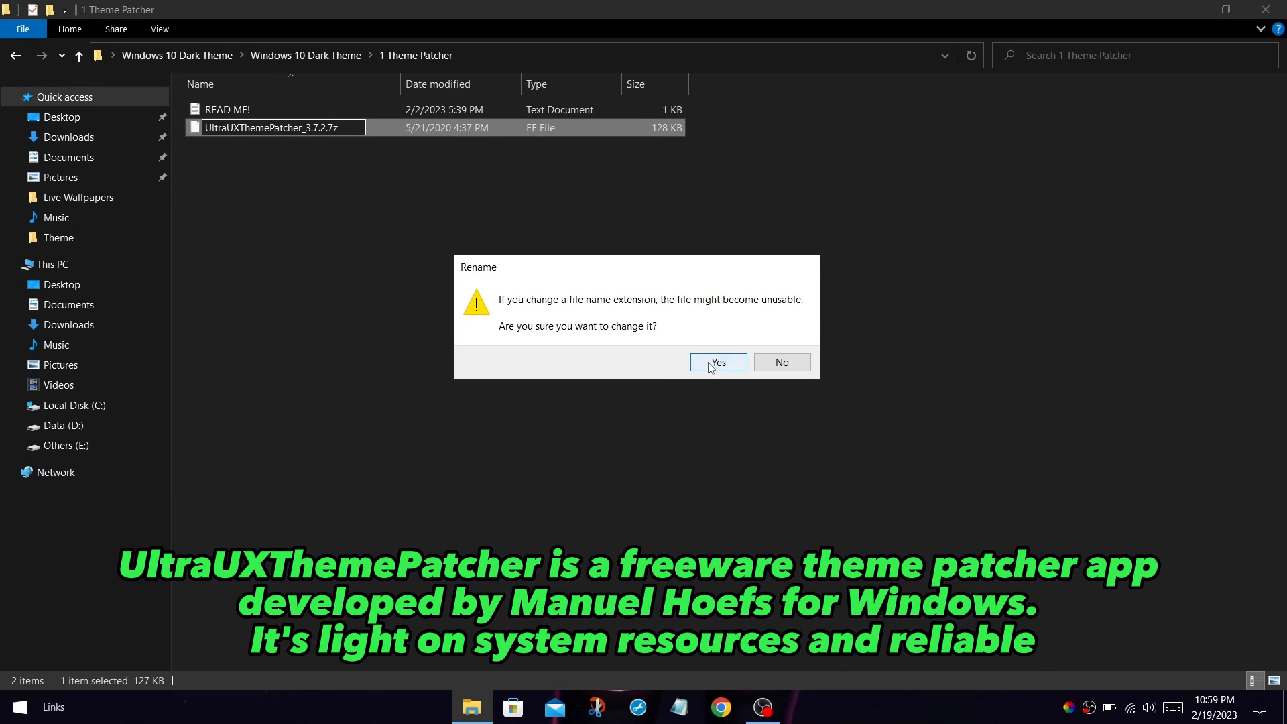
left_click(717, 362)
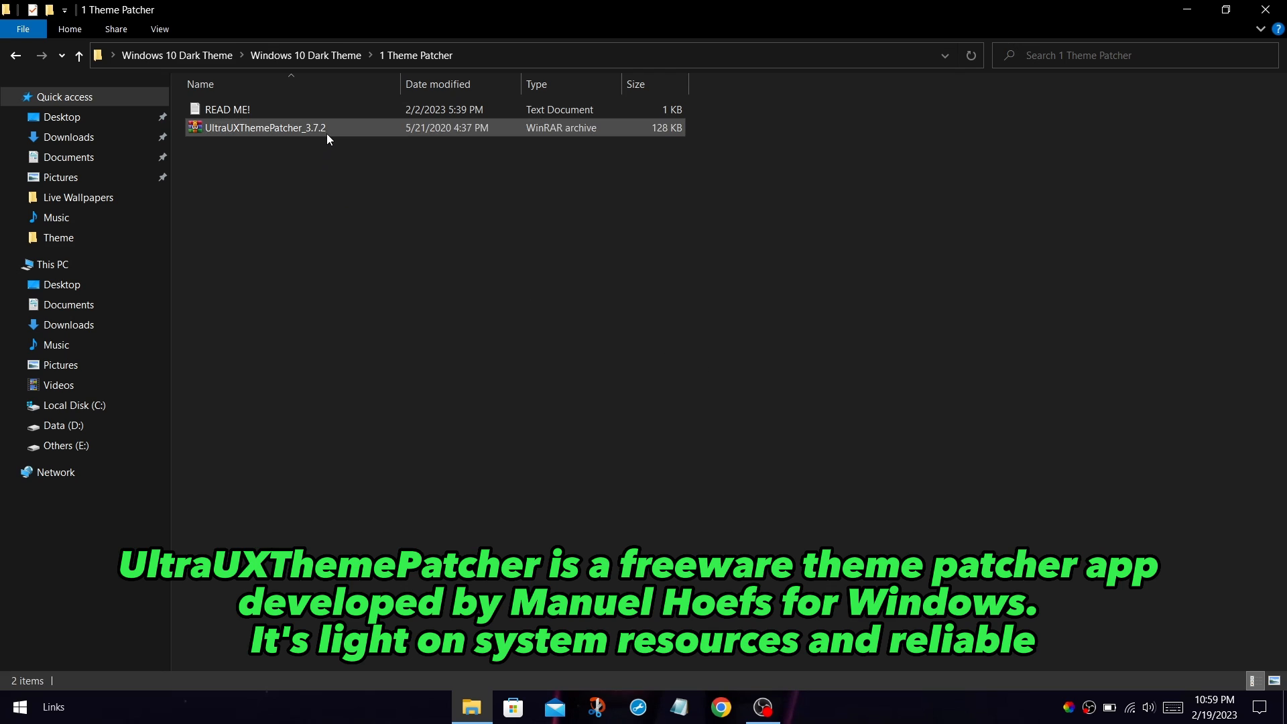
right_click(262, 127)
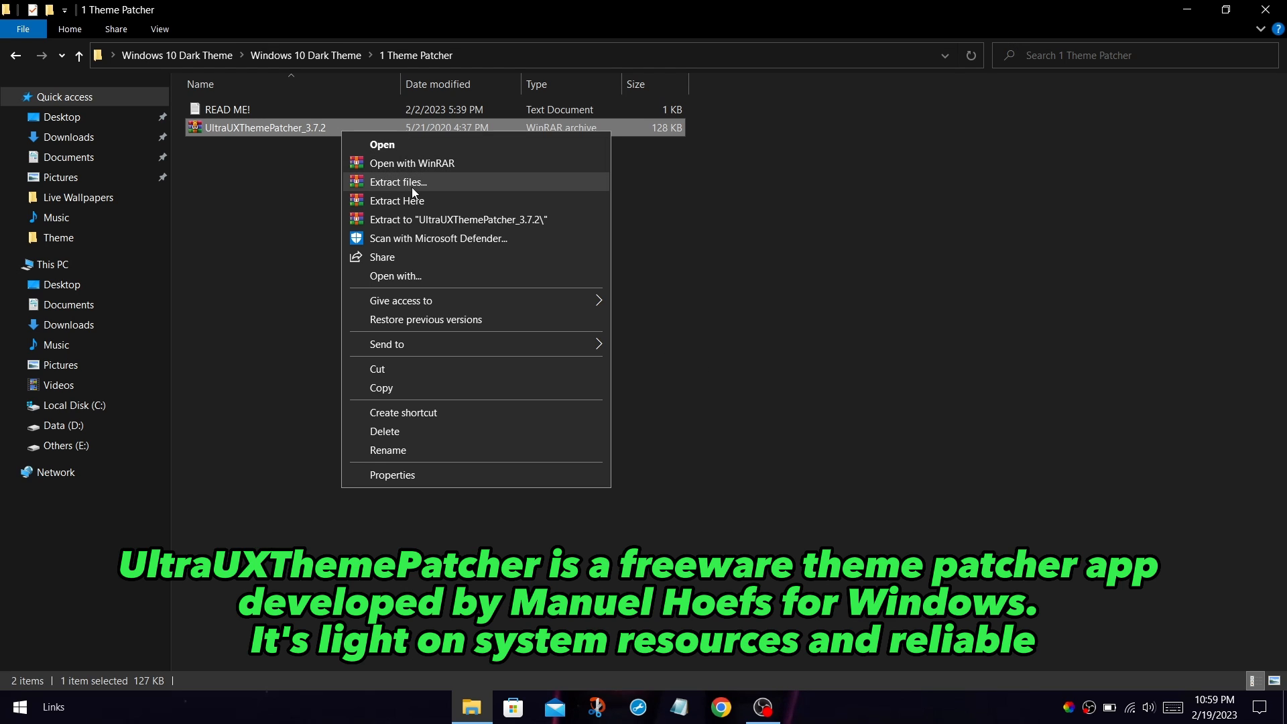
left_click(397, 181)
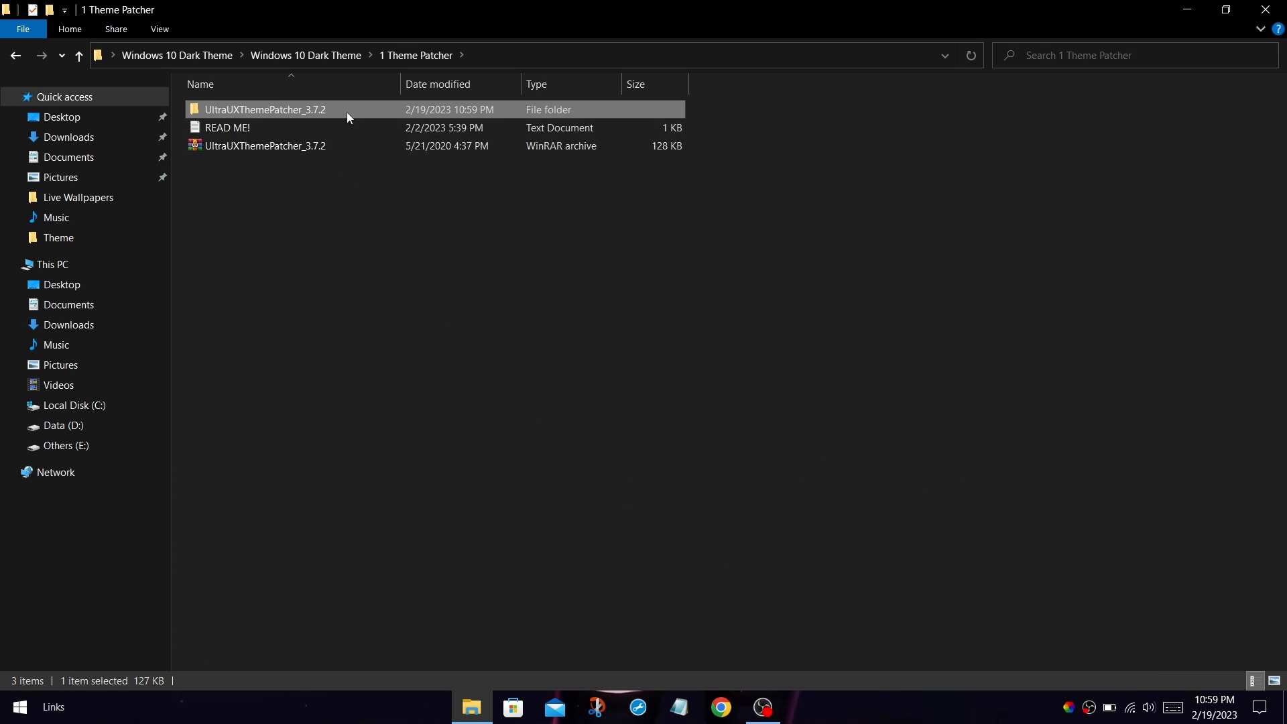
Run UltraUXThemePatcher 3.7.2 setup as administrator and accept its license agreement
double_click(264, 108)
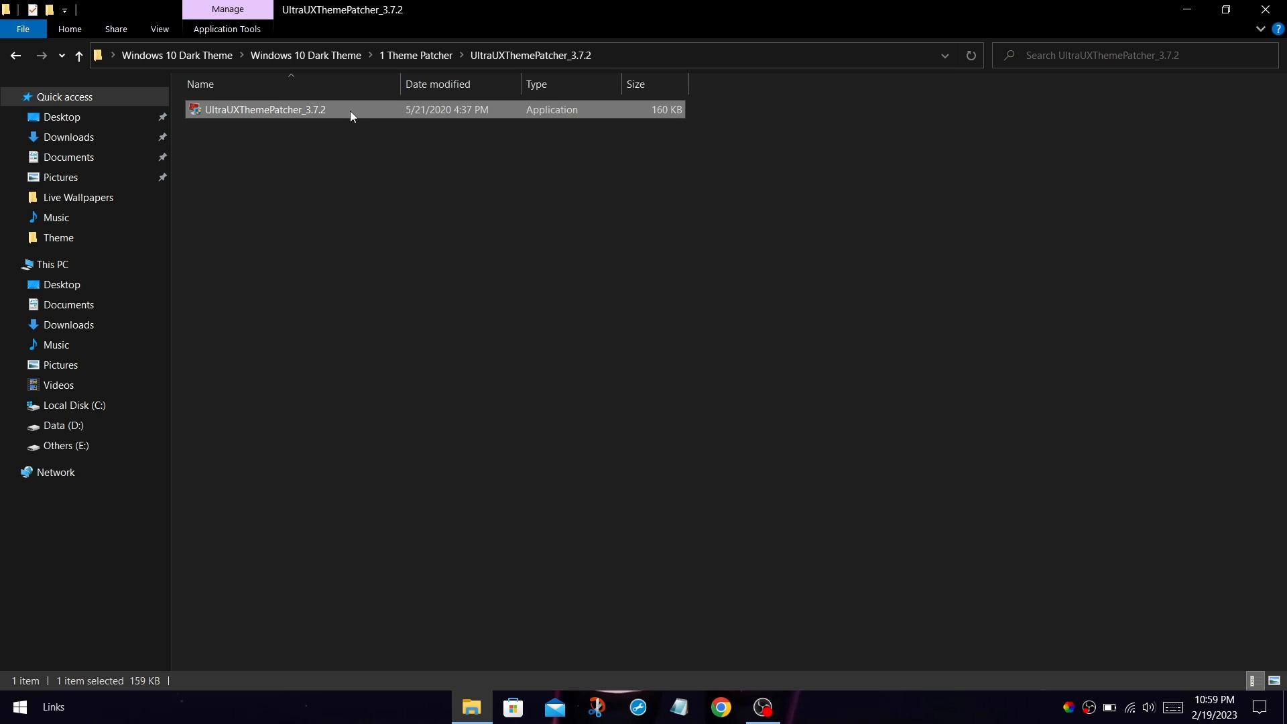
mouse_move(373, 112)
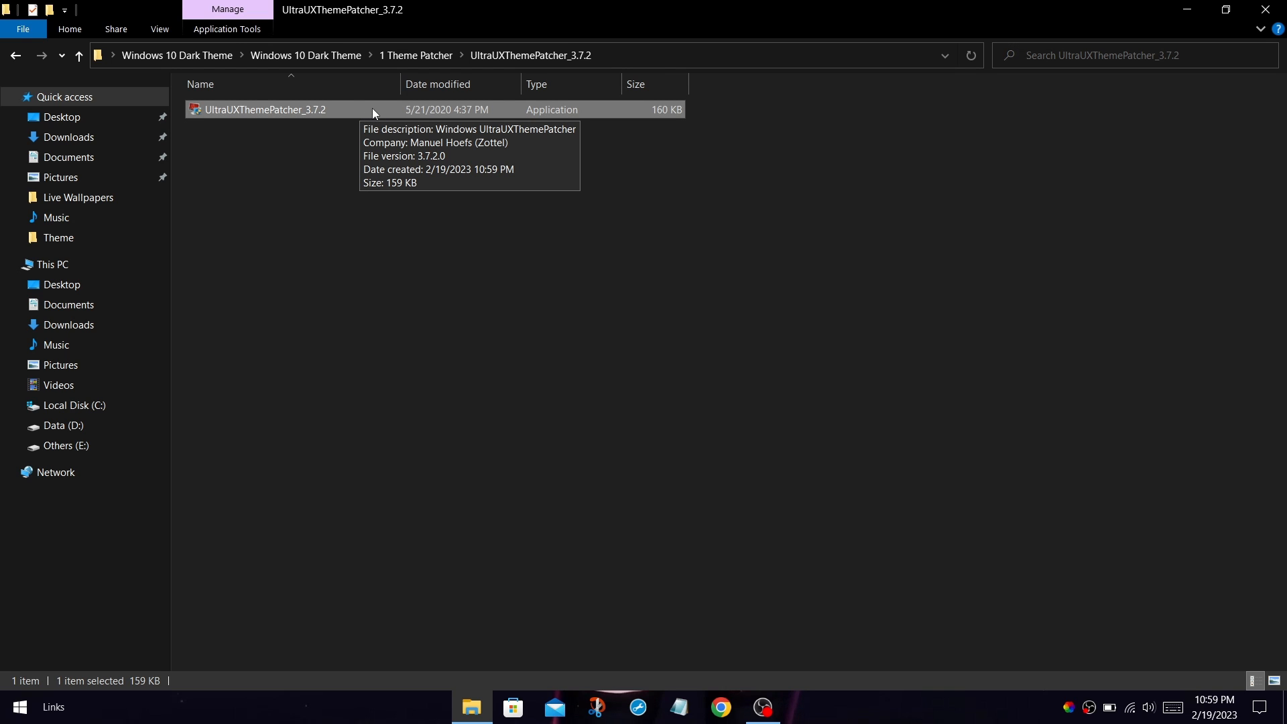
right_click(263, 108)
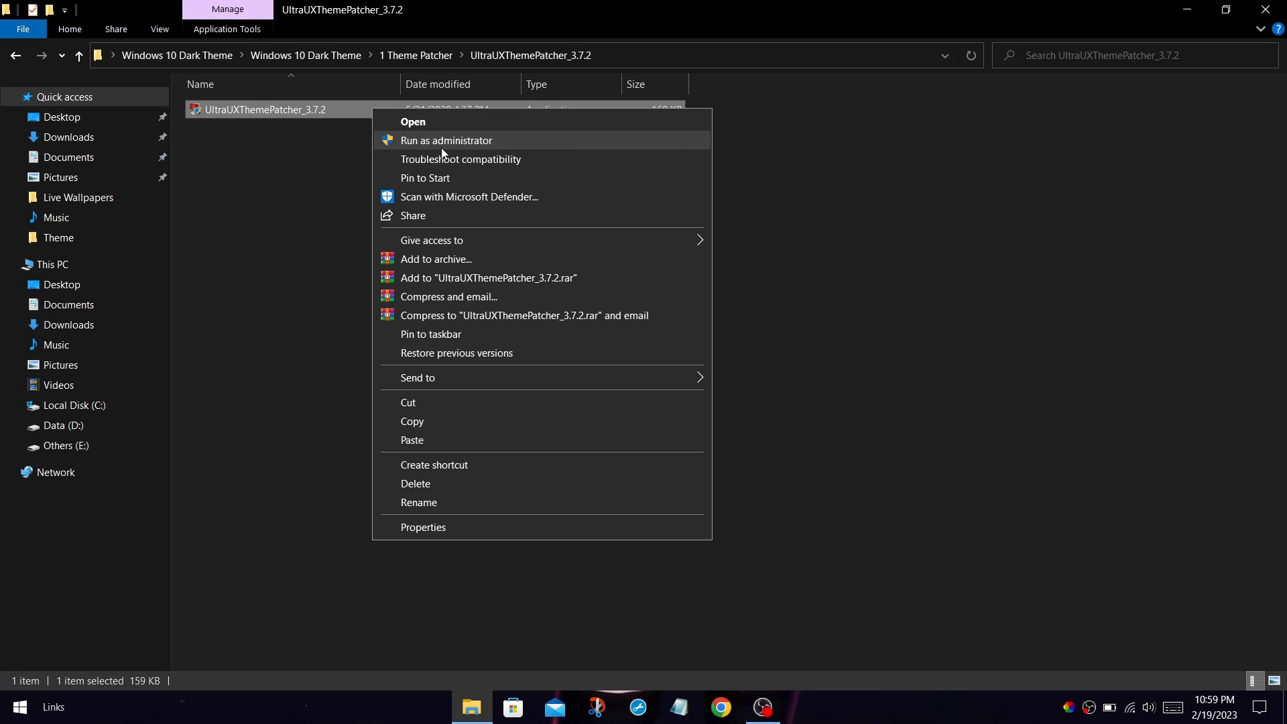
left_click(413, 122)
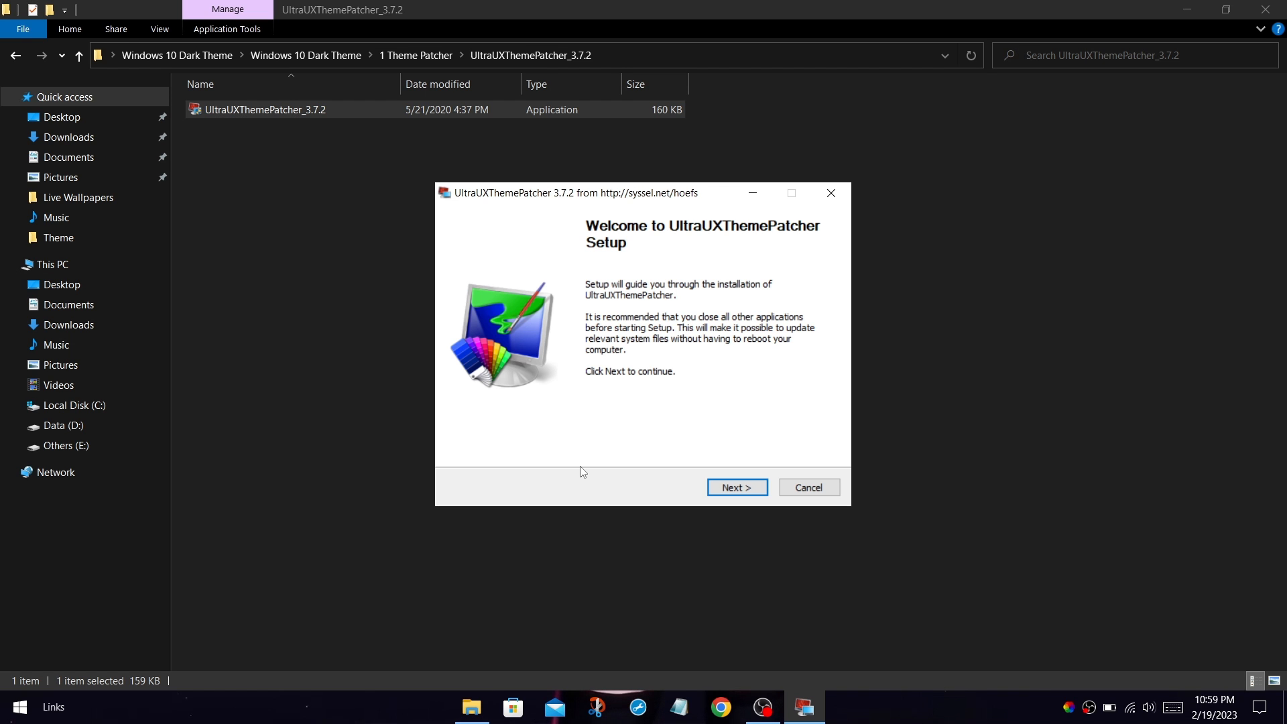
left_click(736, 486)
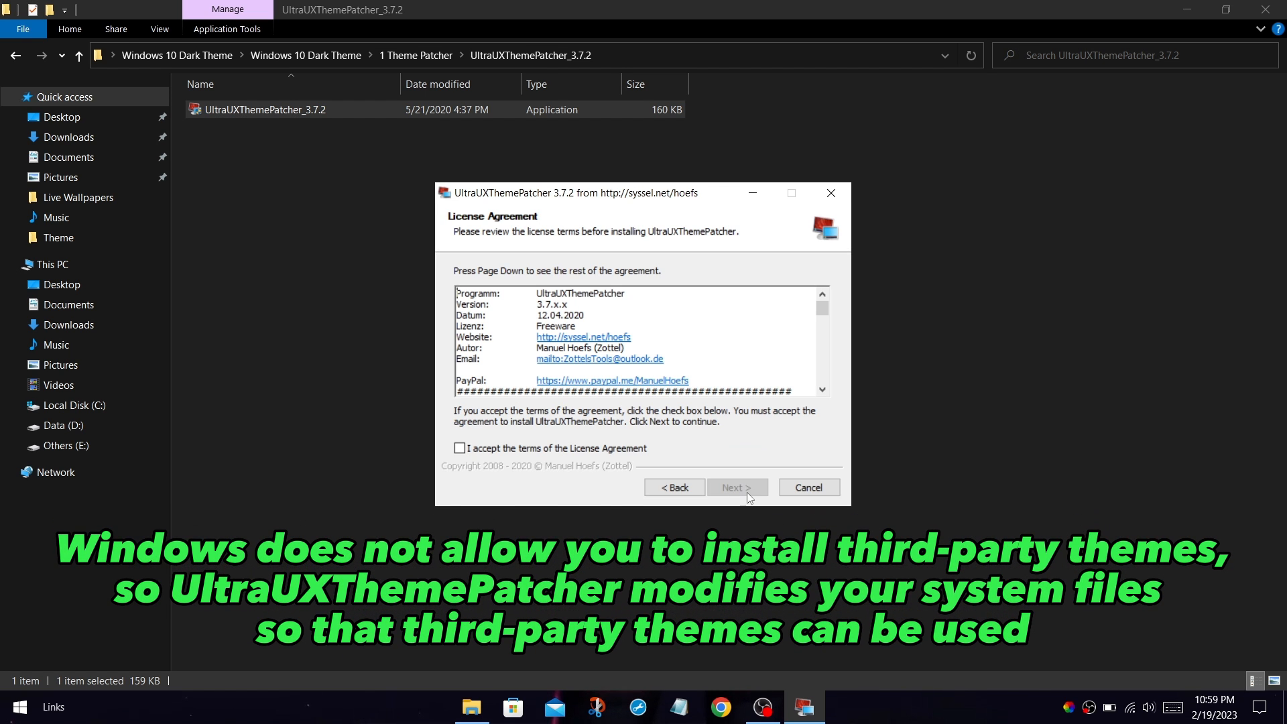
mouse_move(580, 457)
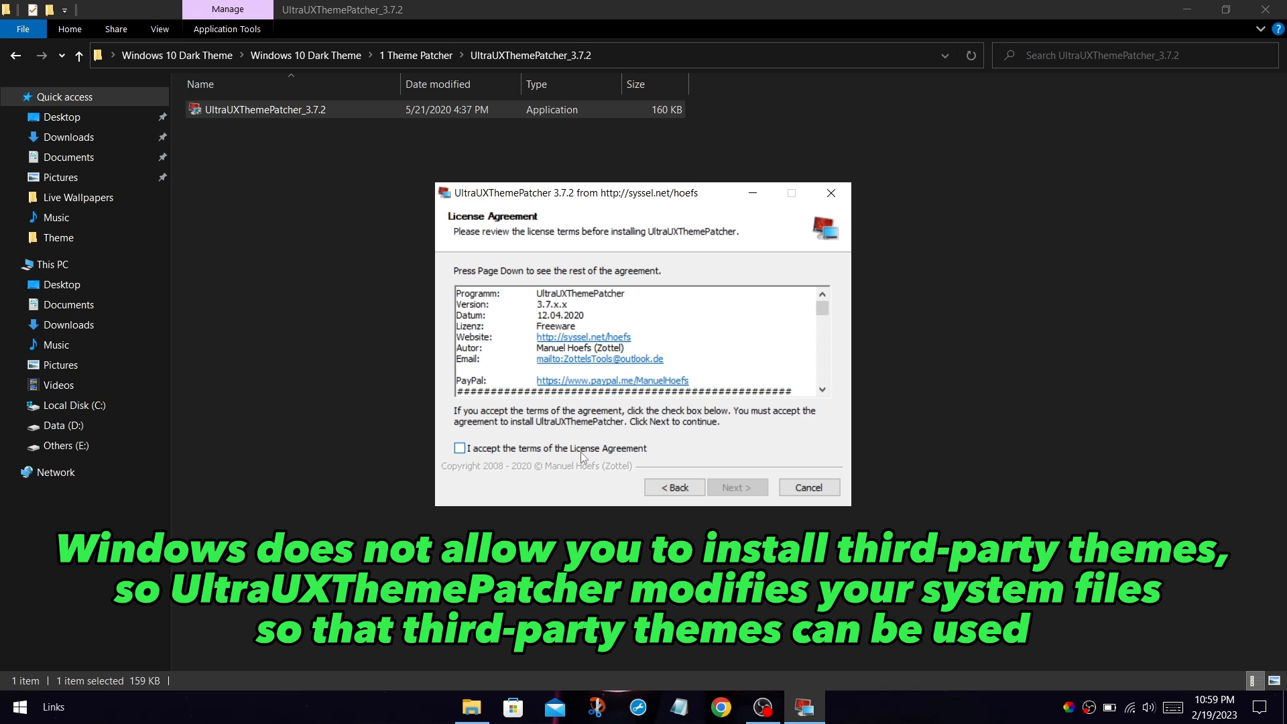
left_click(458, 448)
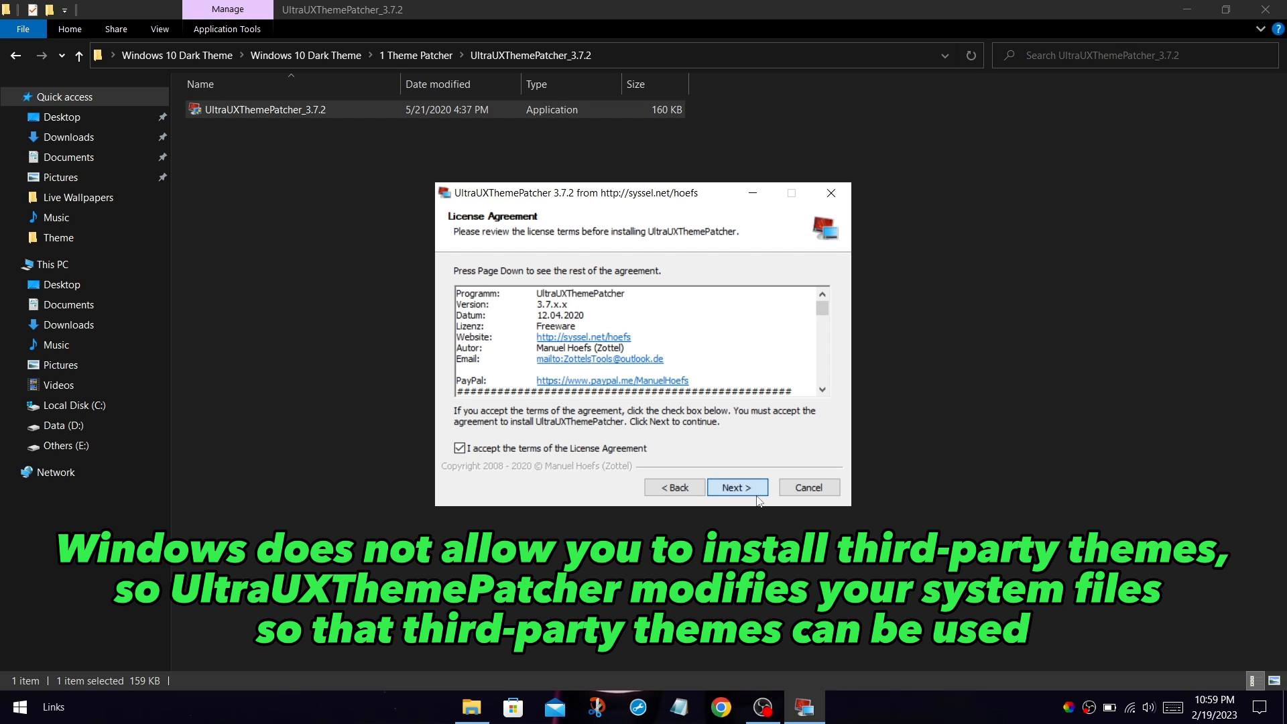
left_click(736, 487)
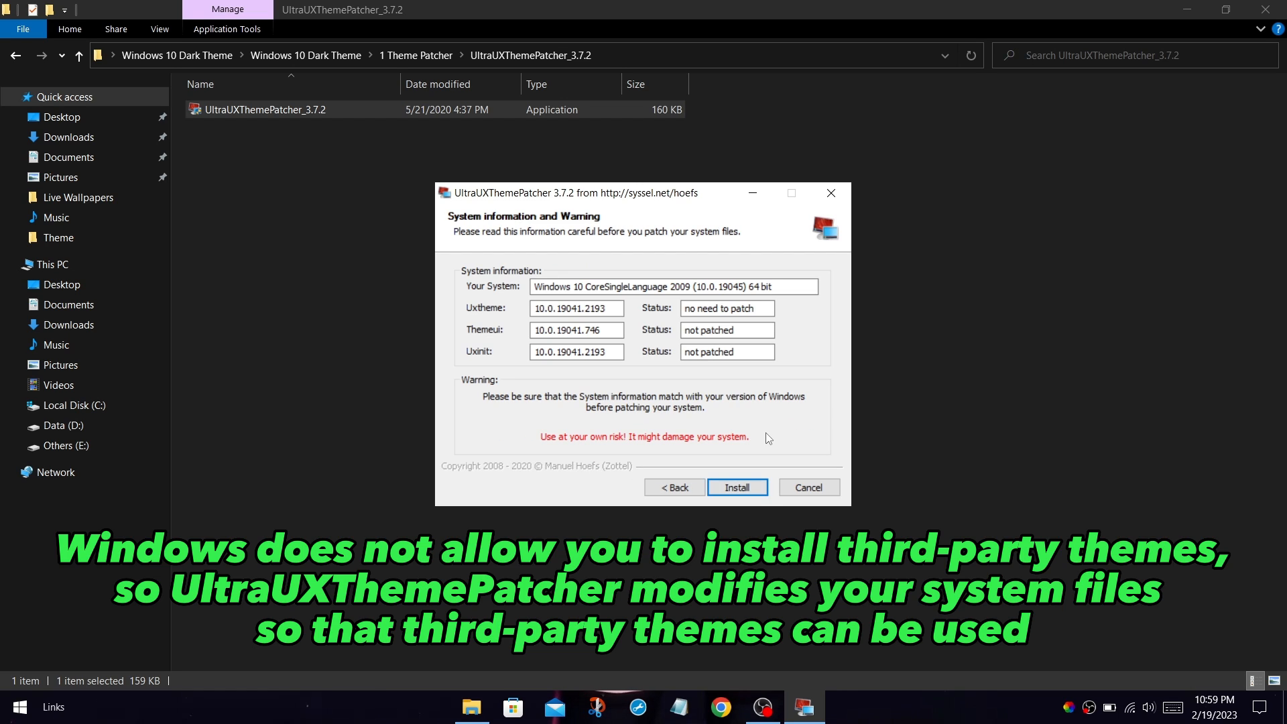
Patch the system theme files, skip the donation page and finish with a reboot now
left_click(736, 487)
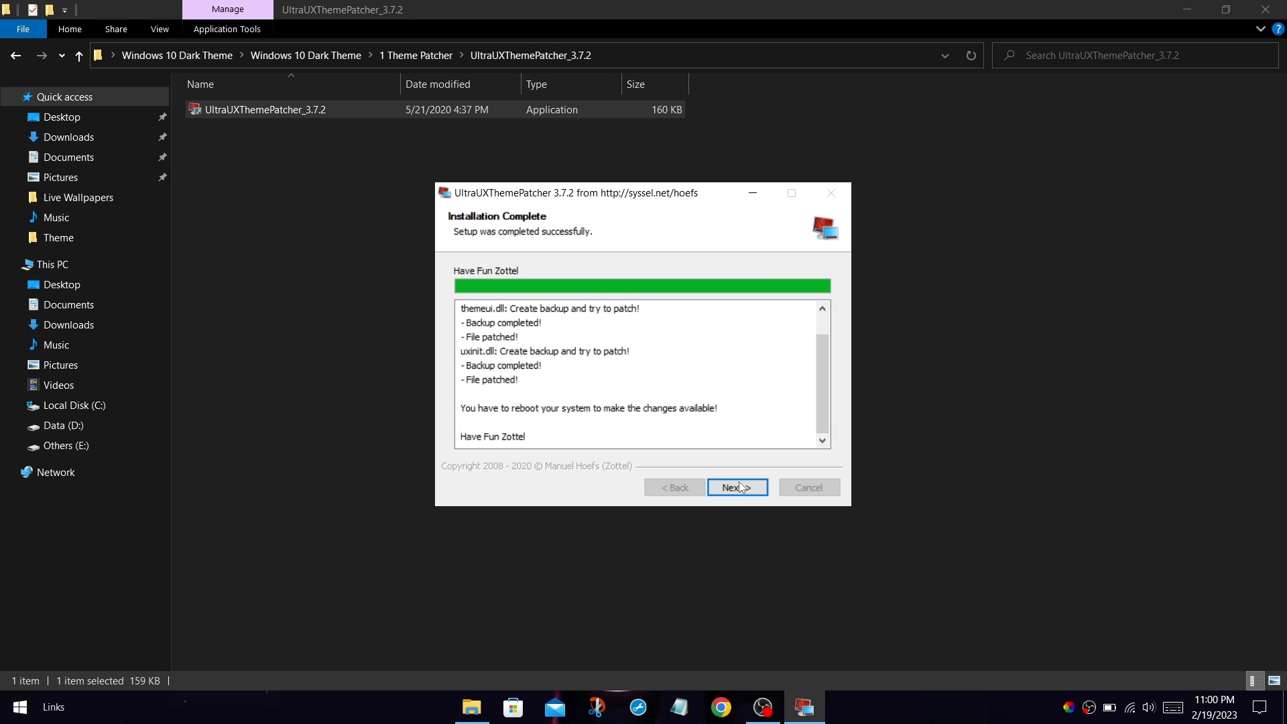
left_click(736, 486)
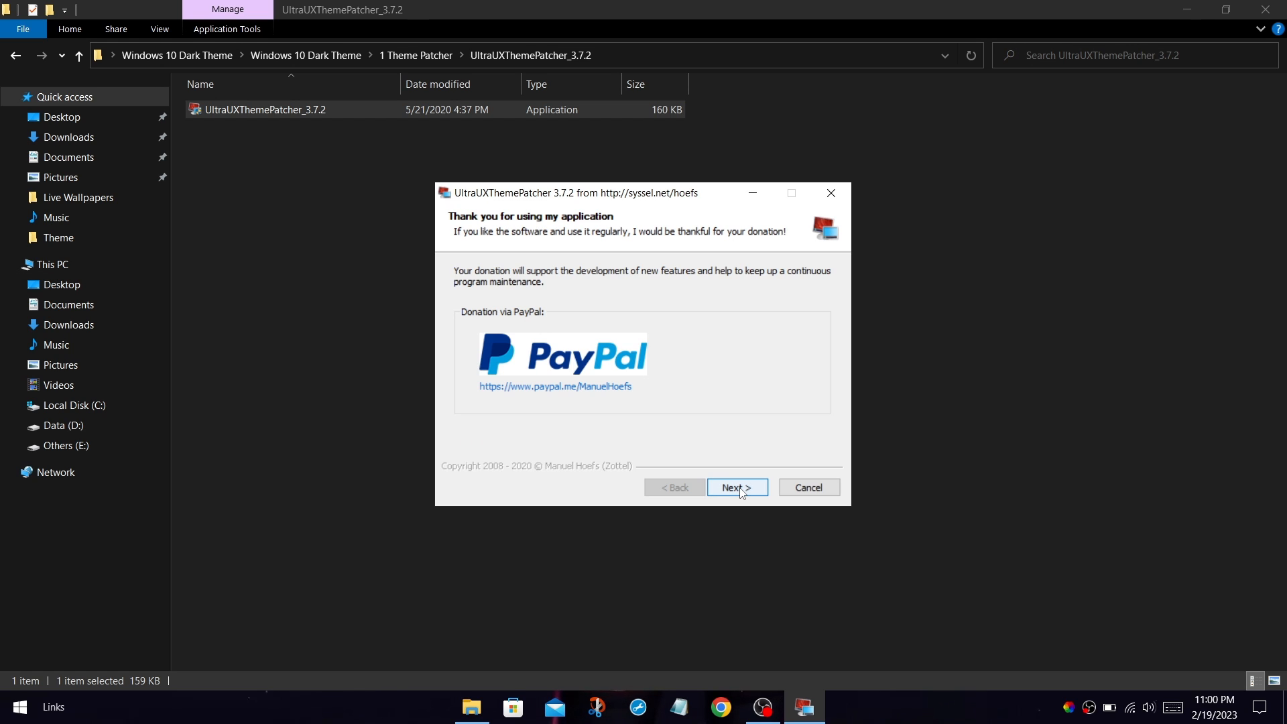
left_click(736, 486)
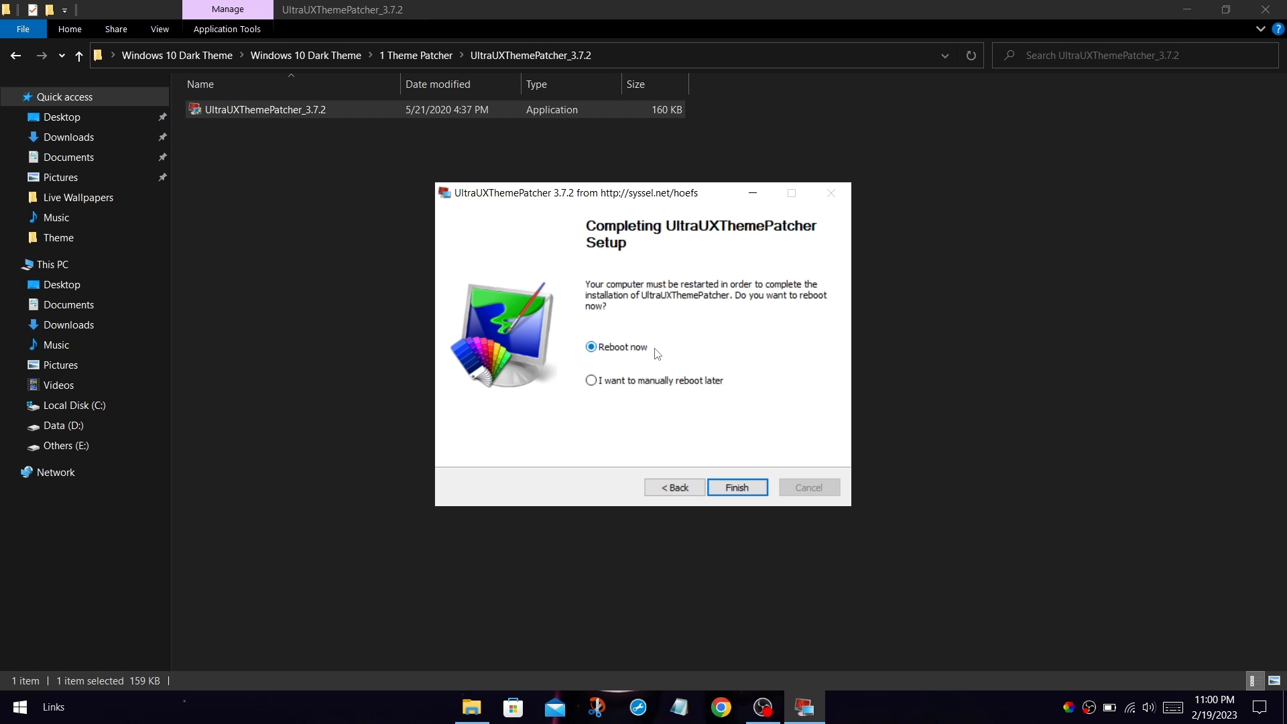
mouse_move(743, 428)
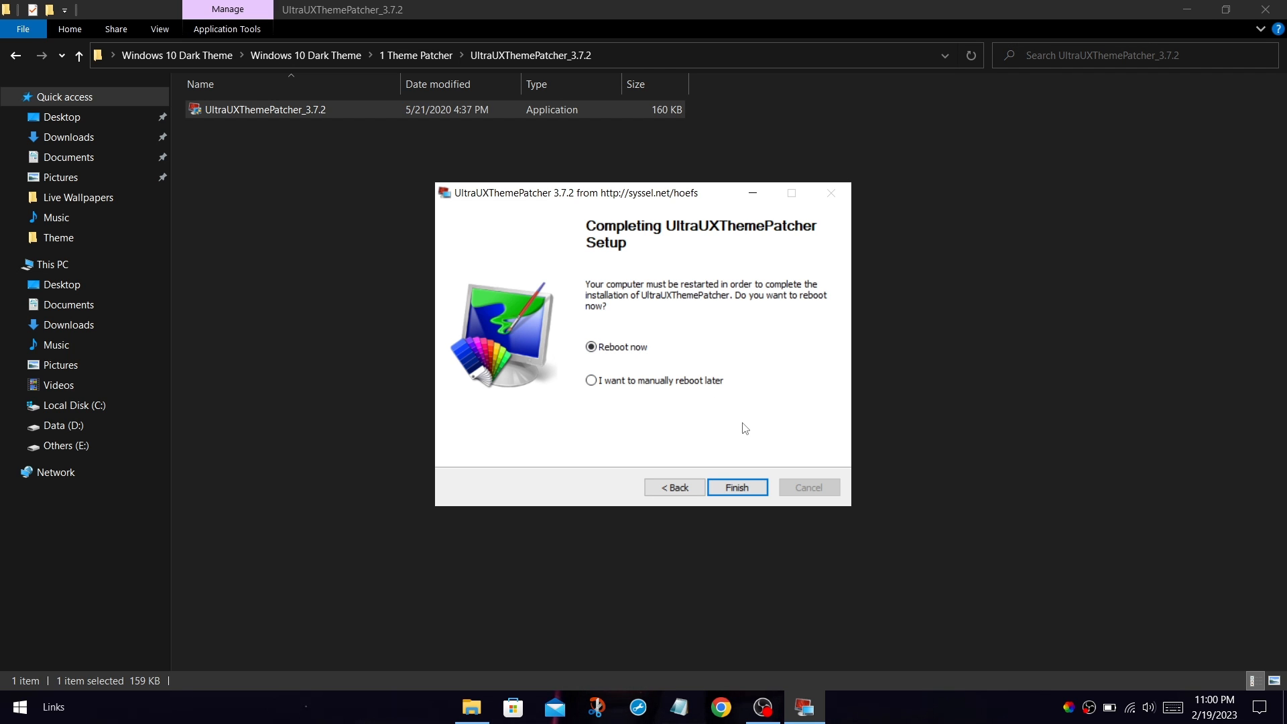
left_click(736, 487)
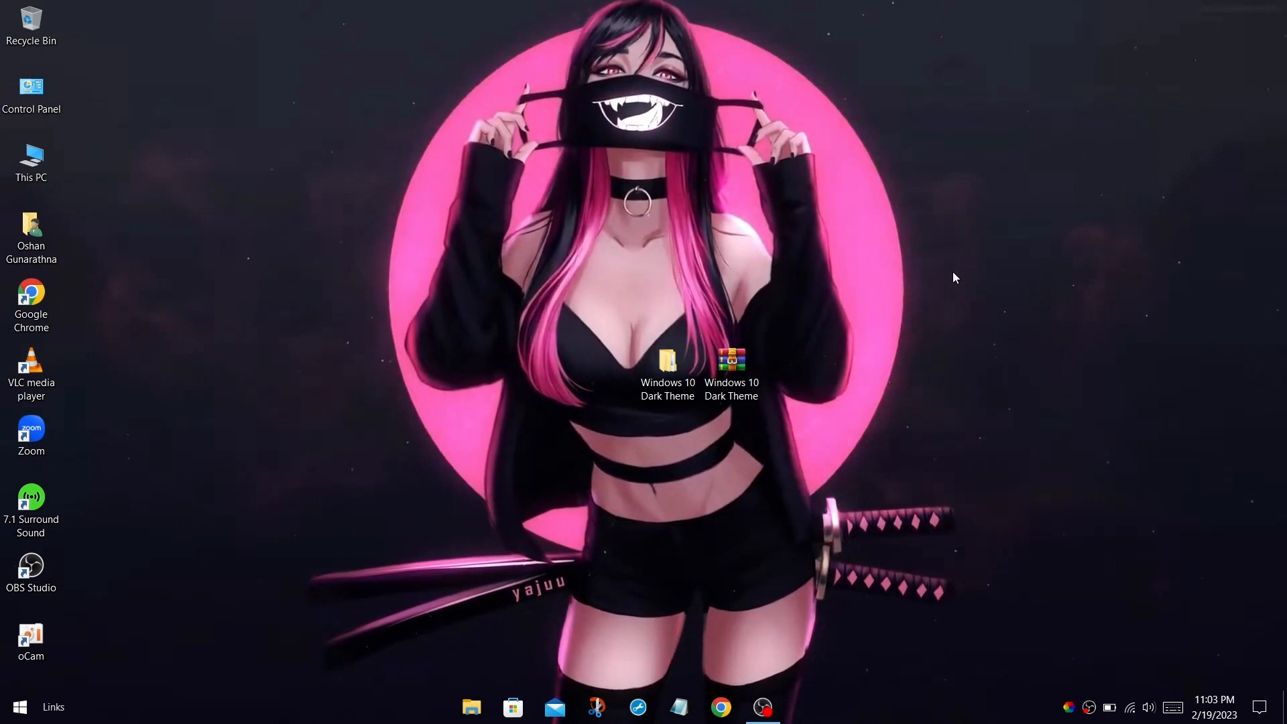
Browse into the 2 Dark Theme folder of the theme pack and read its READ ME note
double_click(668, 360)
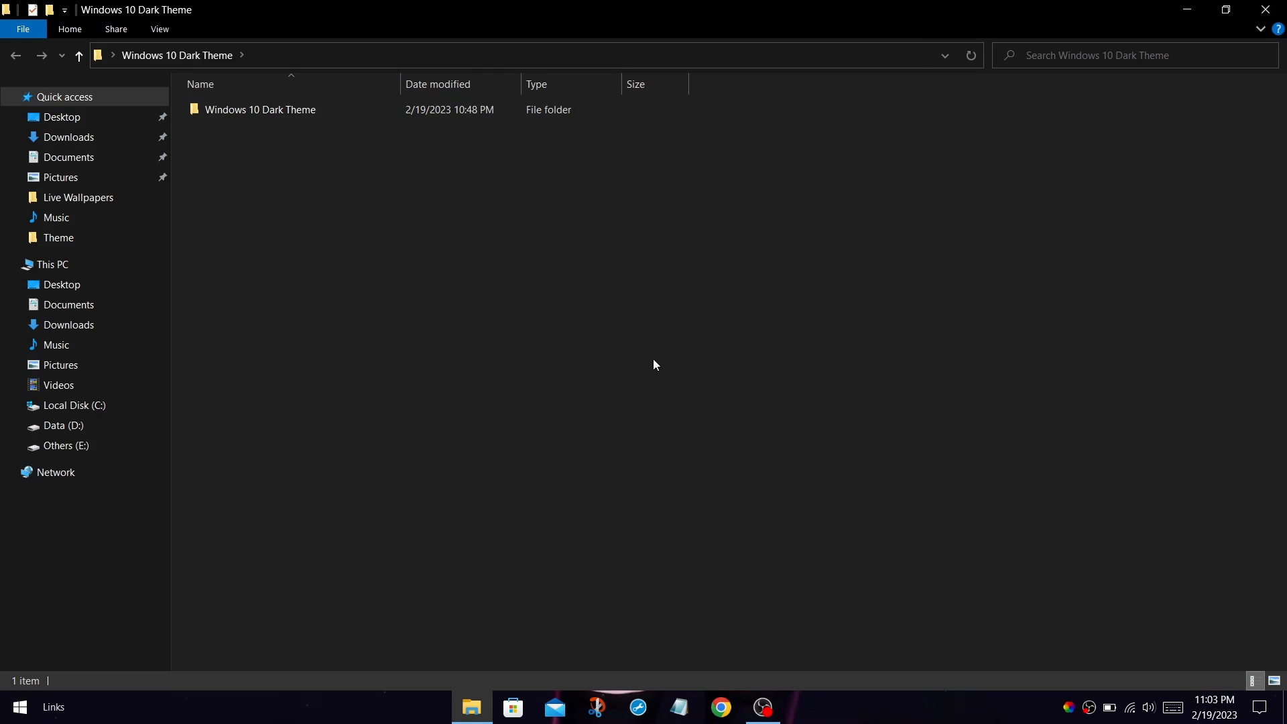
double_click(259, 108)
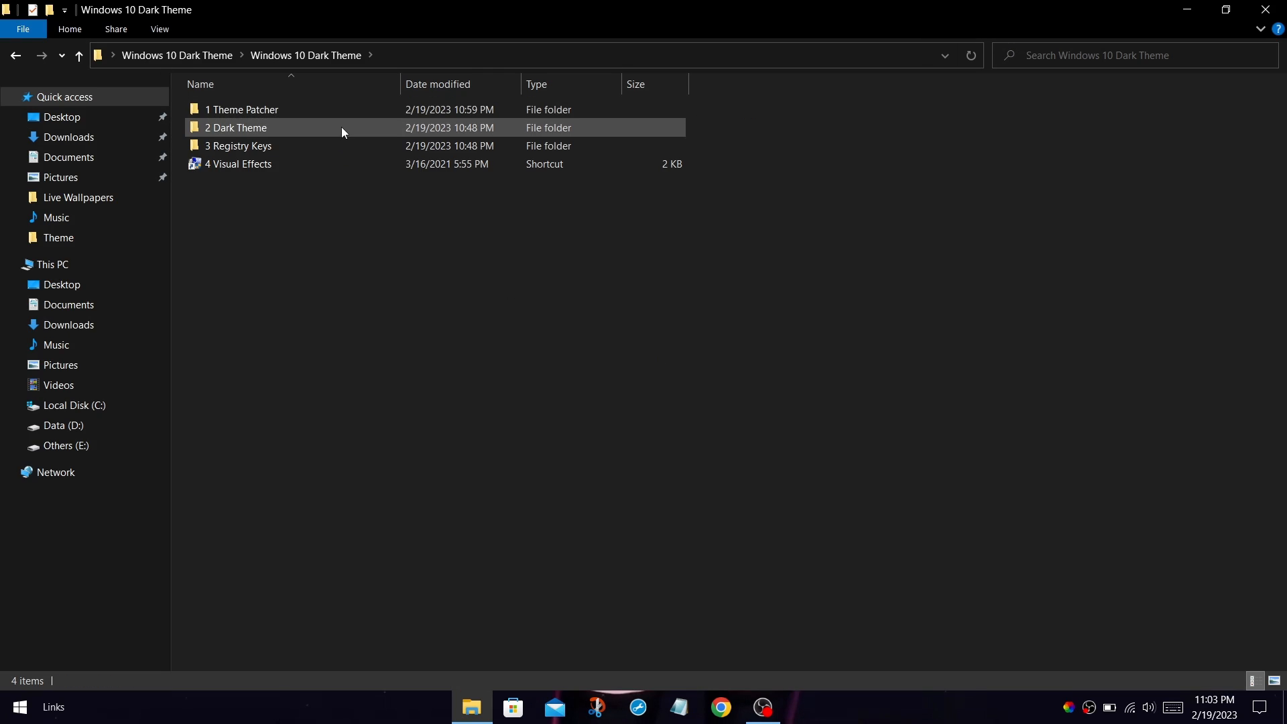
double_click(236, 127)
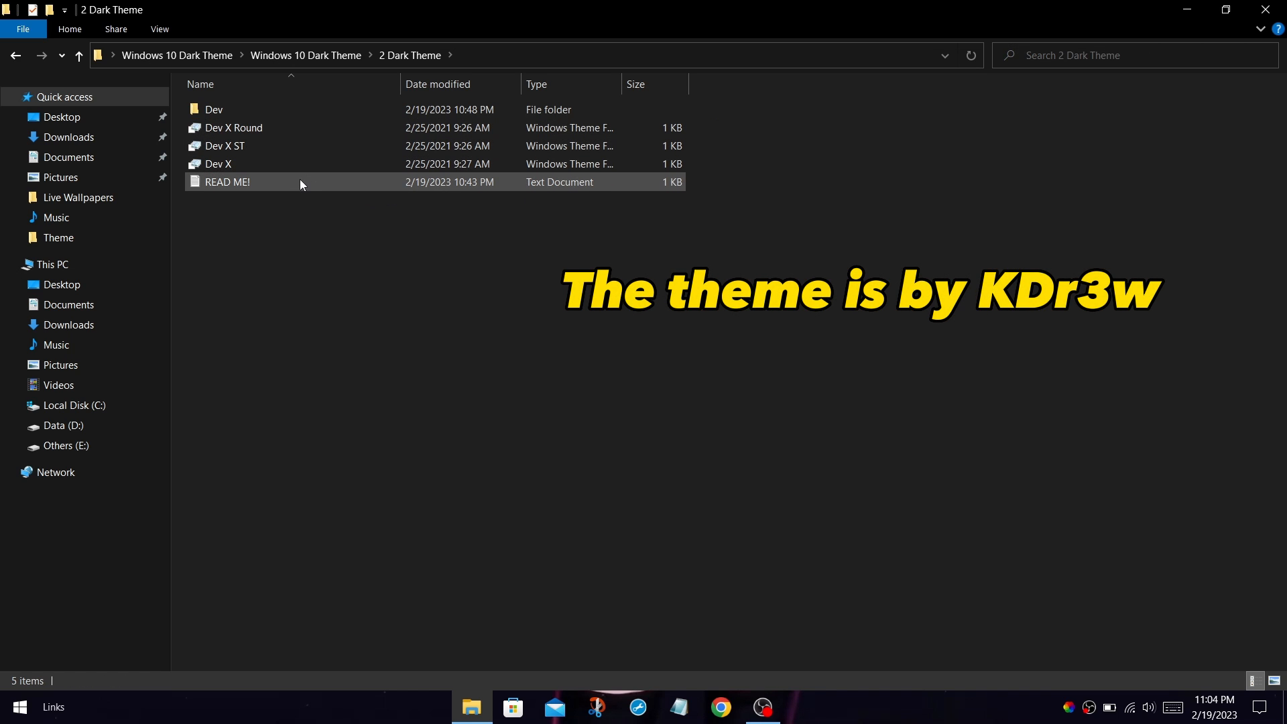
double_click(228, 181)
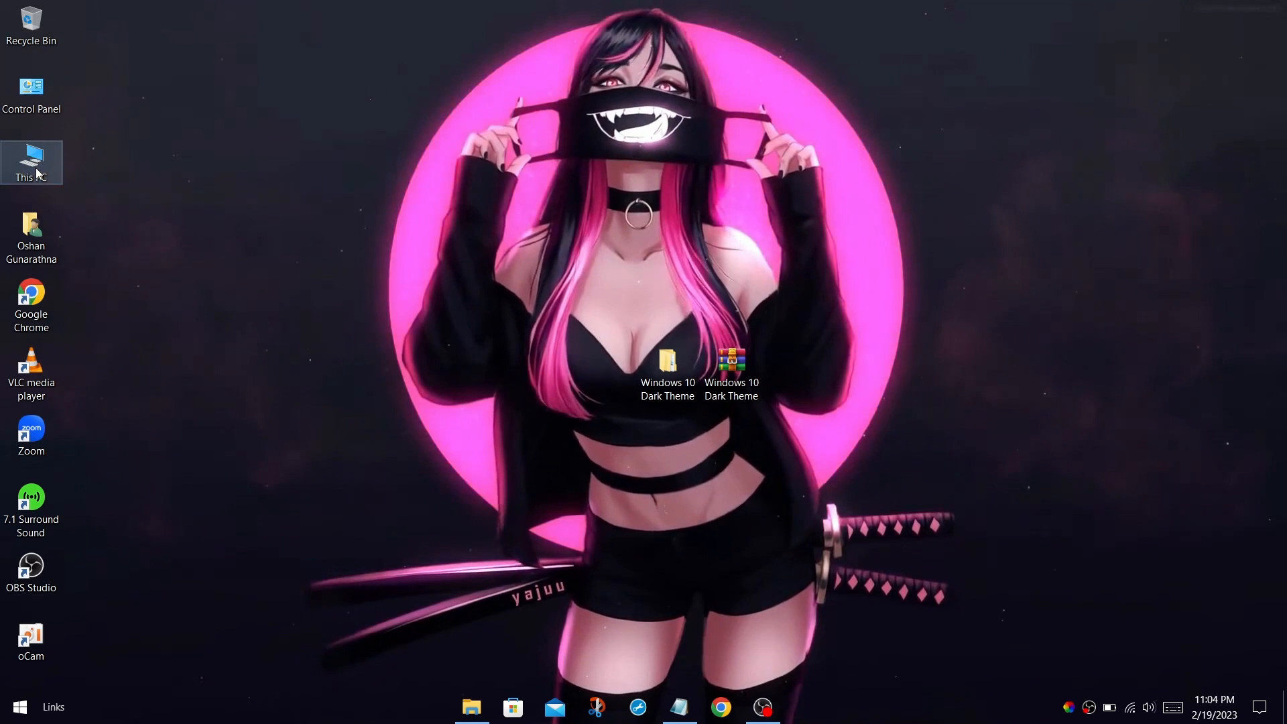
Copy the Dev folder and Dev X theme files into C:\Windows\Resources\Themes with administrator permission
double_click(31, 160)
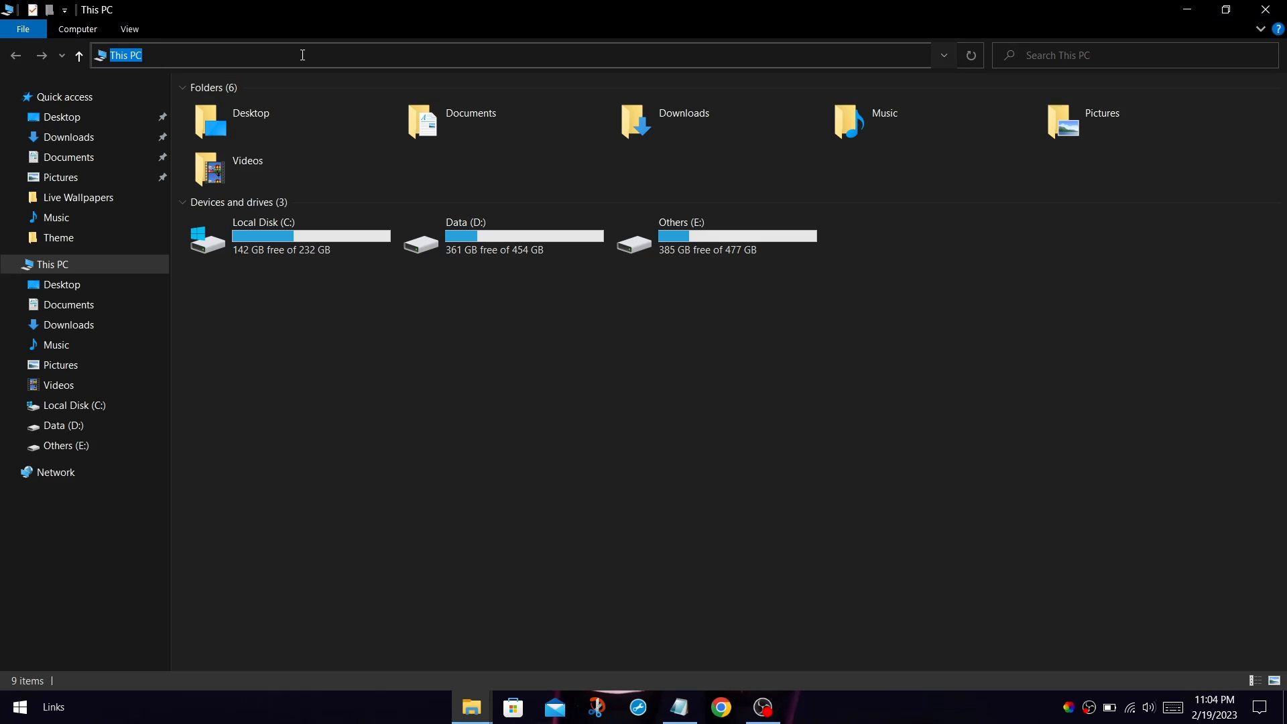
type("C:\\Windows\\Resources\\Themes")
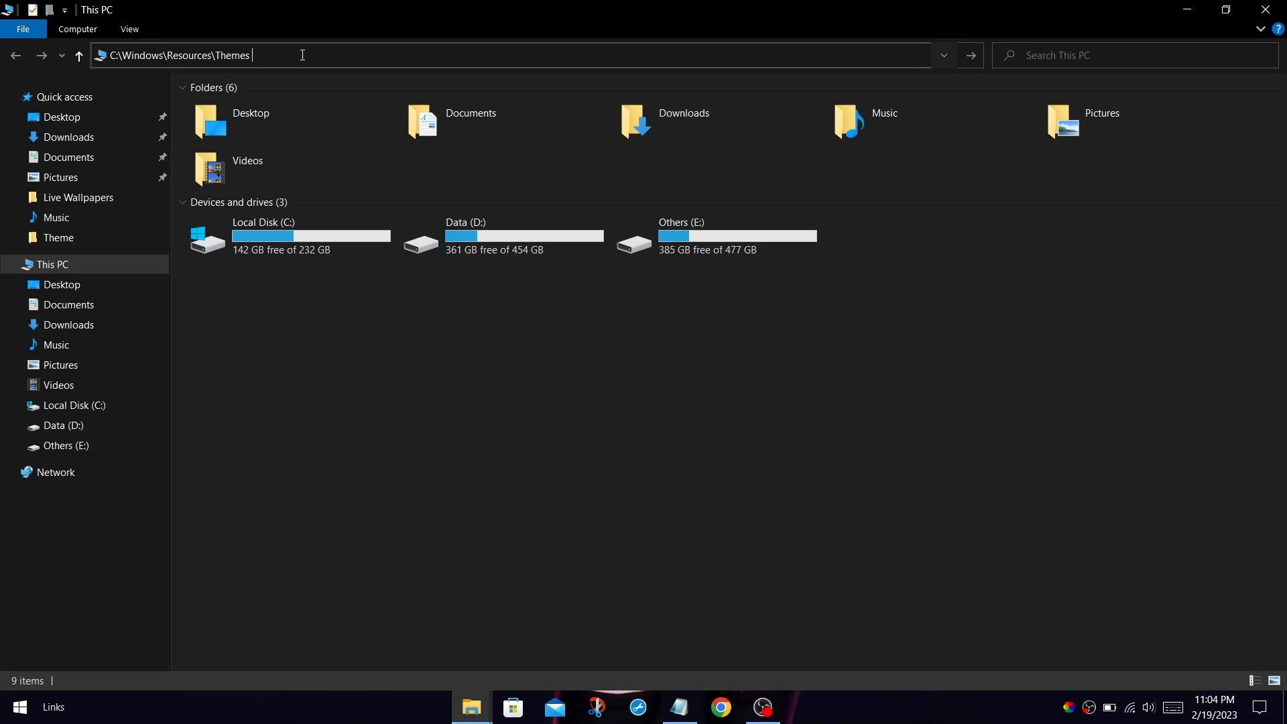
key("Return")
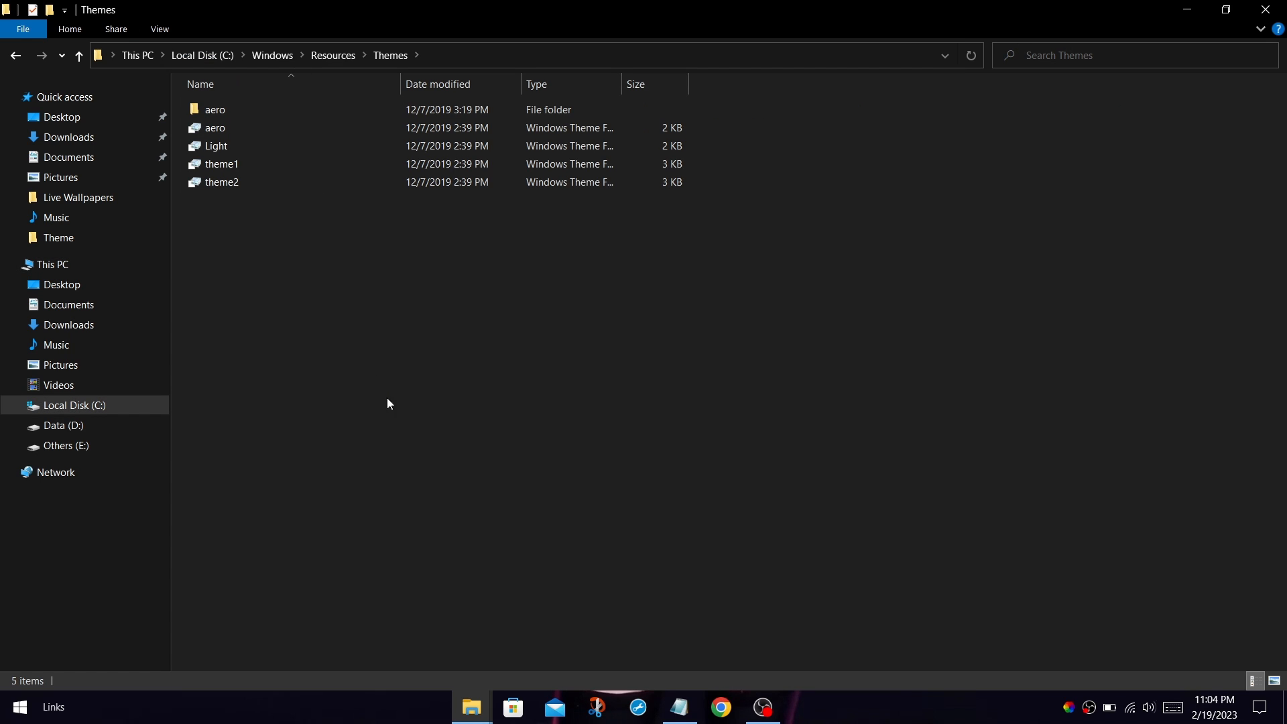
mouse_move(470, 707)
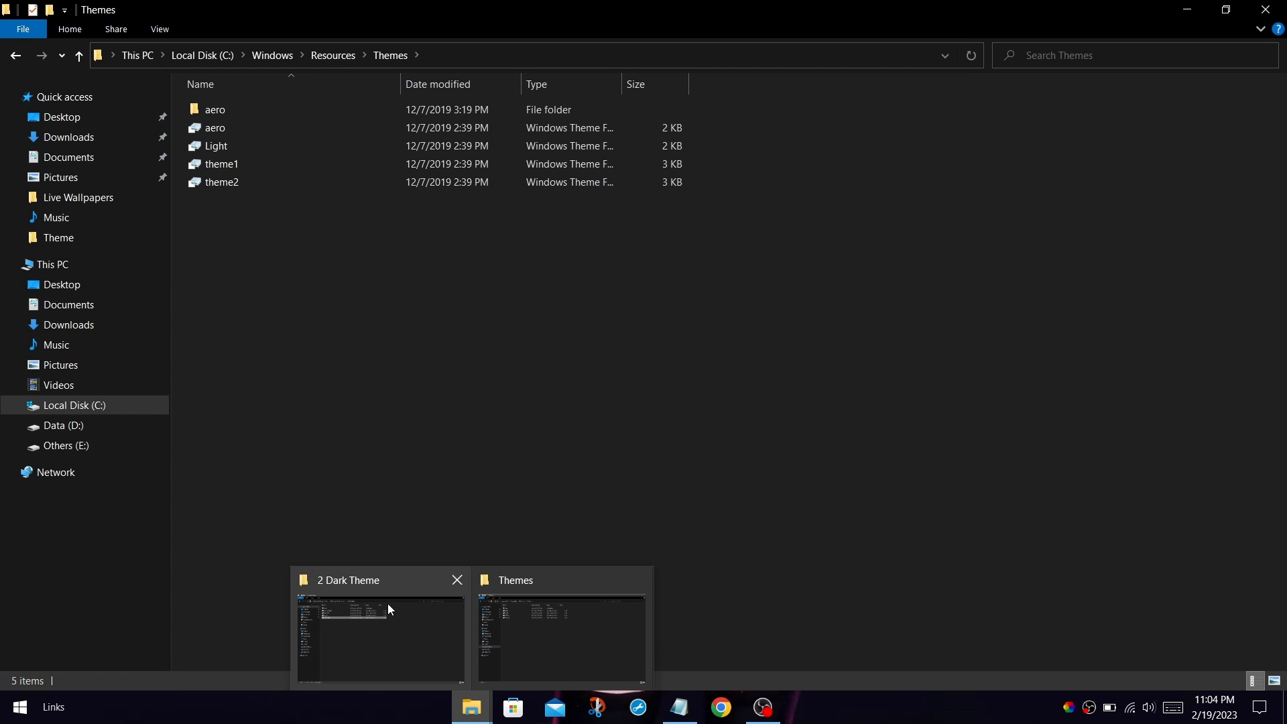
left_click(380, 632)
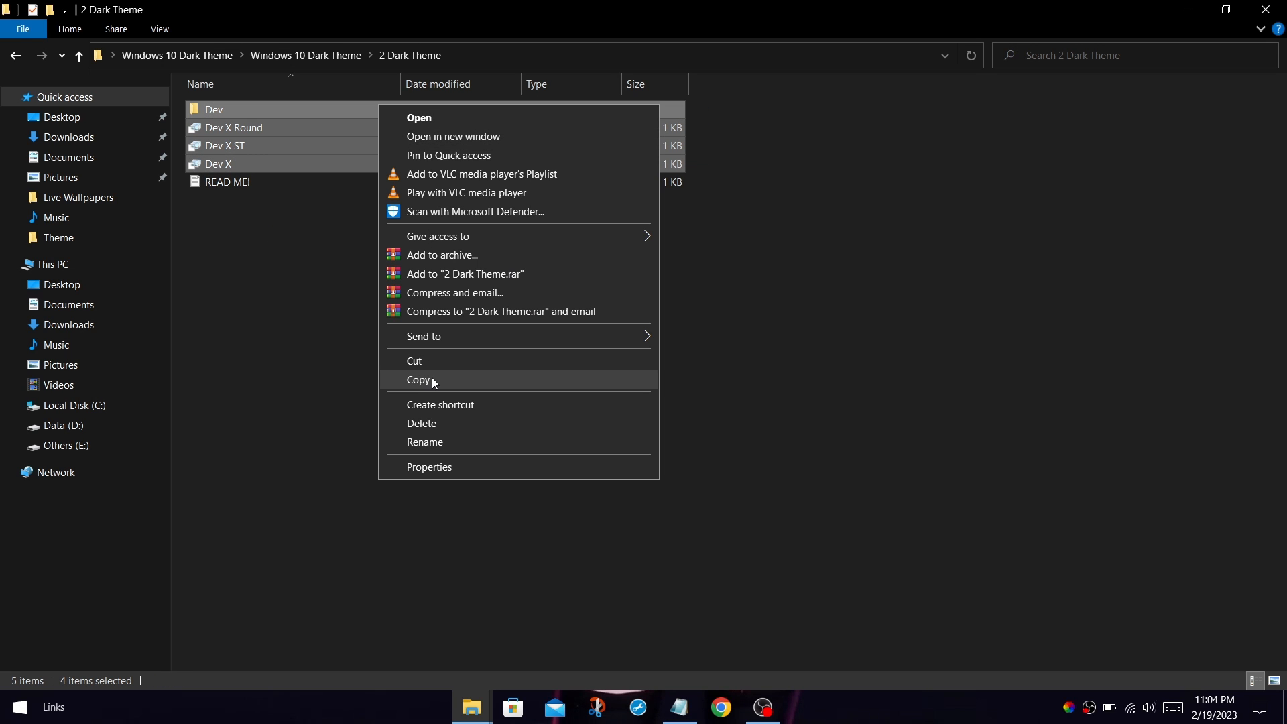
left_click(419, 380)
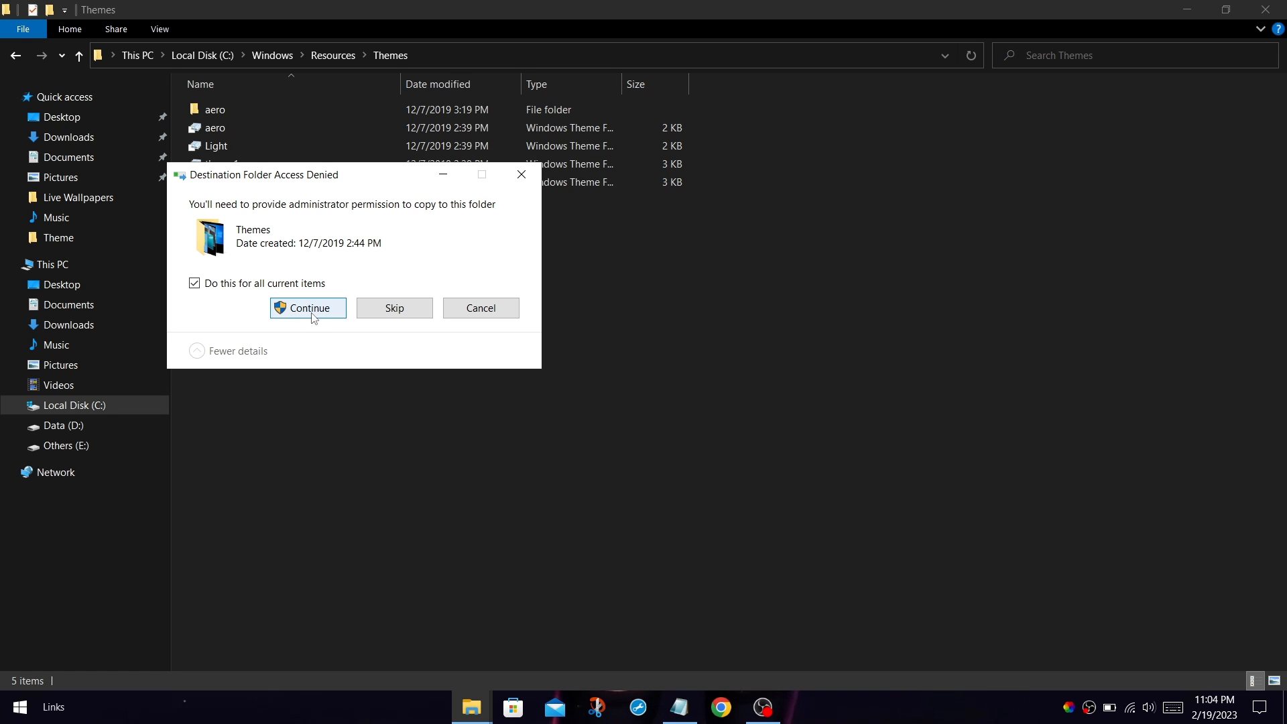
left_click(308, 308)
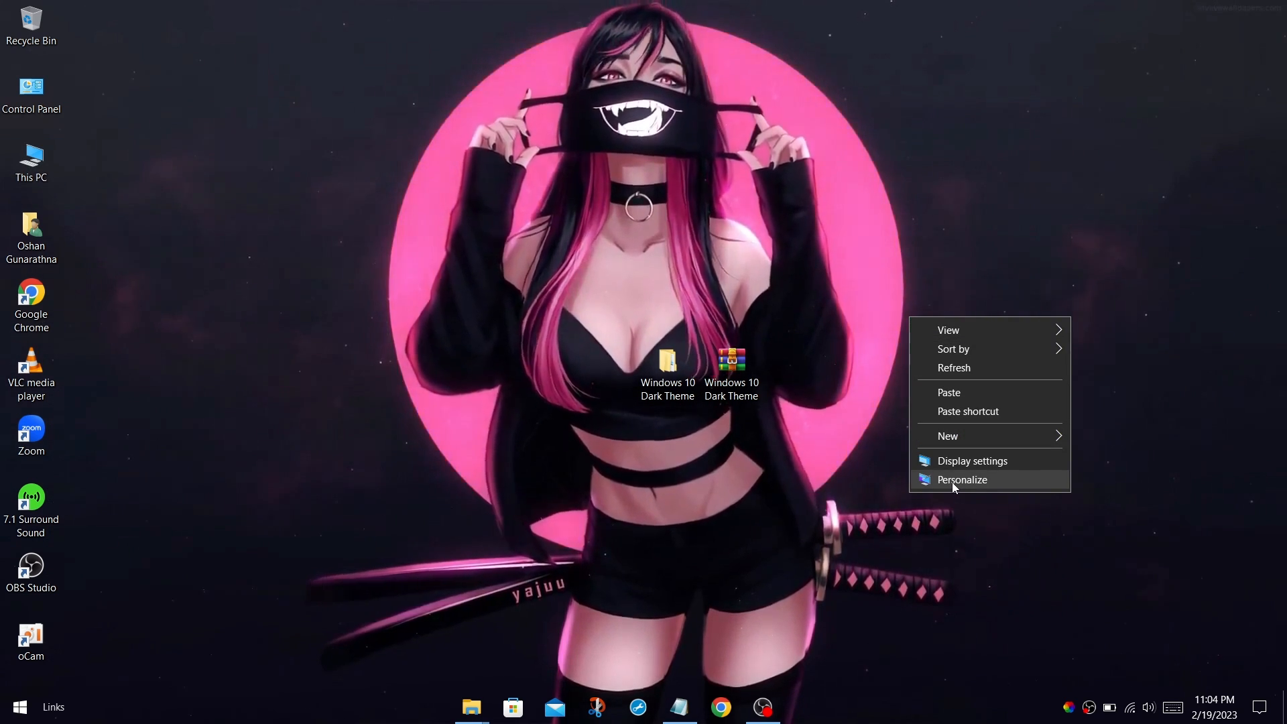
In Personalization, review the Themes list and set the accent colour to Default blue
left_click(962, 480)
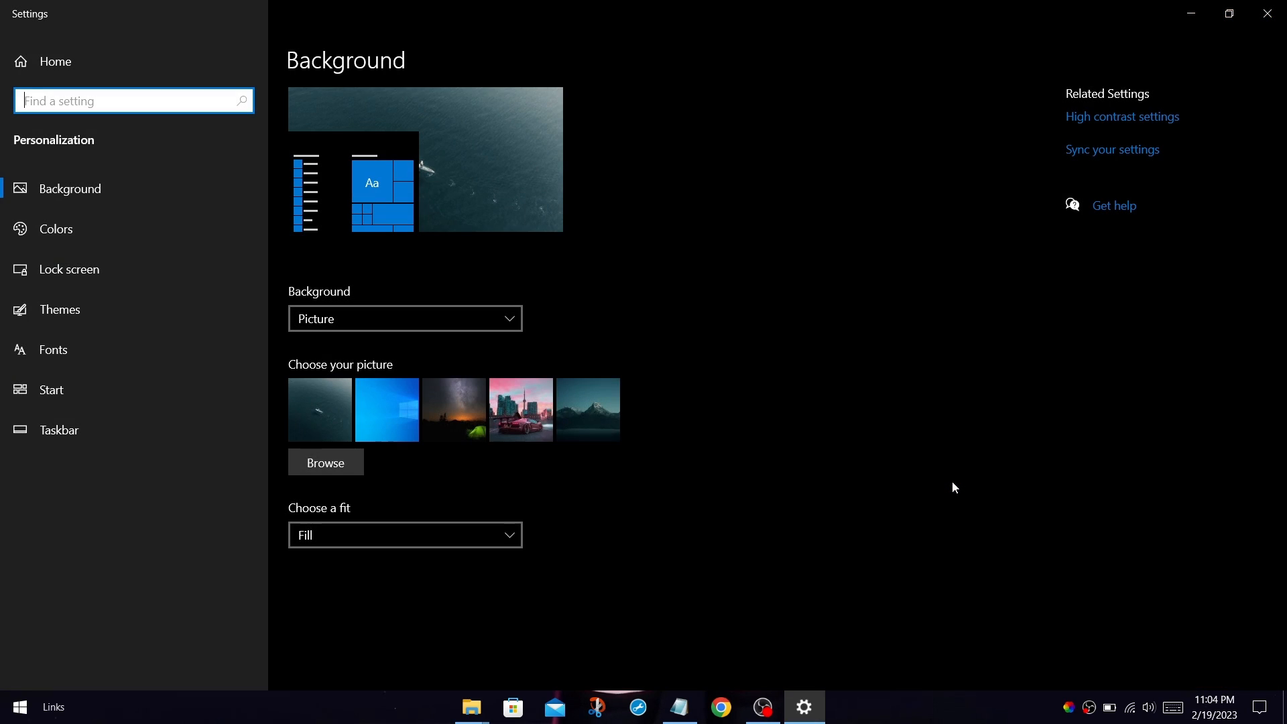
mouse_move(143, 313)
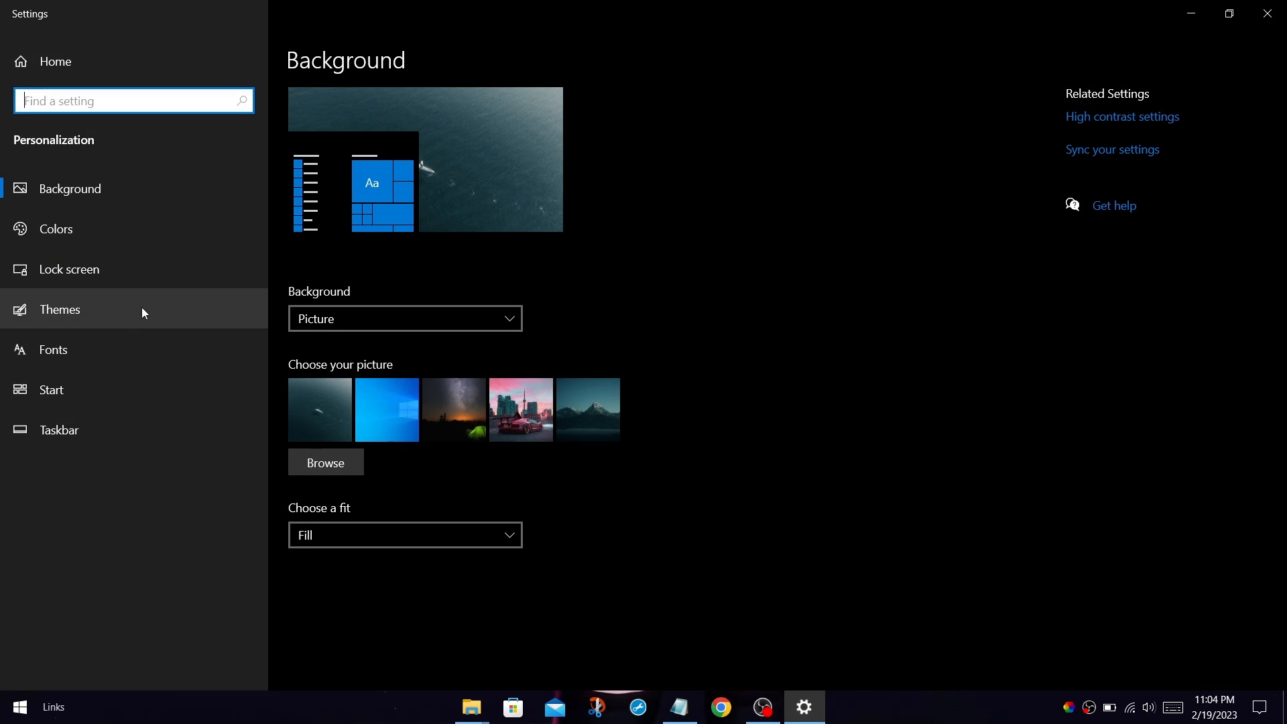
left_click(61, 310)
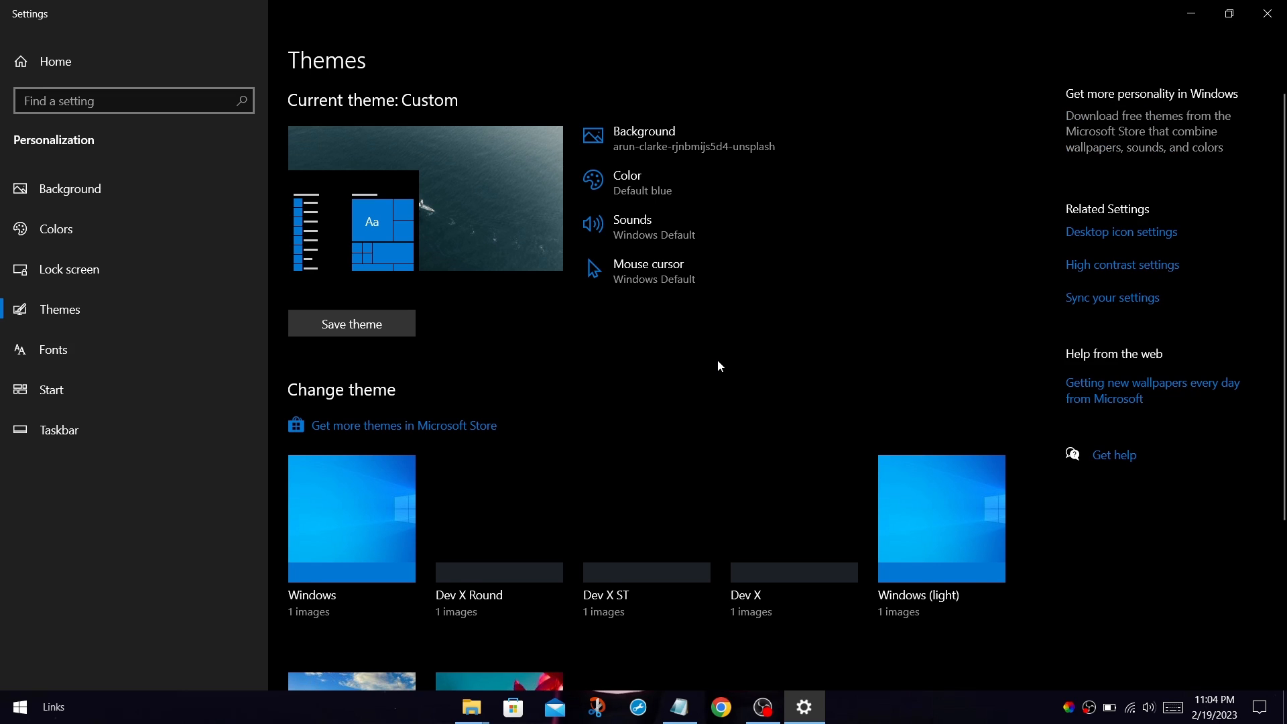
scroll("down", 3)
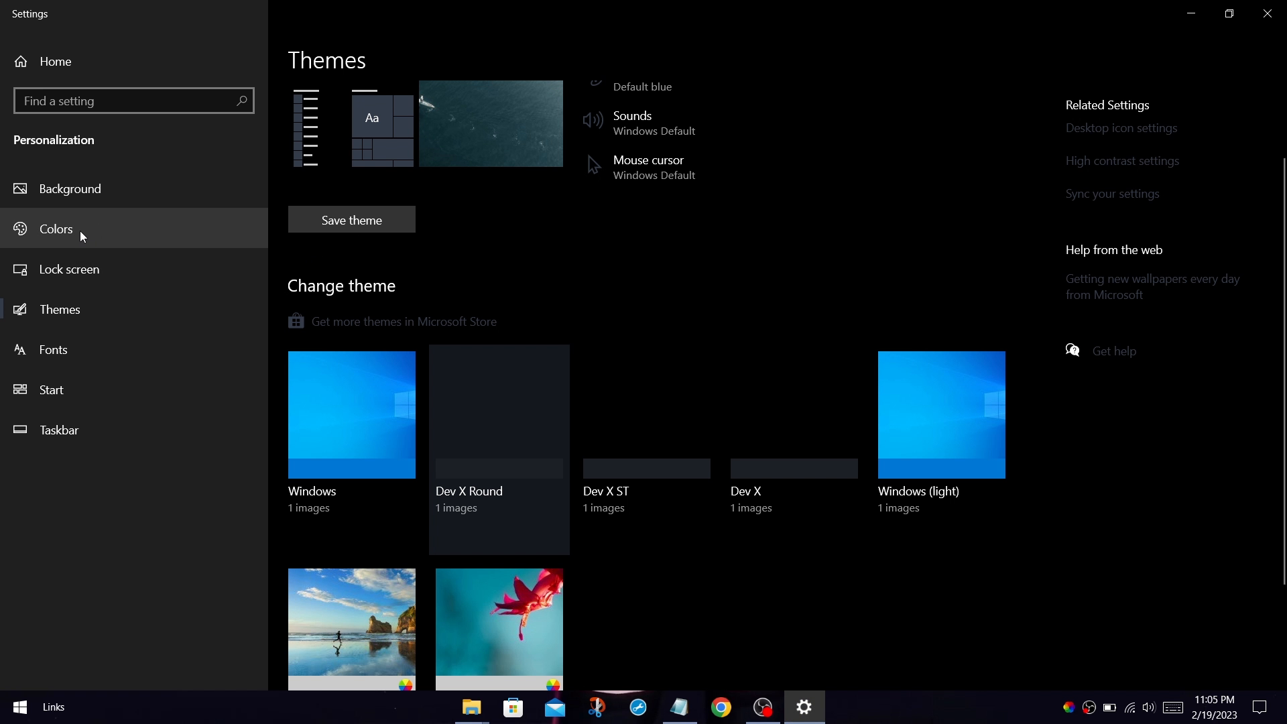
left_click(55, 229)
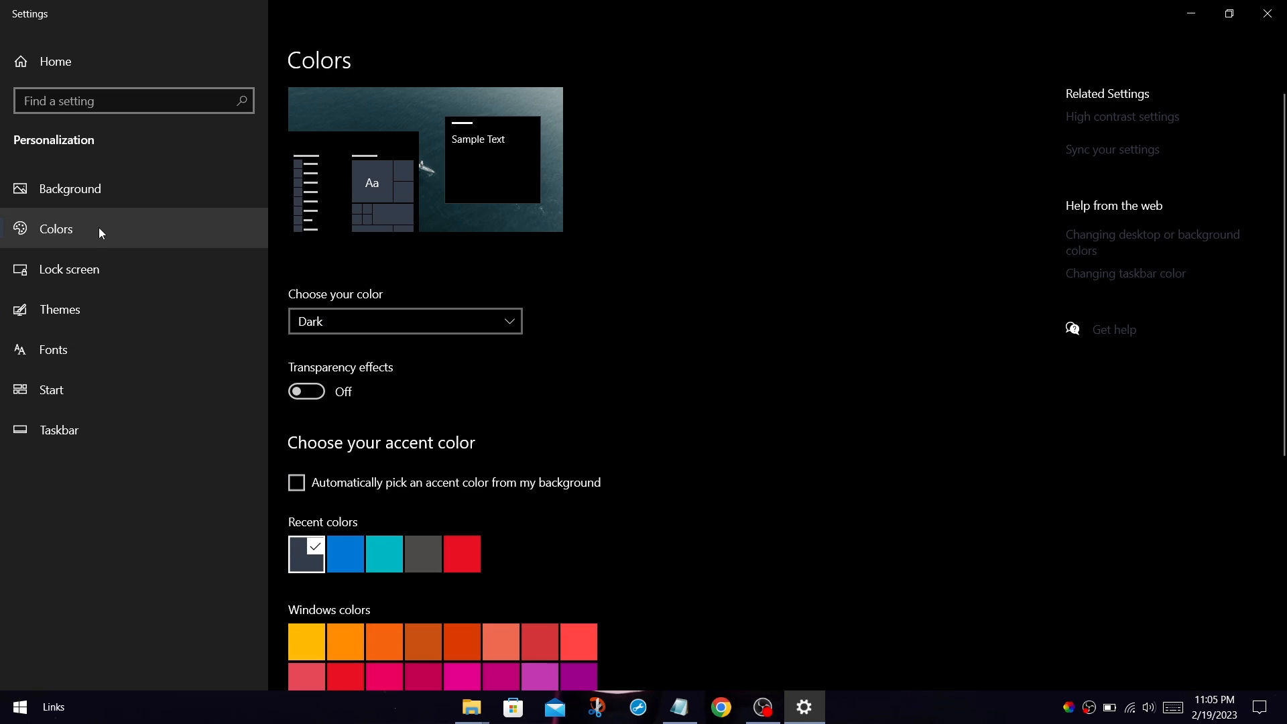
left_click(345, 553)
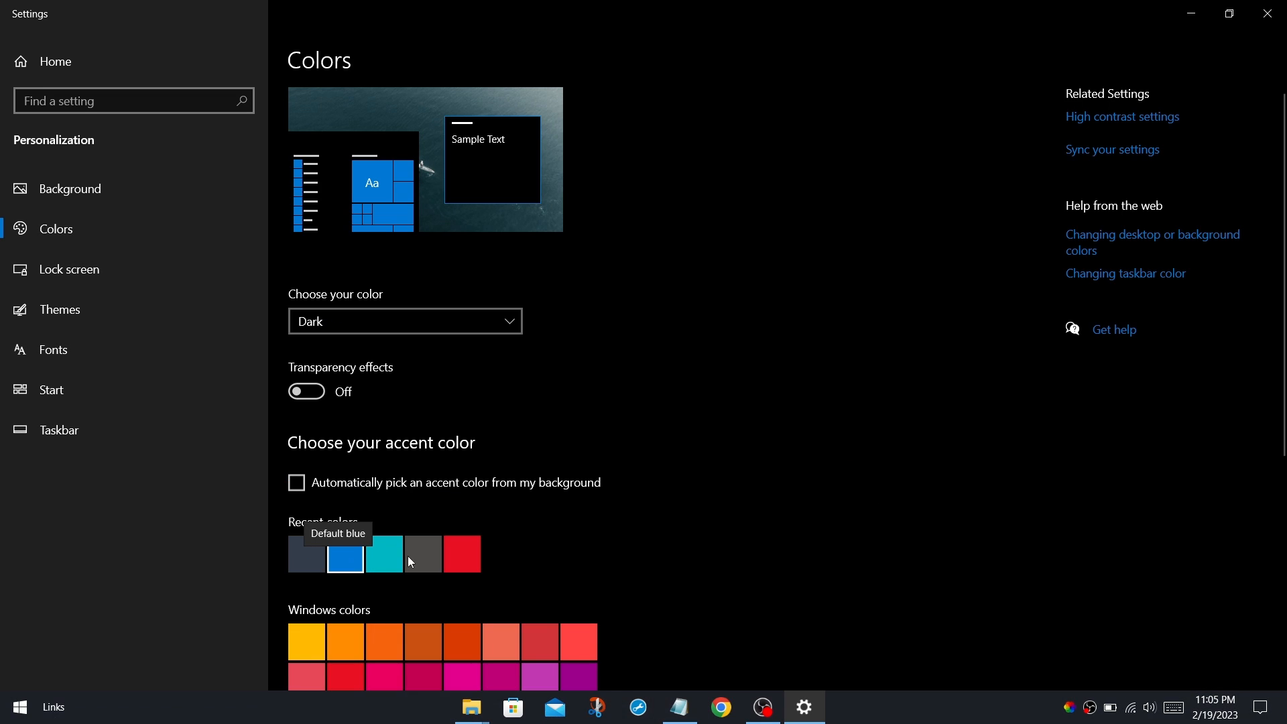
mouse_move(754, 433)
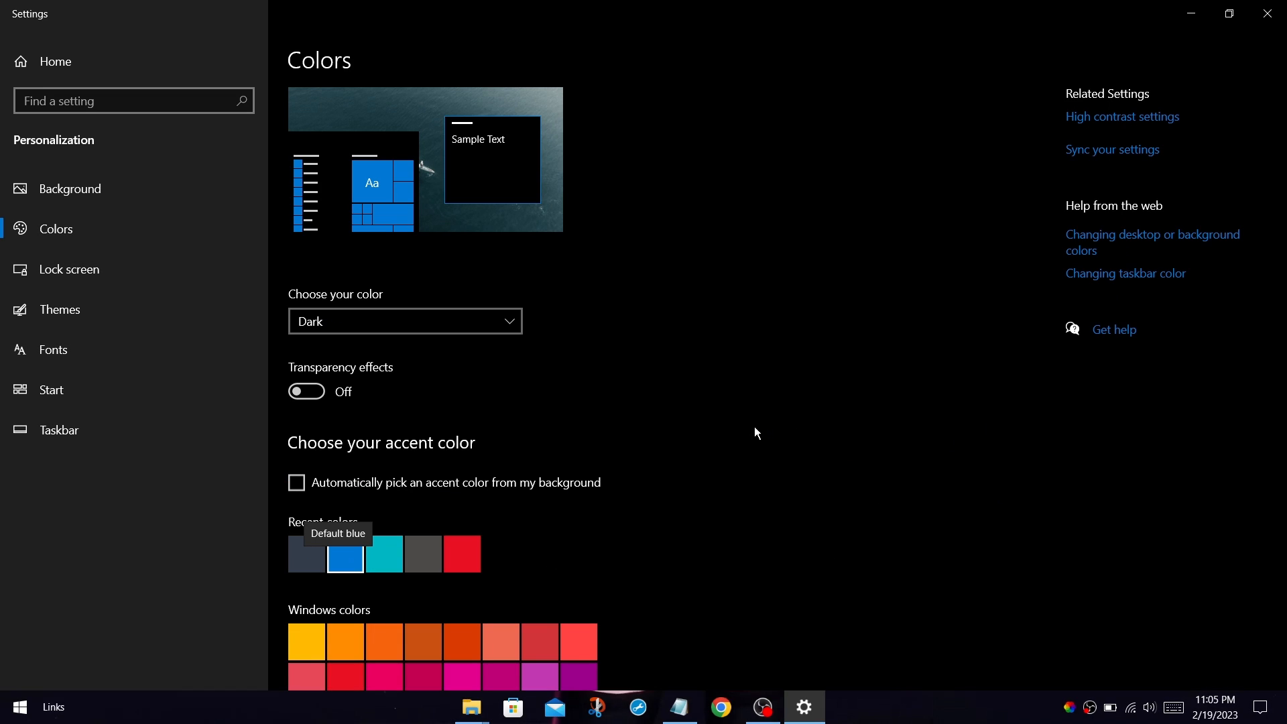
scroll("down", 3)
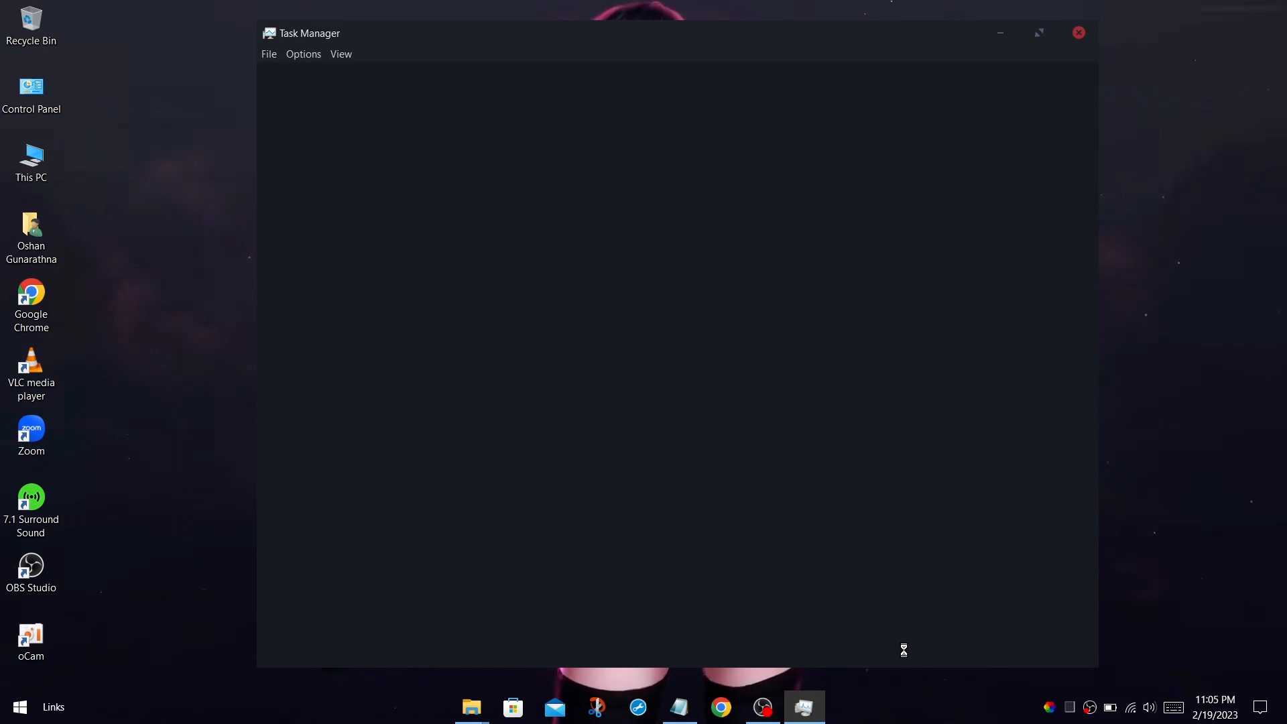
Expand Task Manager to full details and look through its Performance and App history tabs in the dark theme
left_click(313, 647)
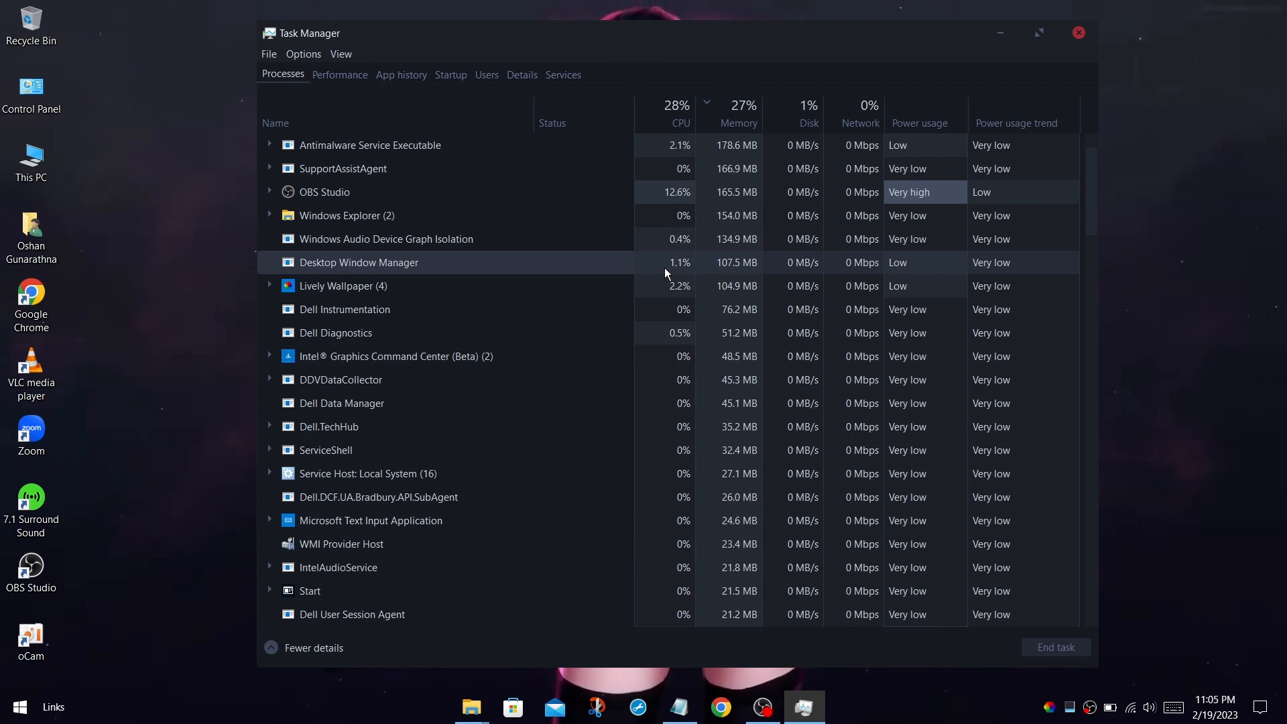
left_click(339, 73)
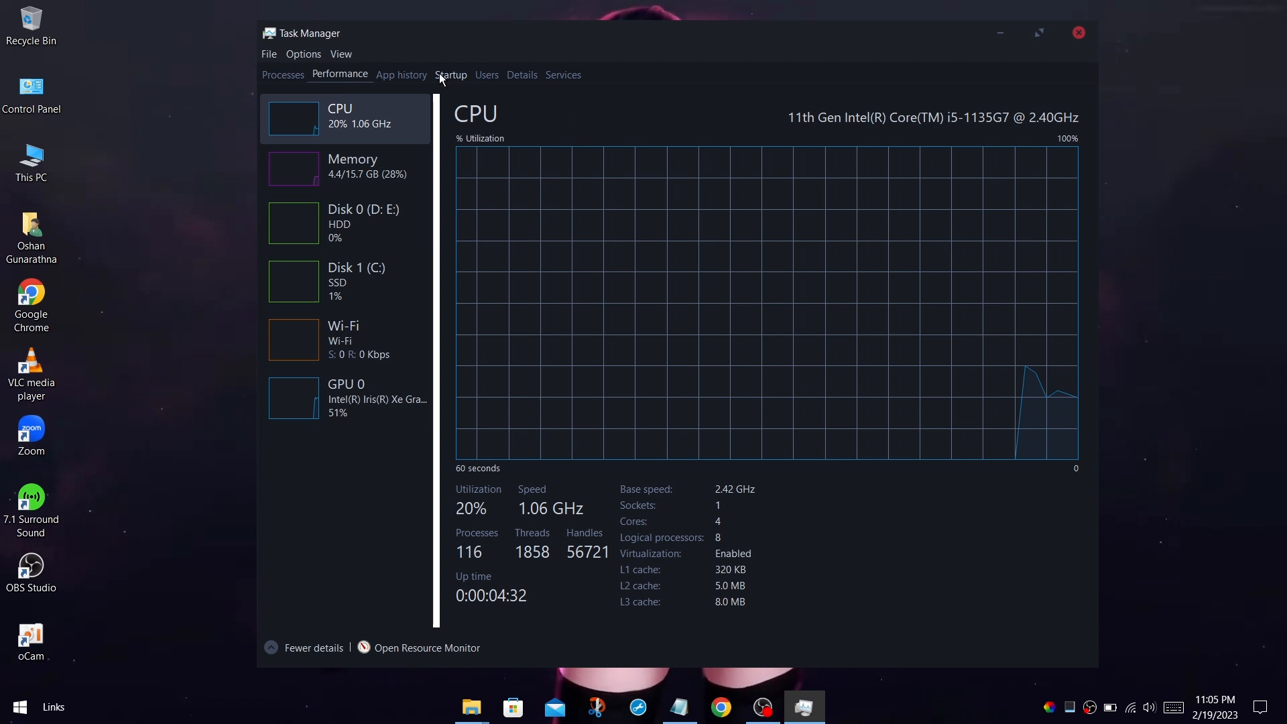
left_click(401, 75)
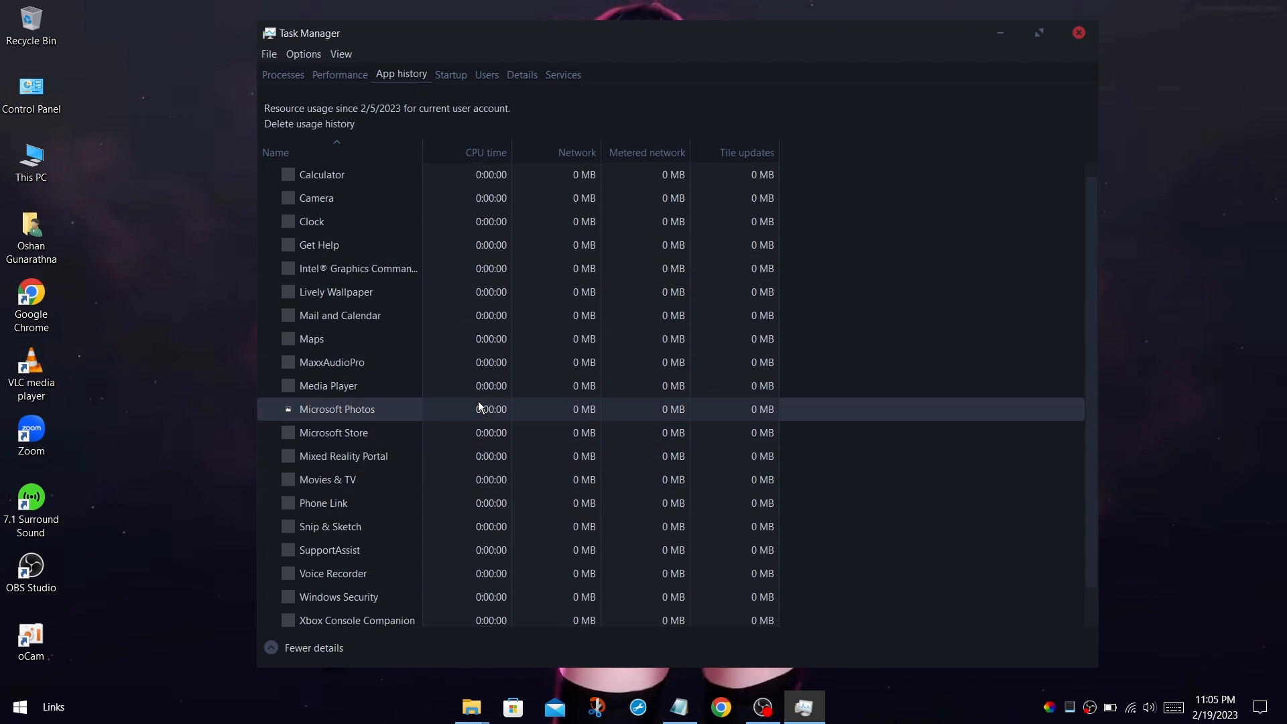
left_click(522, 76)
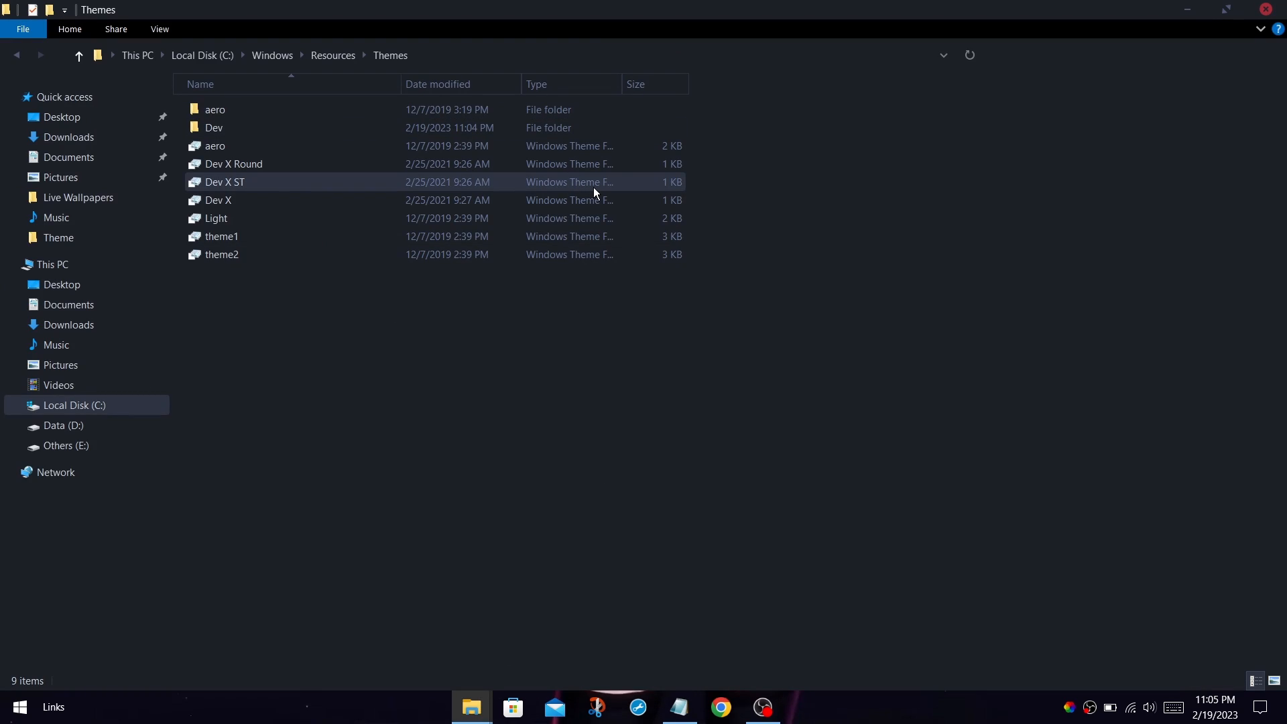
left_click(221, 236)
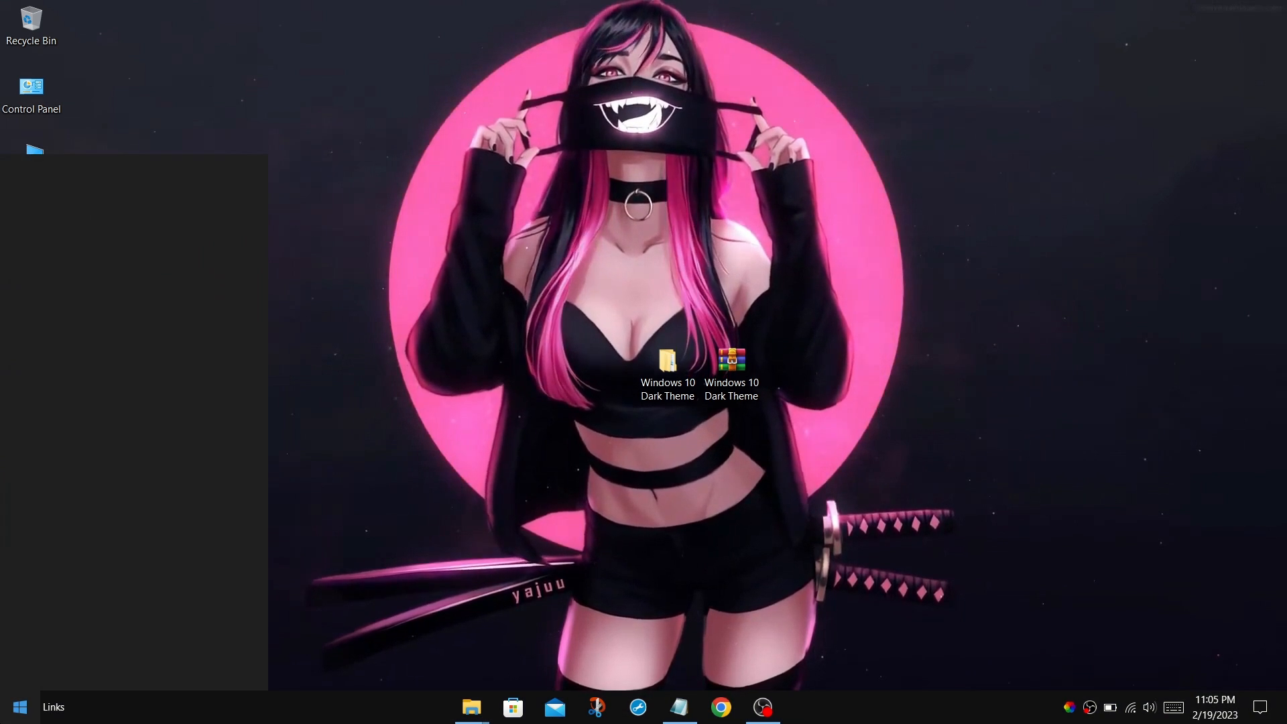
Browse BCD00000000 and HARDWARE under HKEY_LOCAL_MACHINE in the dark Registry Editor, then close it
left_click(803, 707)
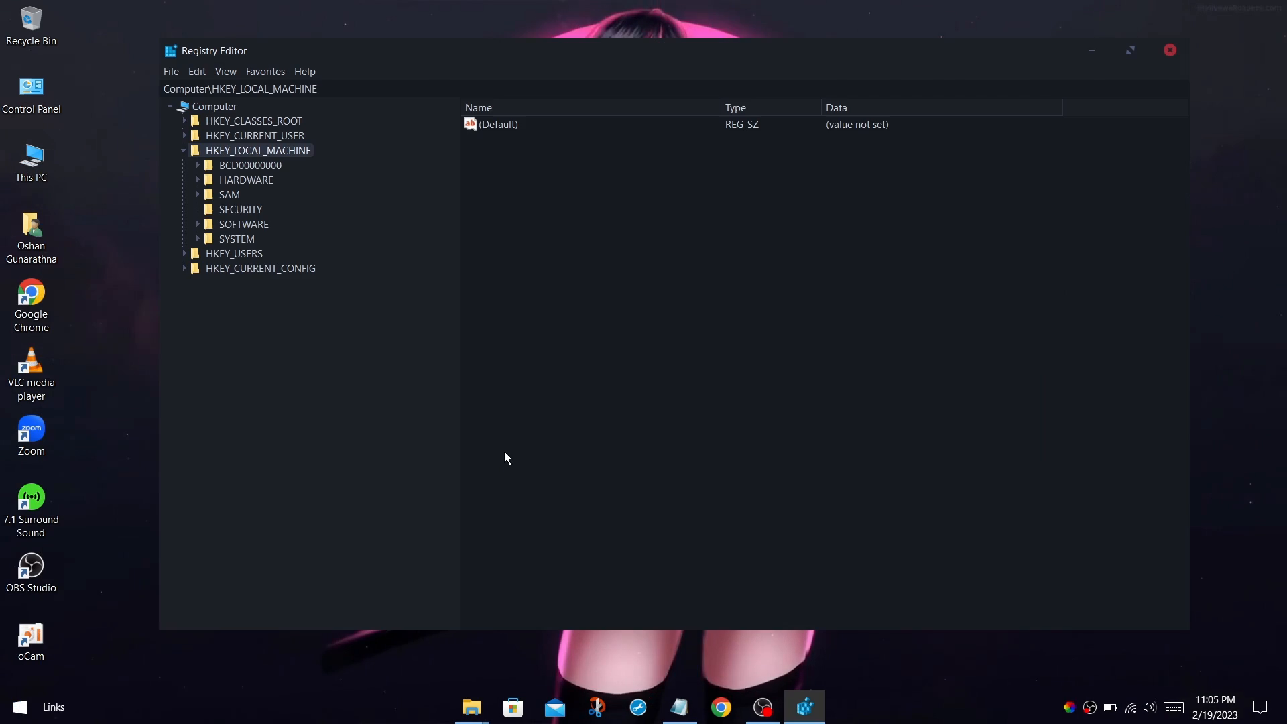
mouse_move(262, 132)
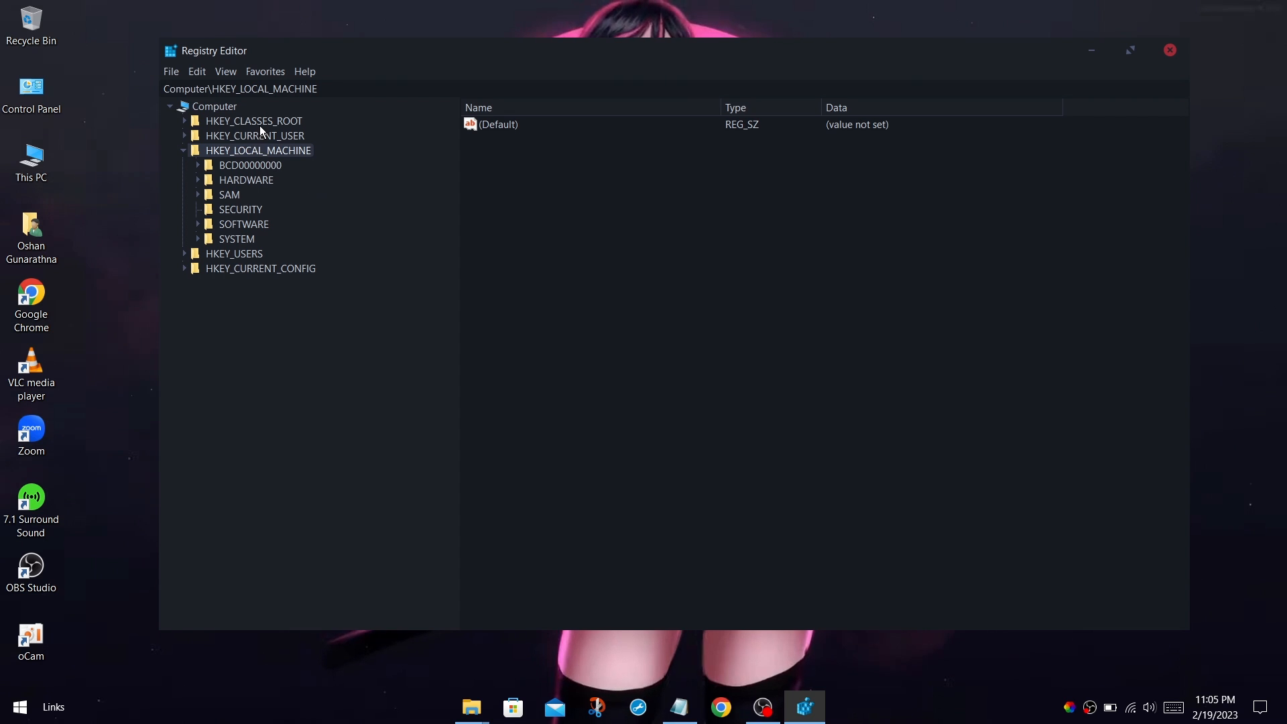
left_click(251, 165)
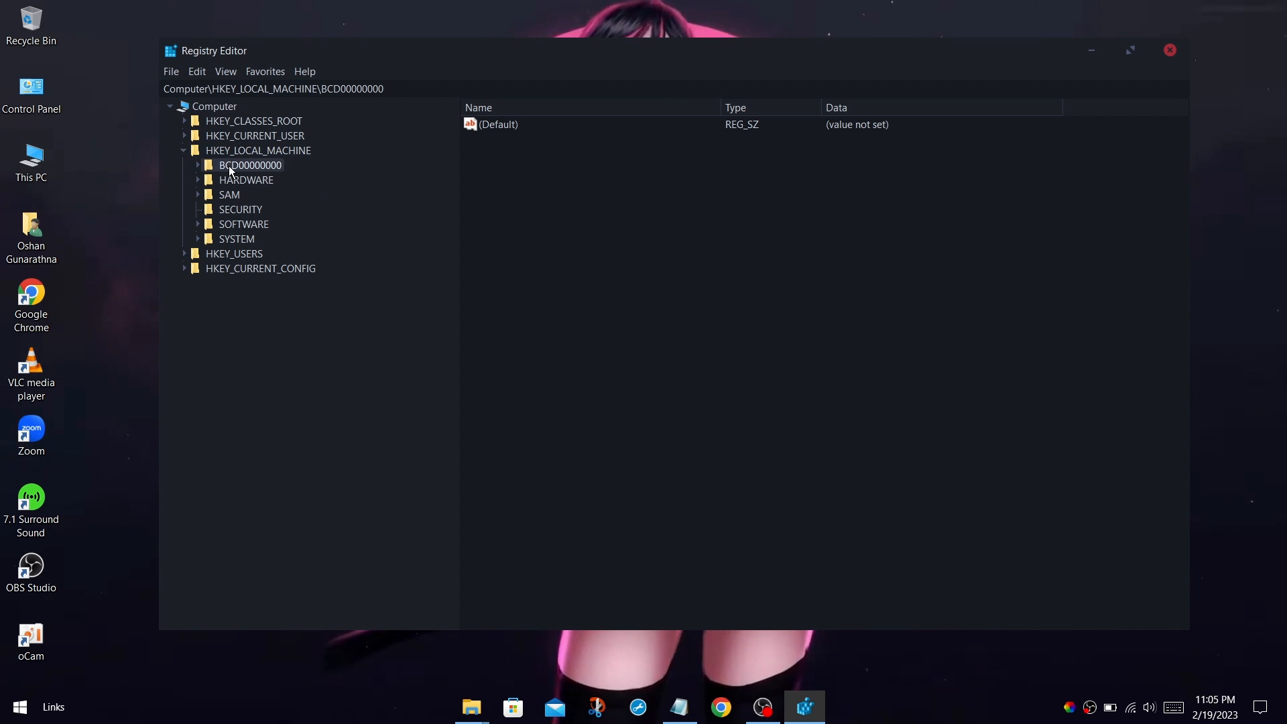
left_click(199, 180)
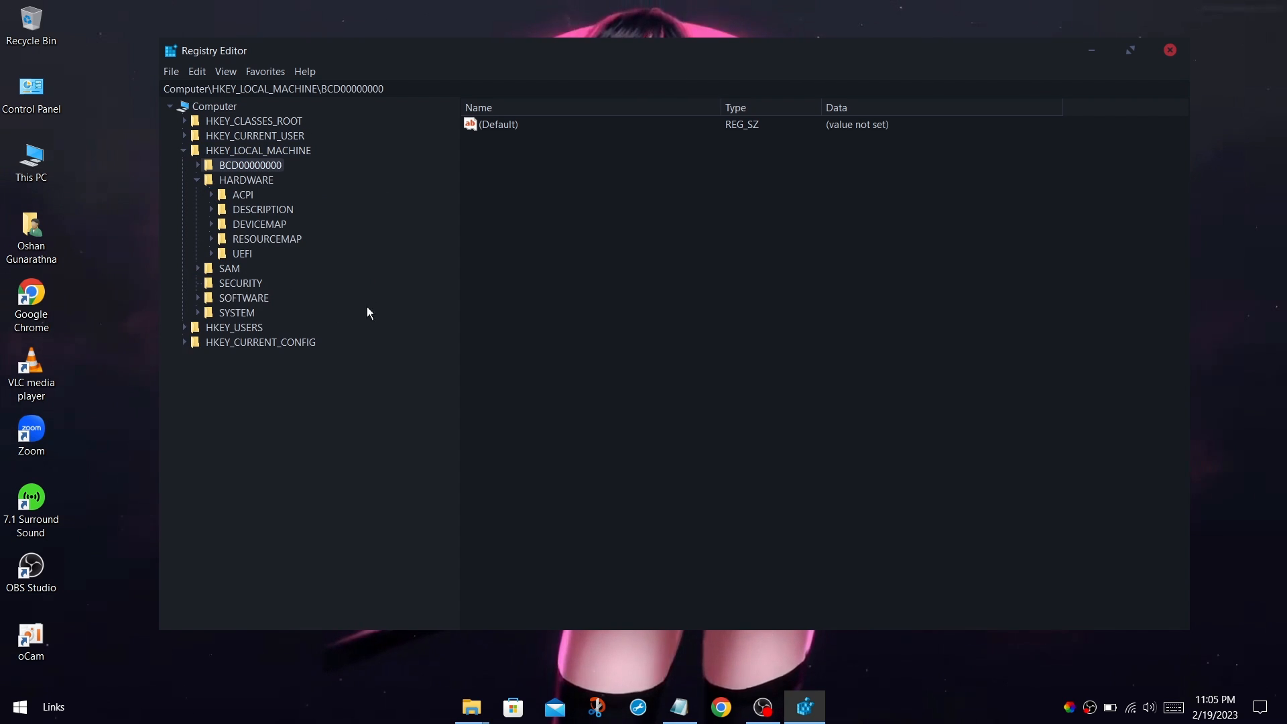
left_click(1169, 50)
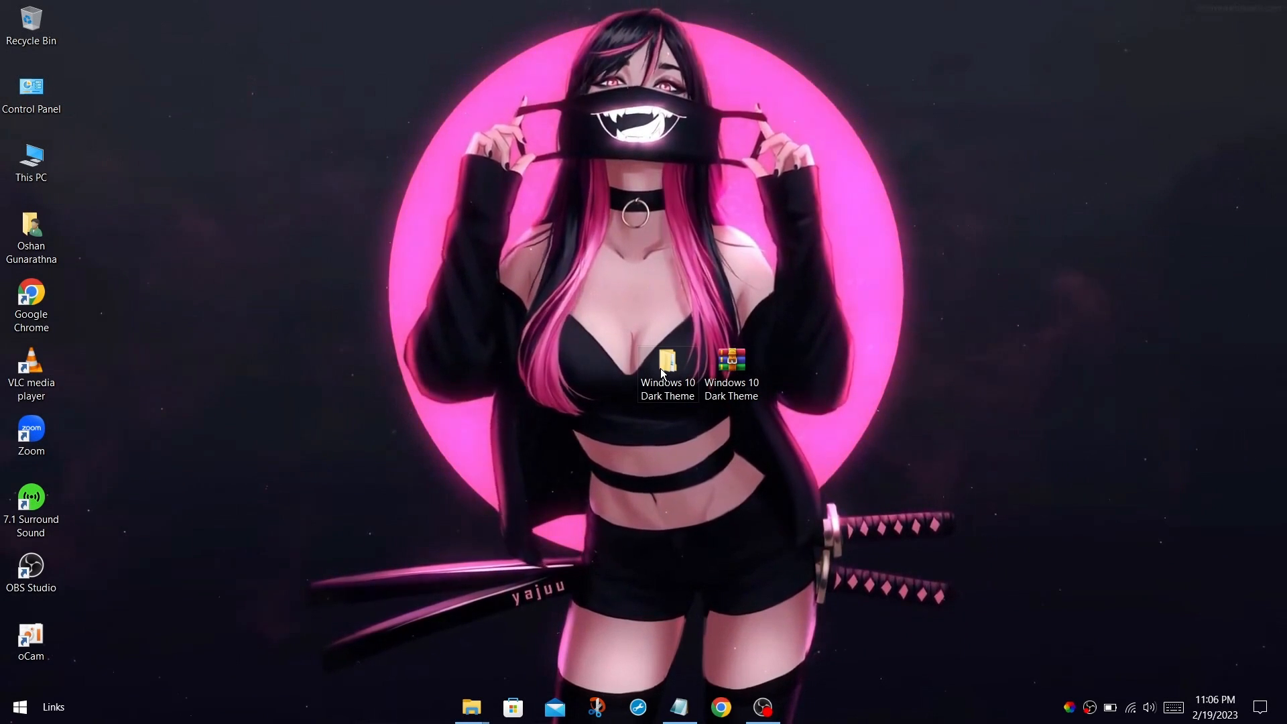
Look through the 3 Registry Keys folder, including Disable Folder Thumbnails and the REVERT folder
double_click(668, 359)
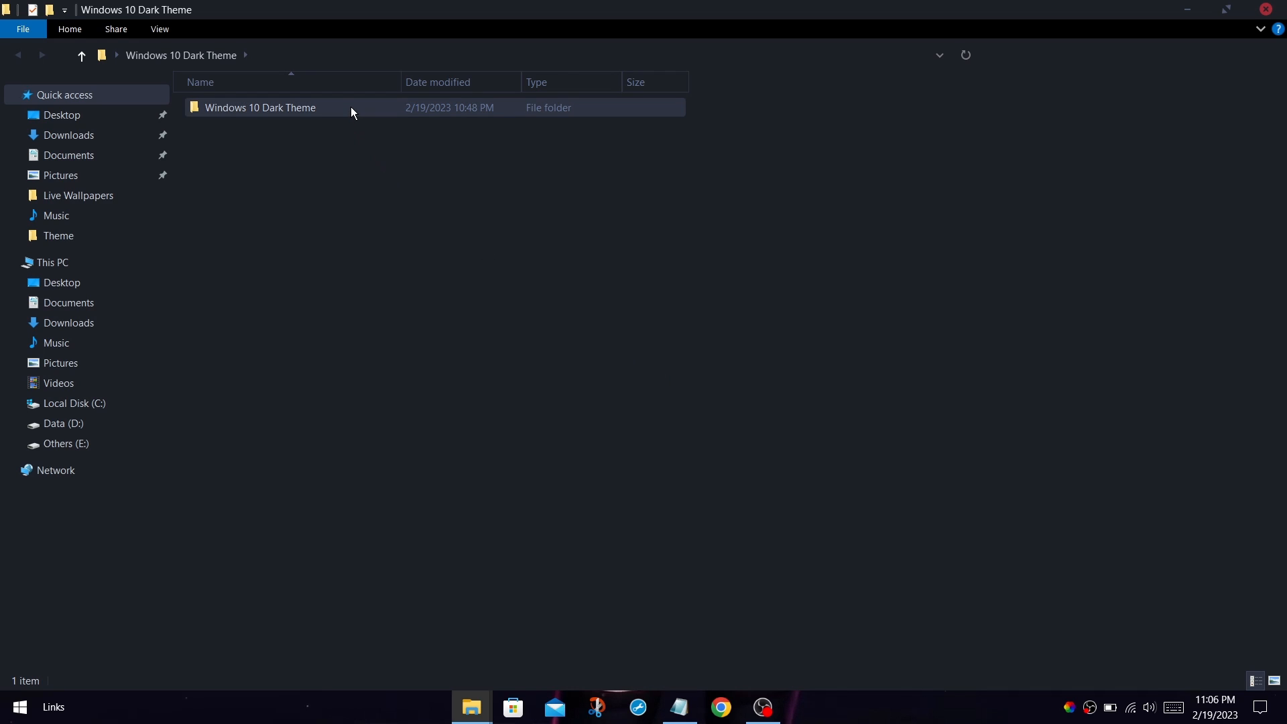
double_click(260, 107)
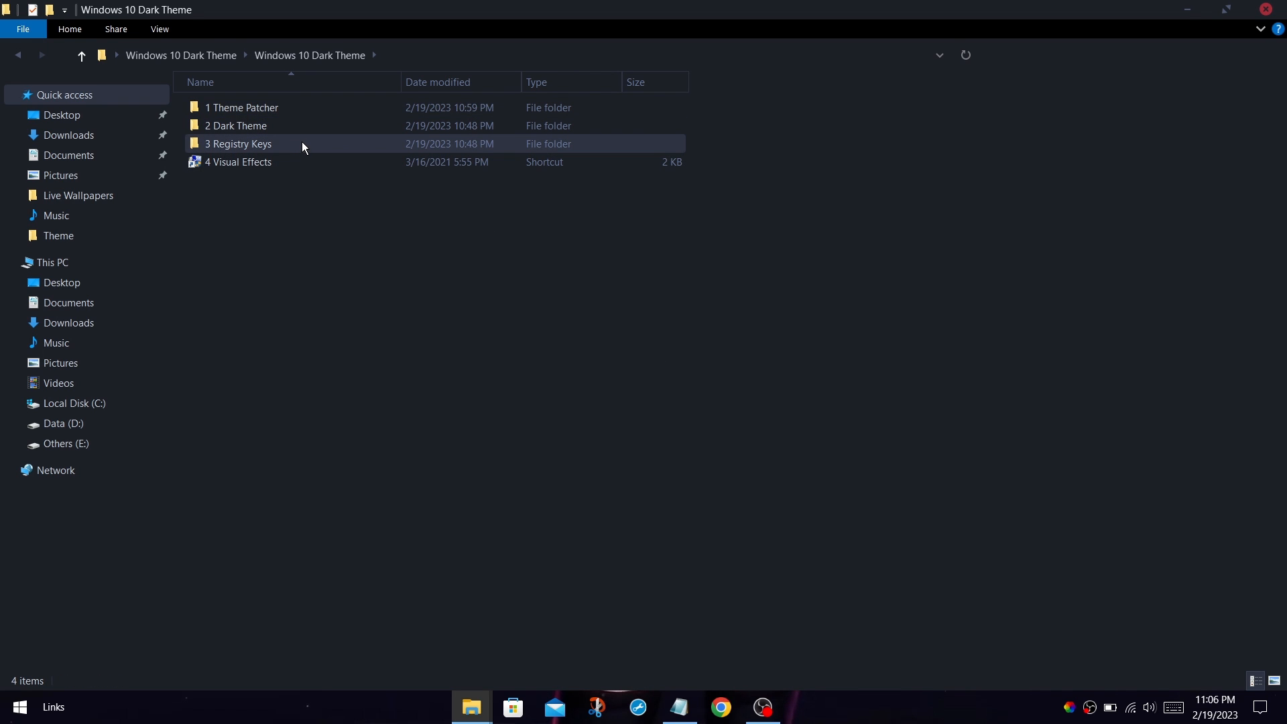
double_click(239, 143)
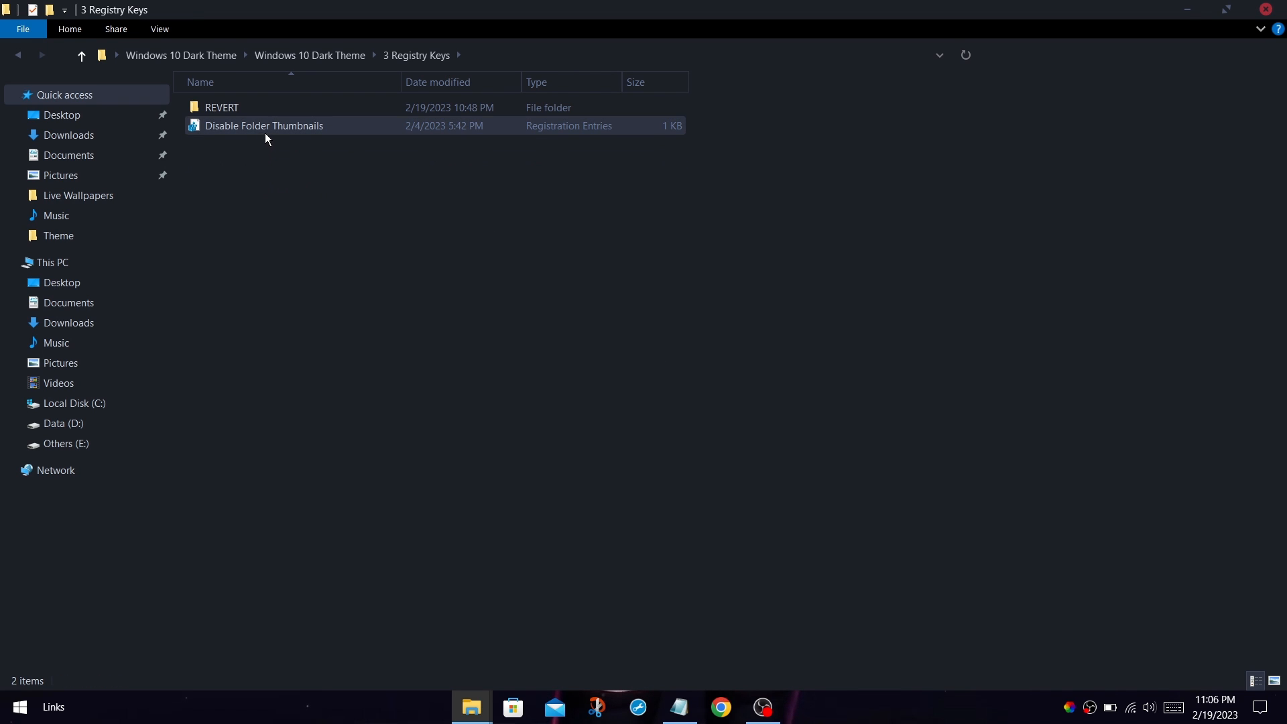
left_click(264, 126)
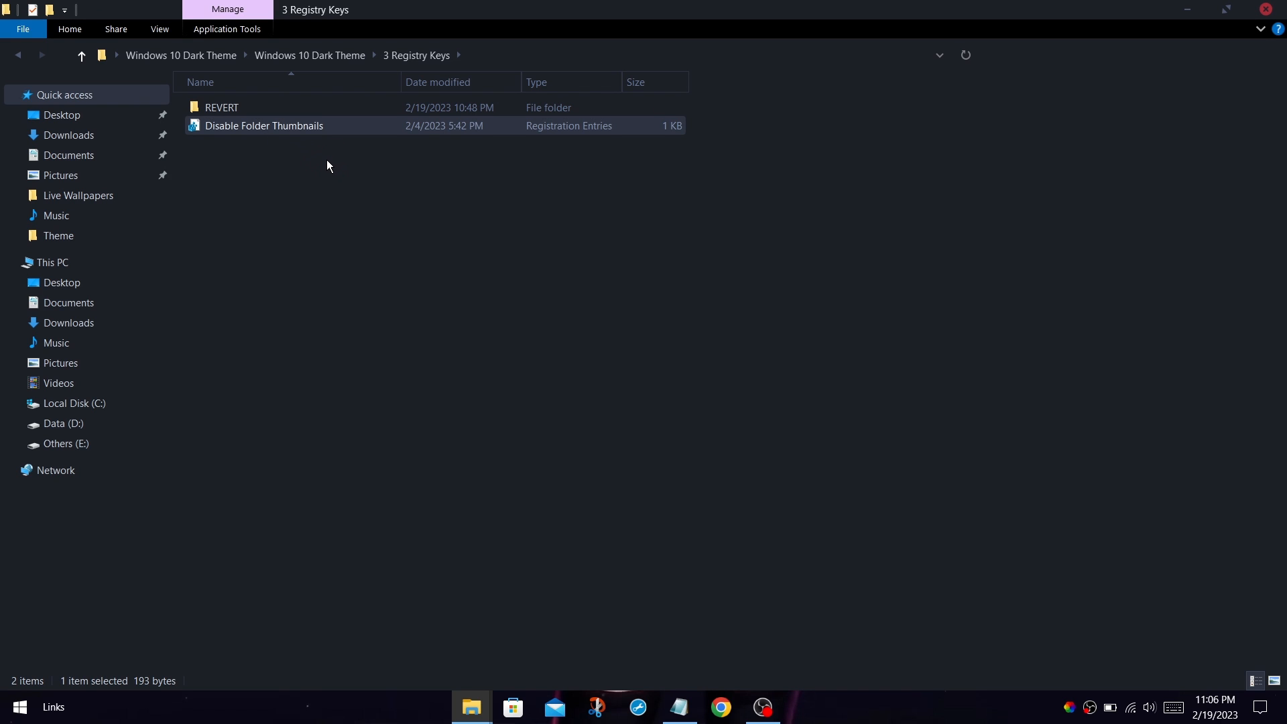
mouse_move(304, 126)
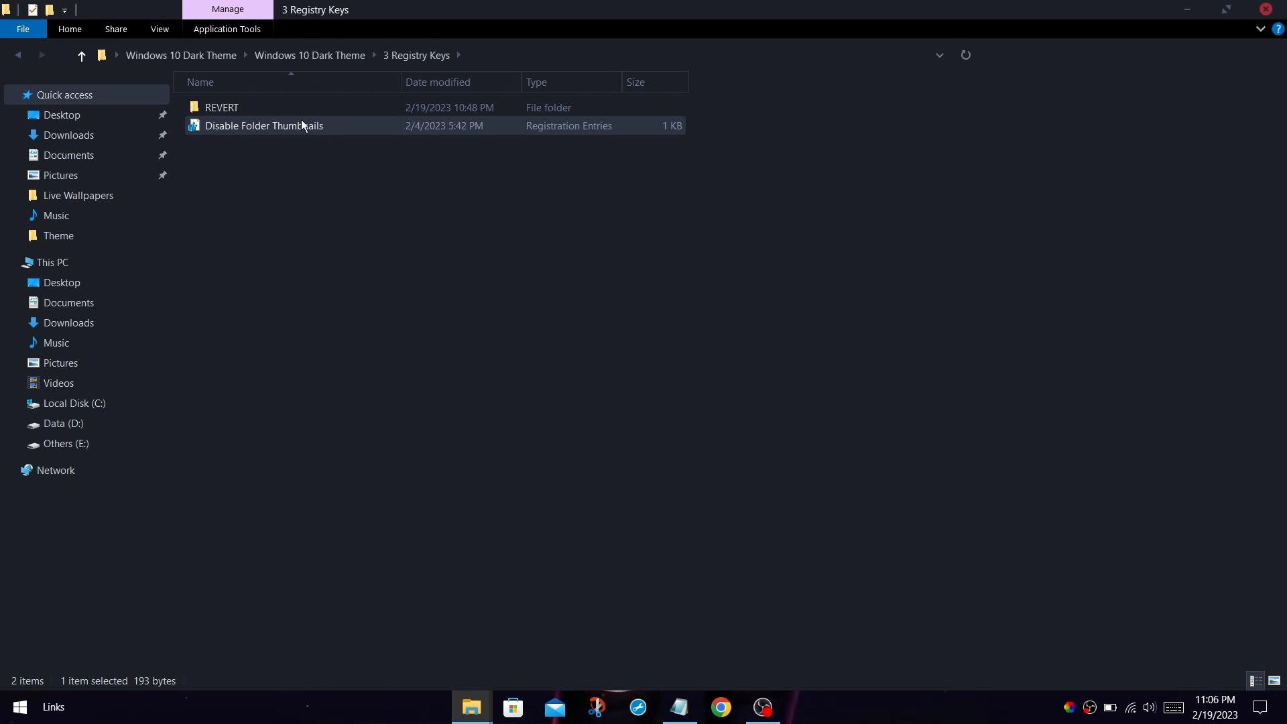
double_click(221, 107)
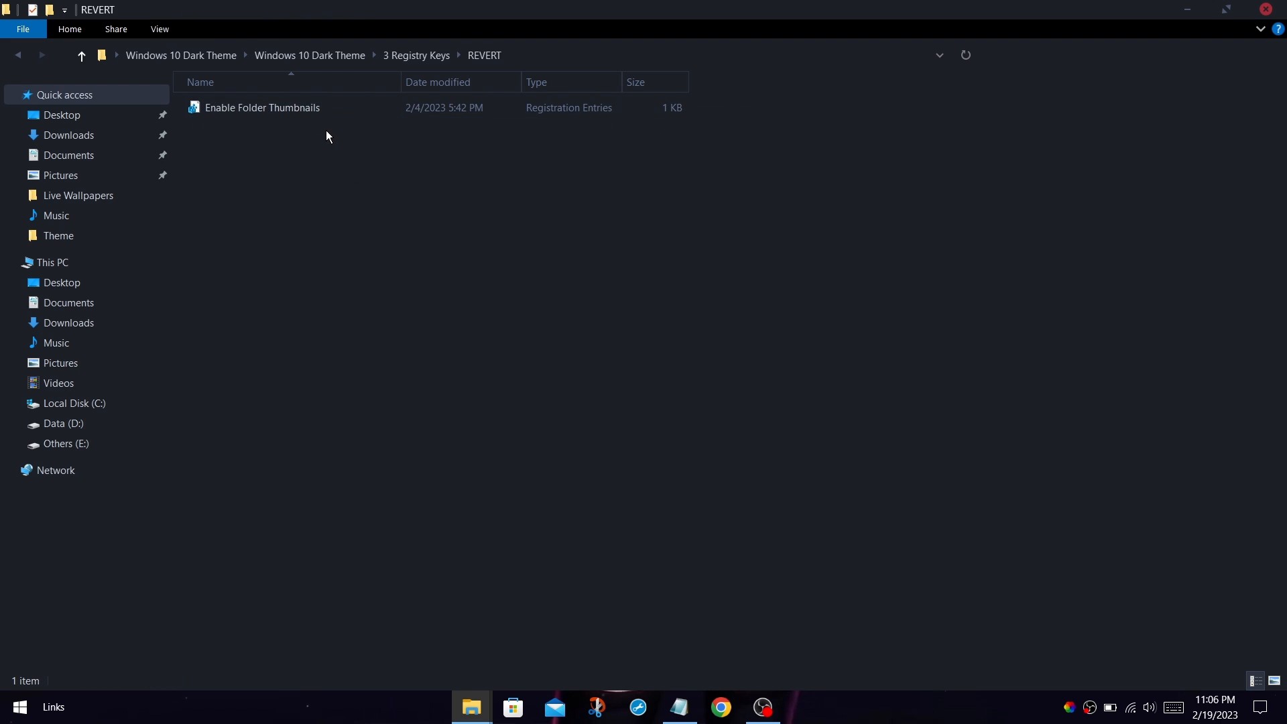
left_click(17, 55)
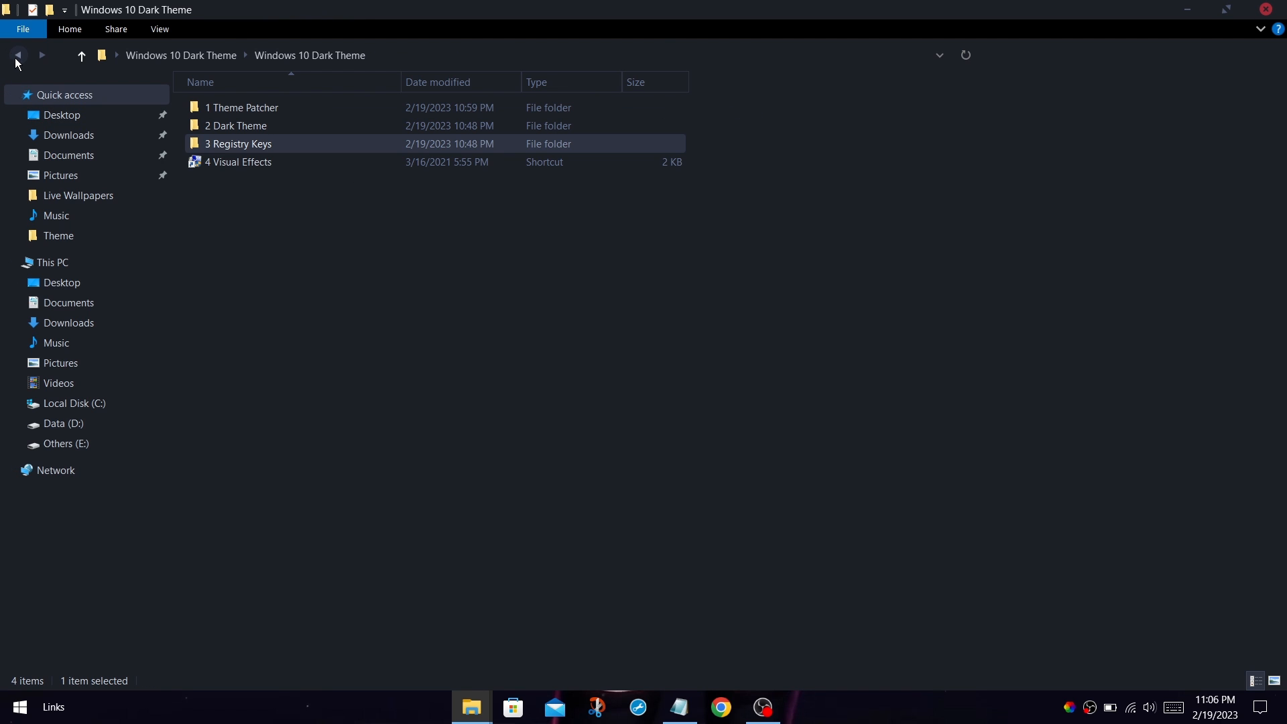
Launch the 4 Visual Effects shortcut from the theme folder
left_click(239, 162)
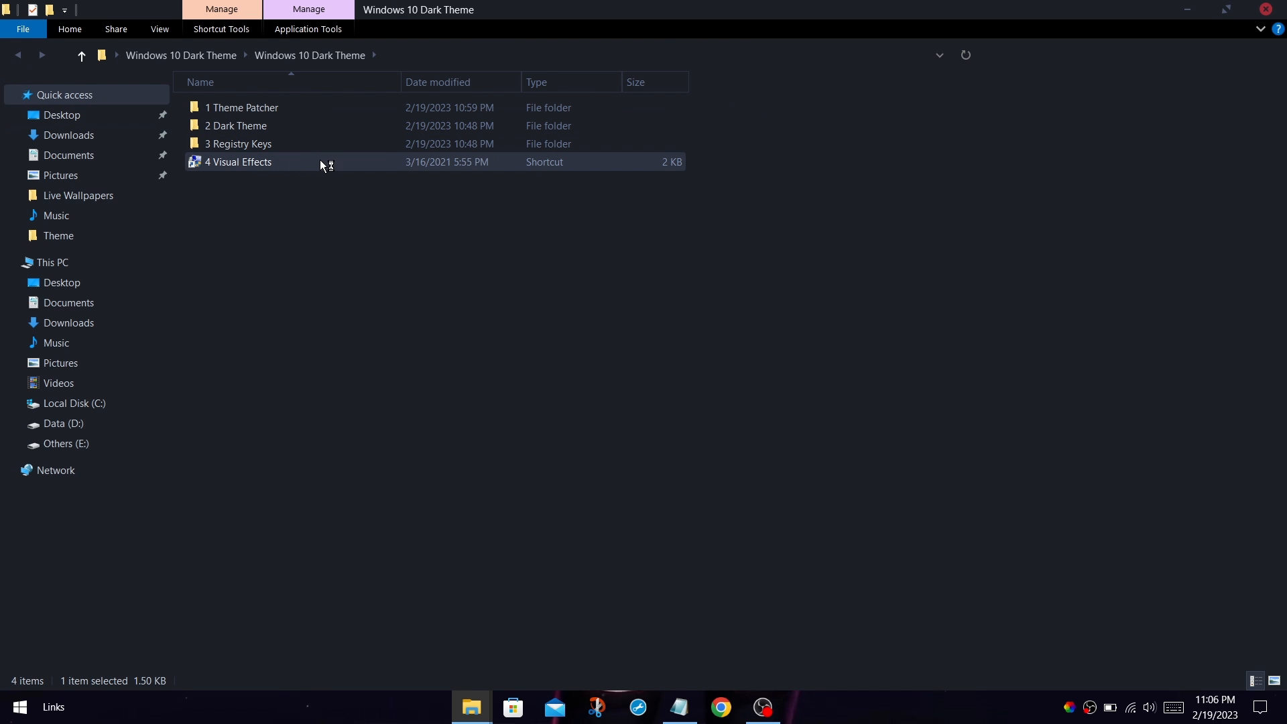
double_click(238, 162)
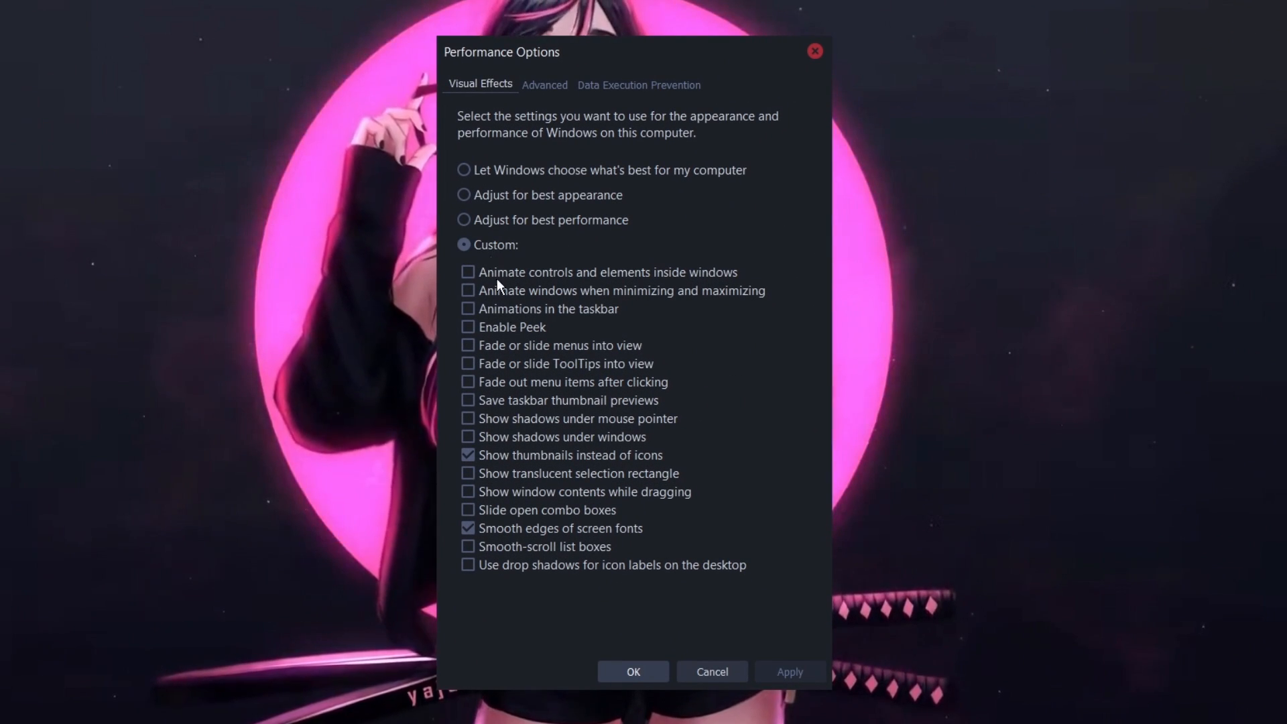
mouse_move(487, 471)
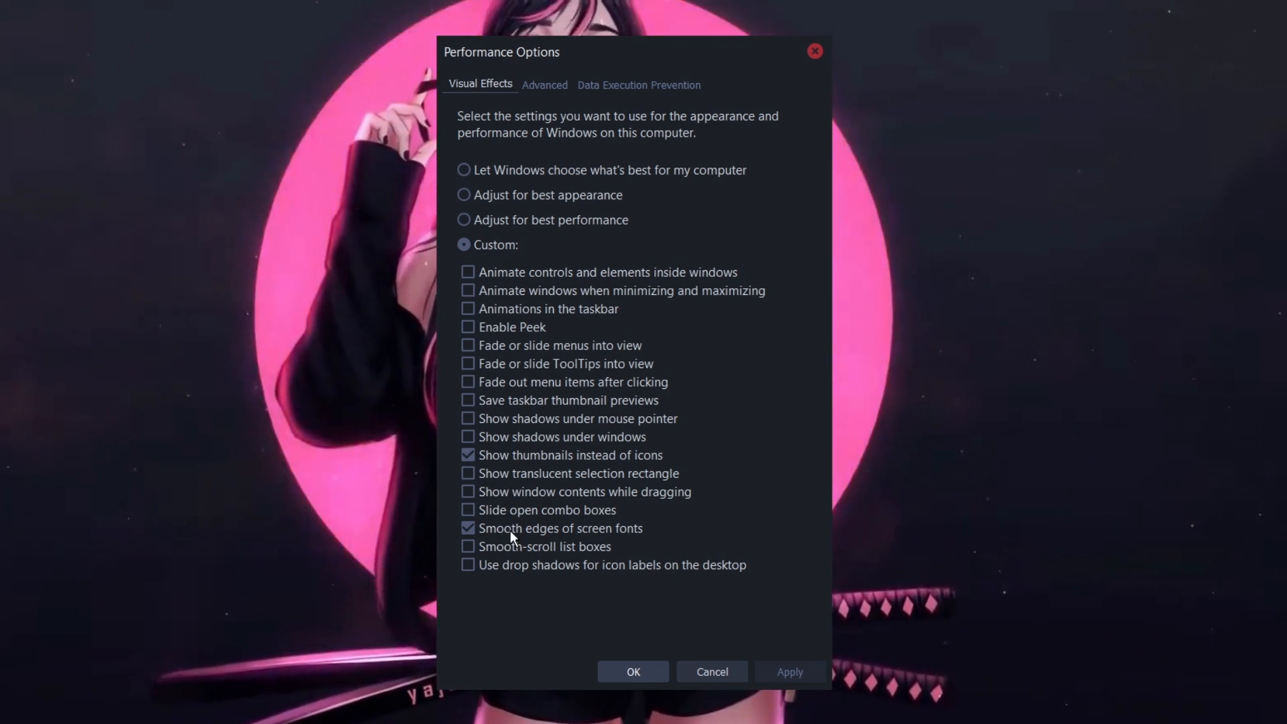
mouse_move(572, 456)
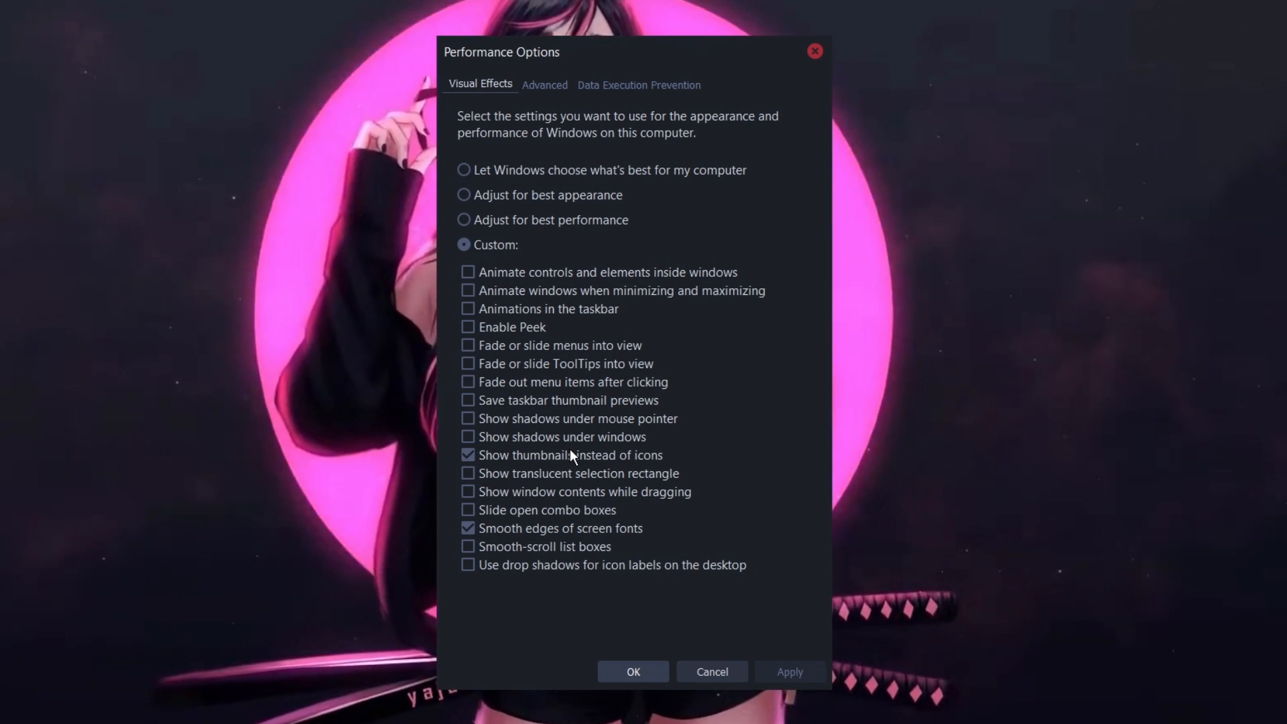
Confirm the custom visual effects keeping only thumbnails and smooth screen-font edges
left_click(631, 672)
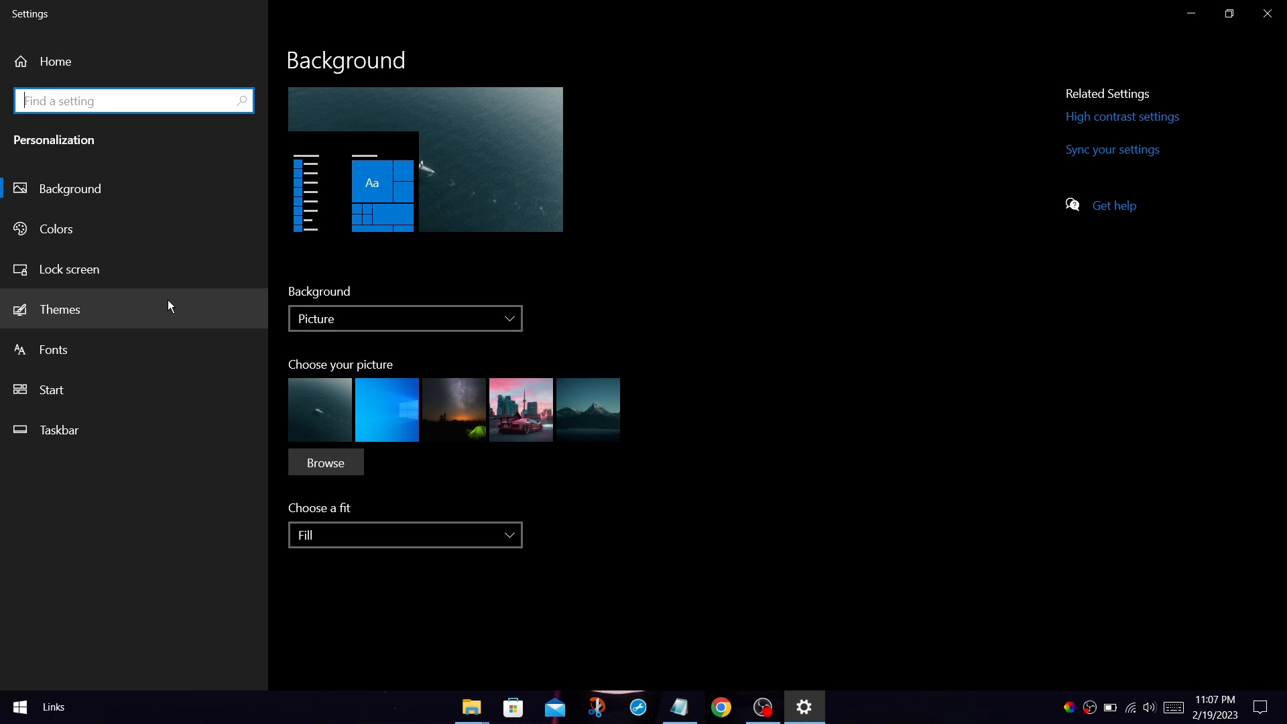
Show the Themes page listing Windows, Dev X Round, Dev X ST, Dev X and Windows (light)
left_click(59, 308)
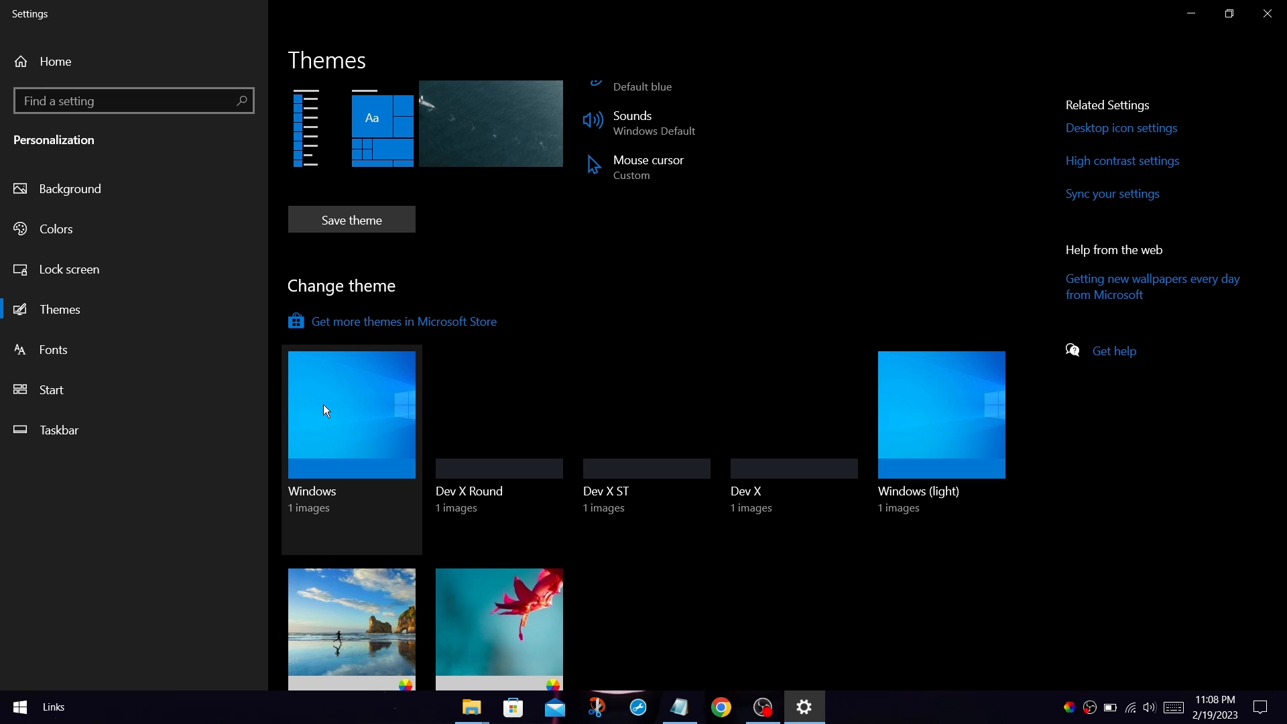
mouse_move(341, 476)
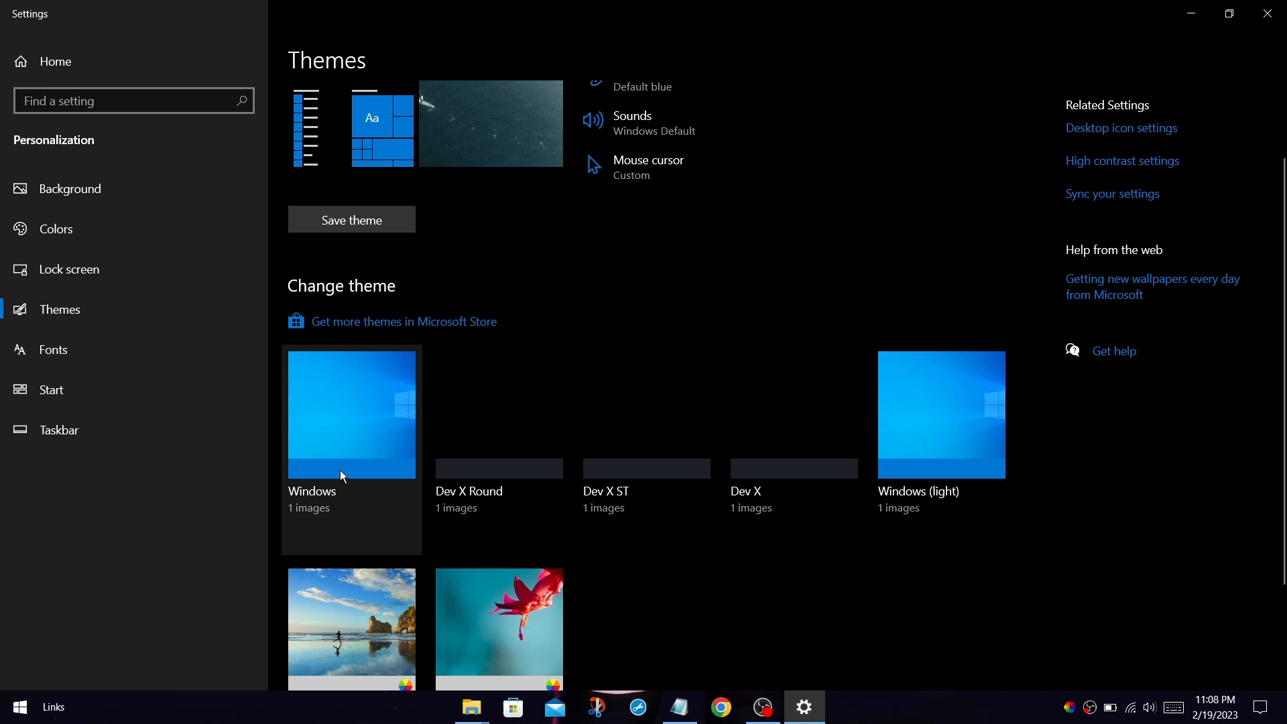
mouse_move(470, 707)
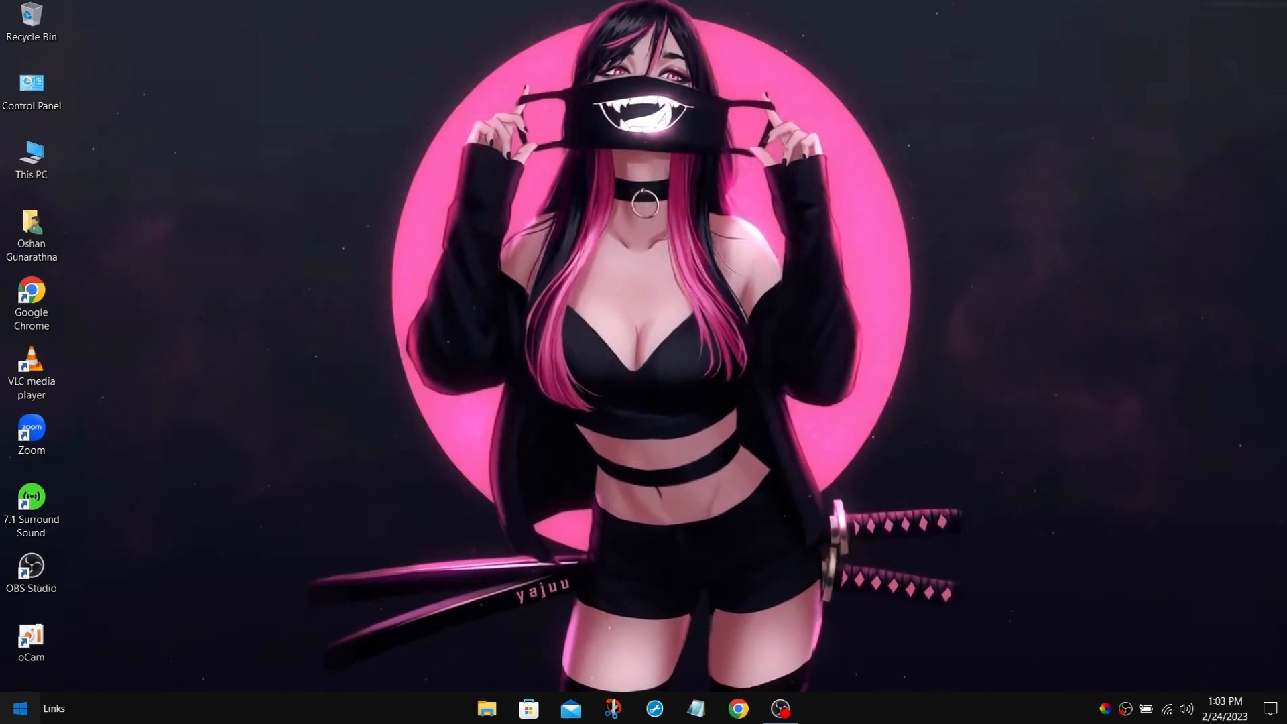
From the Start menu's U section, run the UltraUXThemePatcher uninstaller
left_click(17, 708)
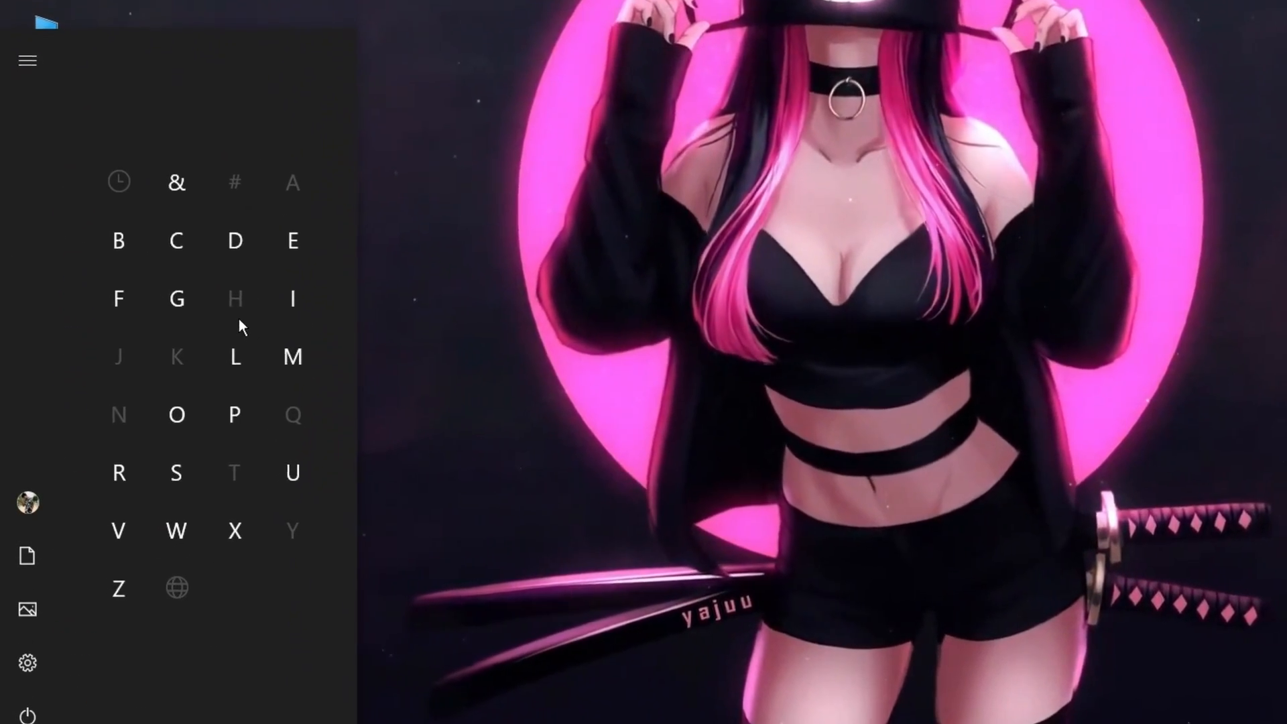
left_click(294, 472)
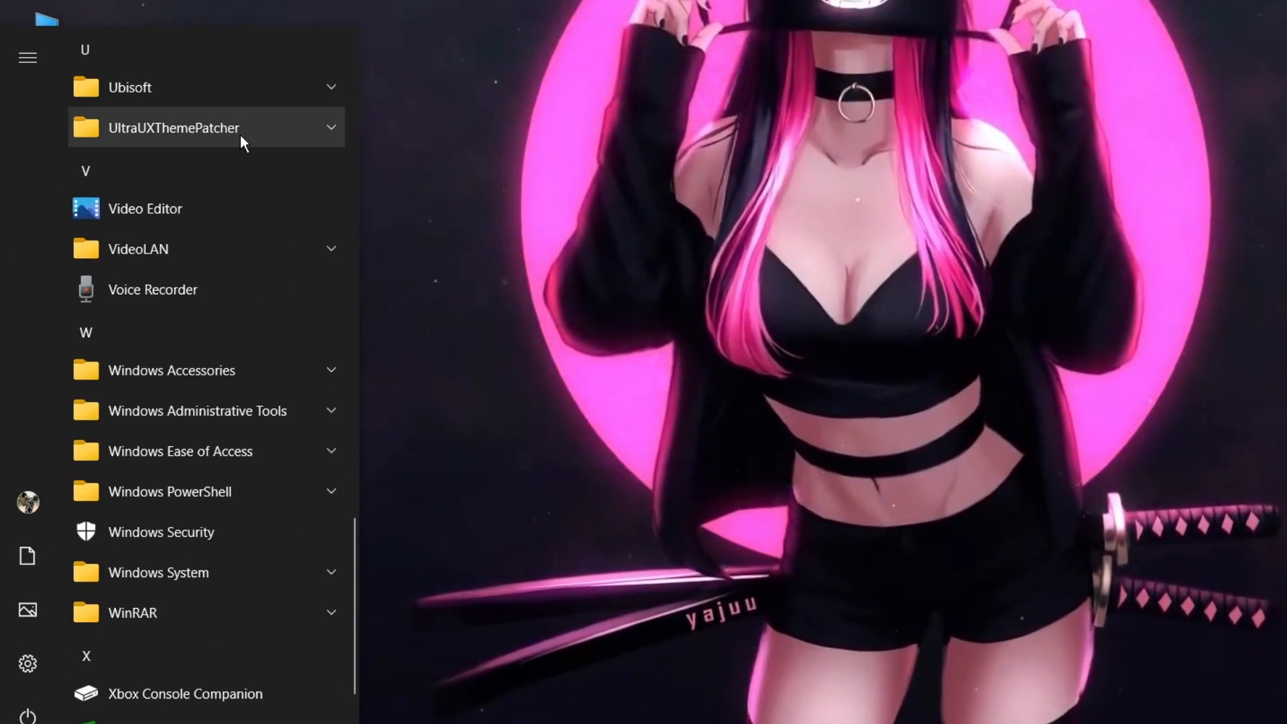
left_click(172, 128)
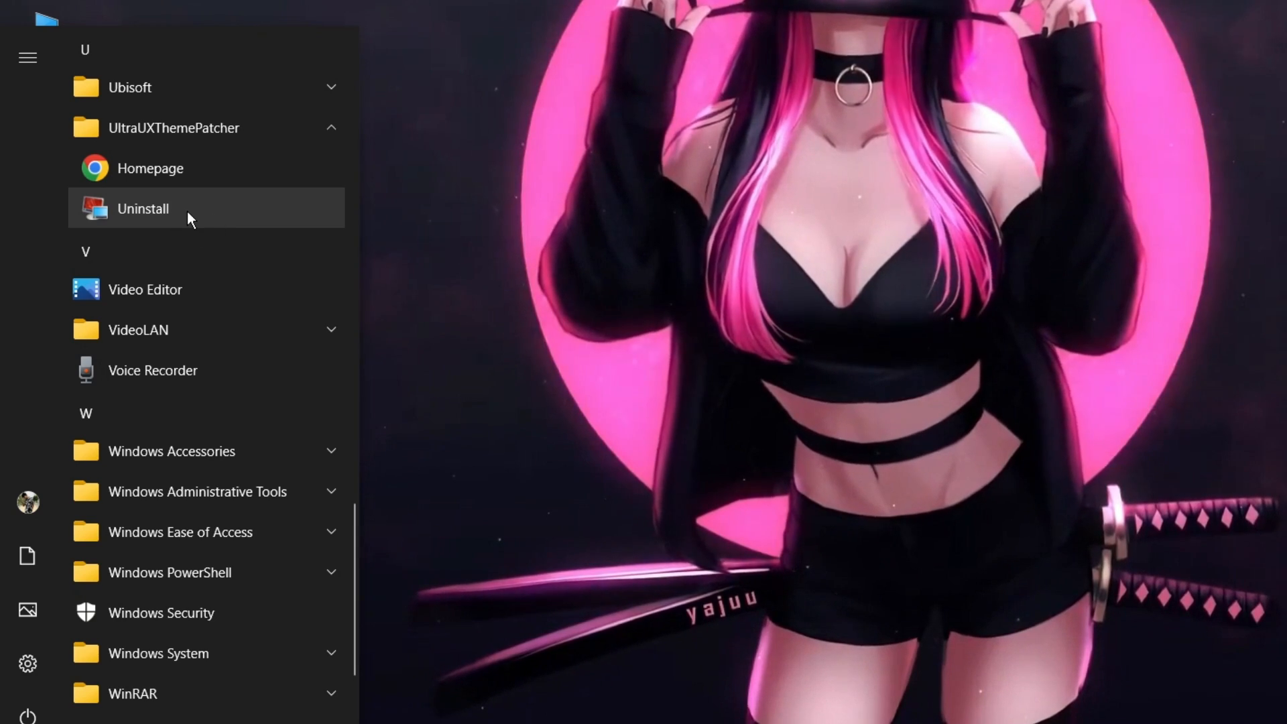
left_click(144, 209)
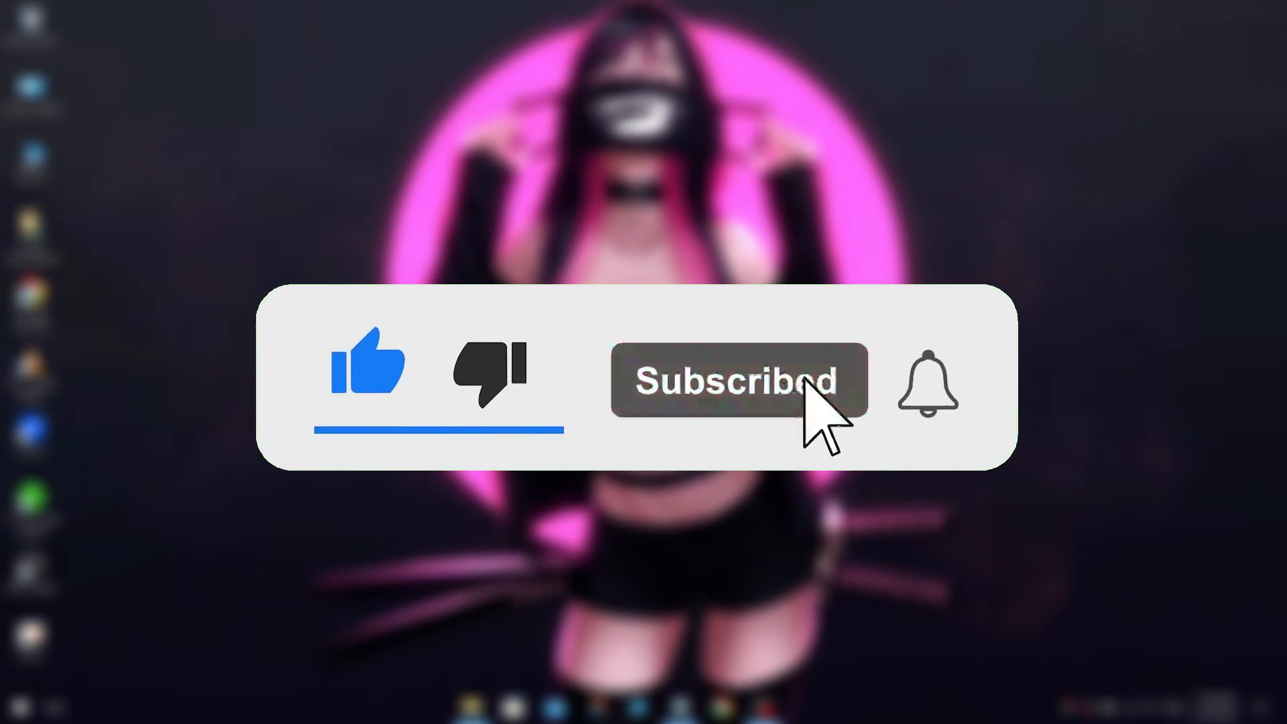
left_click(926, 380)
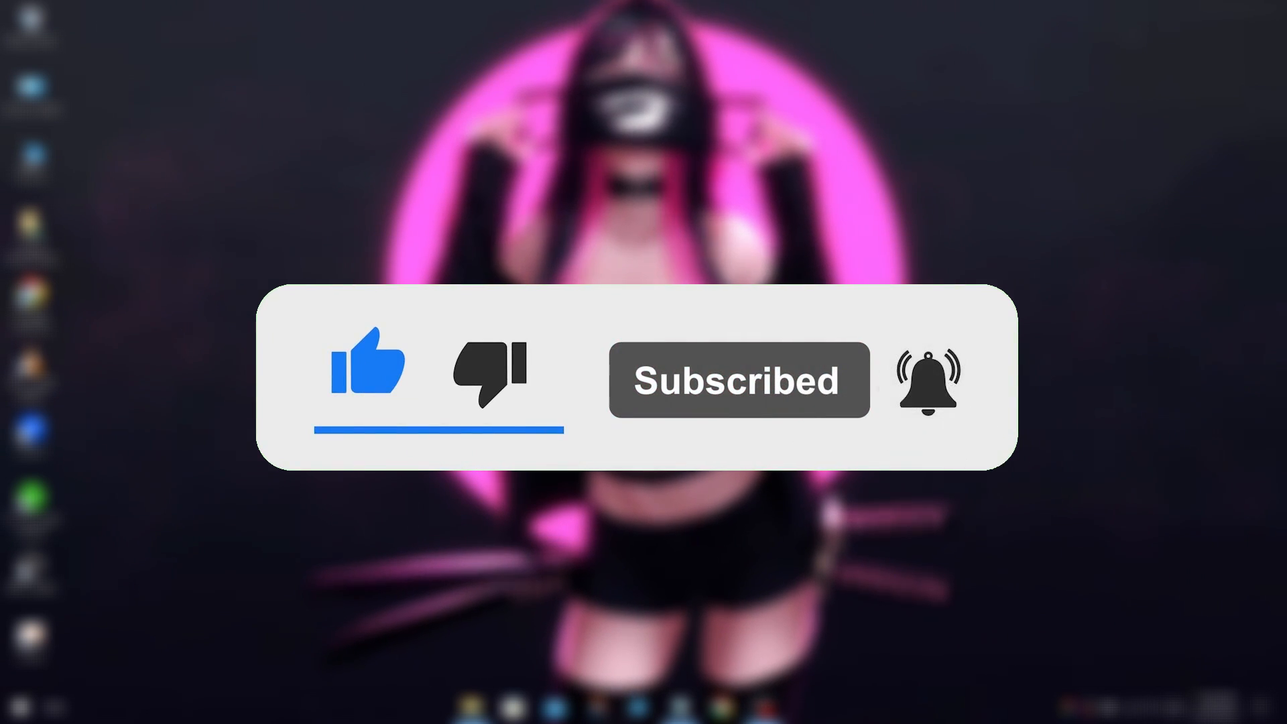